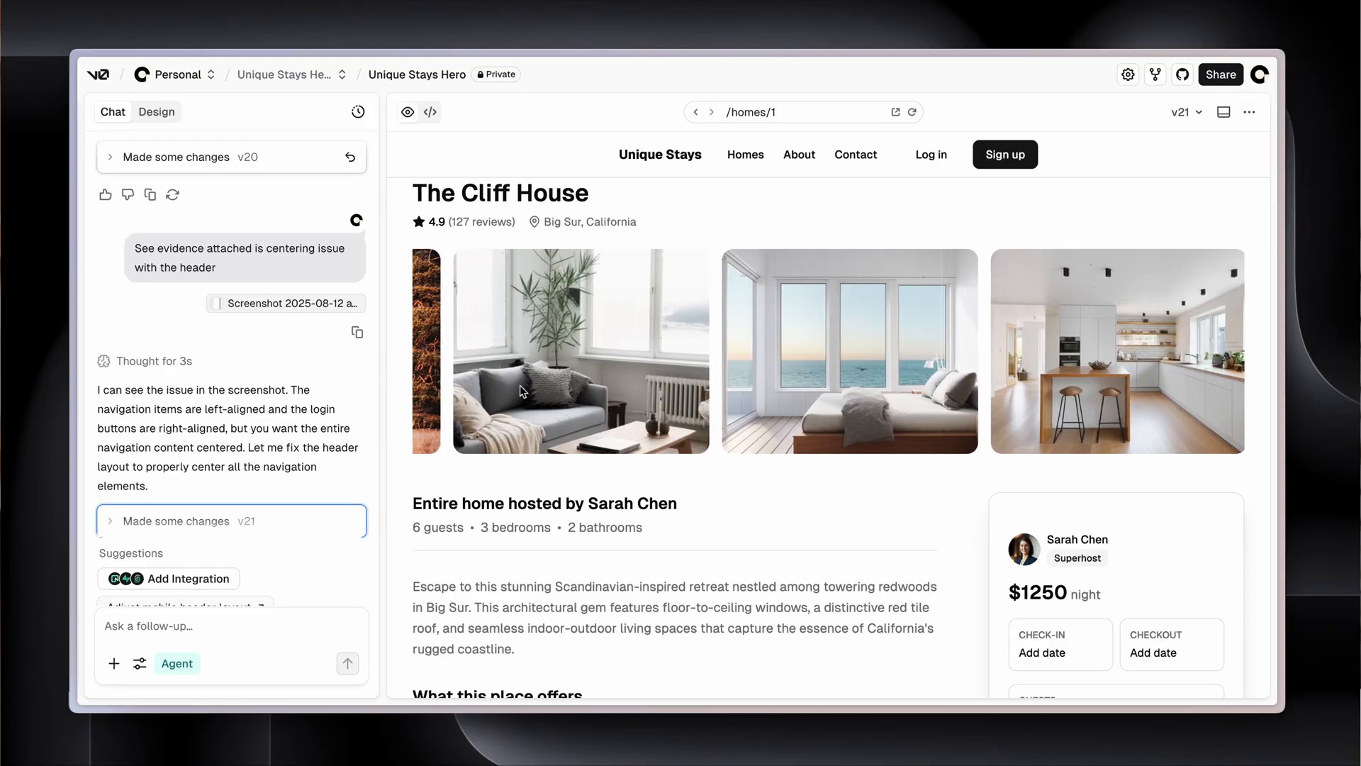
# Scroll The Cliff House preview and switch the Unique Stays home page to Design editing
pyautogui.scroll(-3)
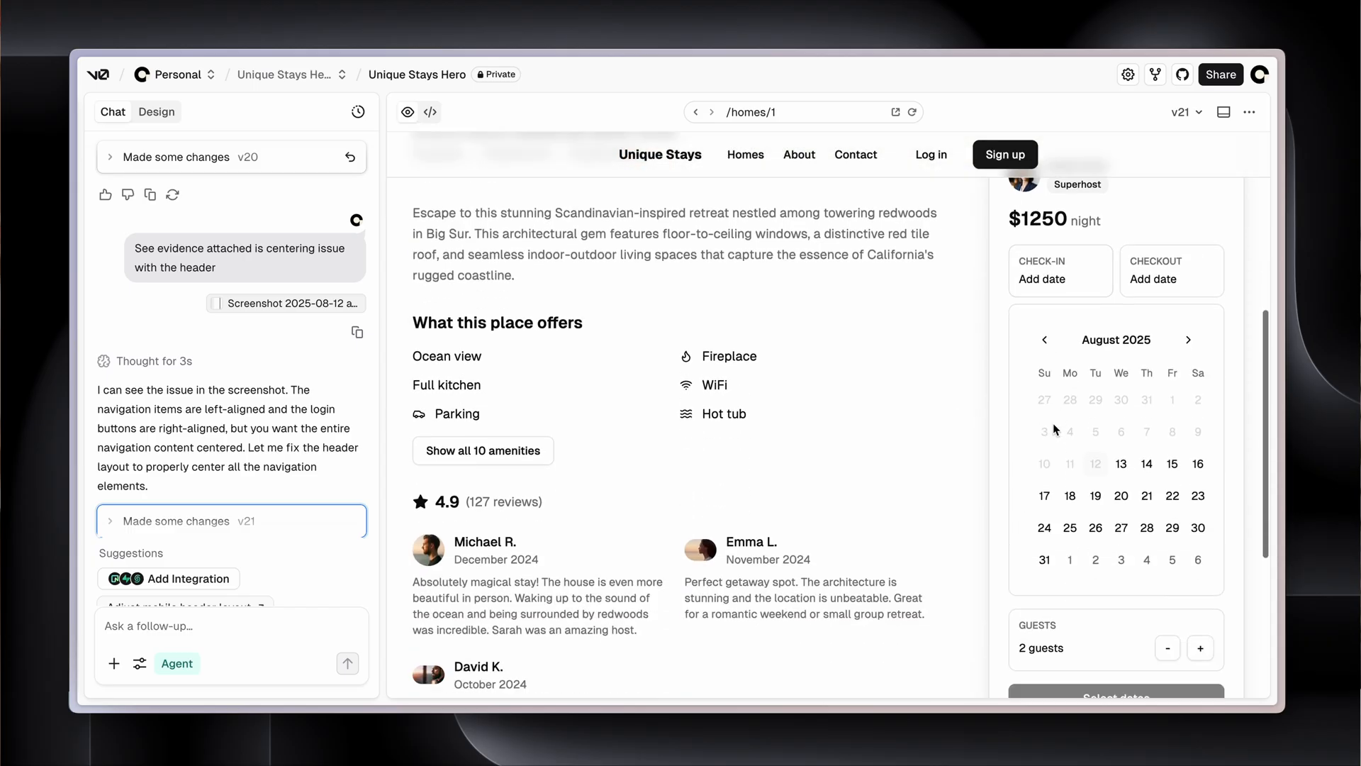
pyautogui.click(1121, 463)
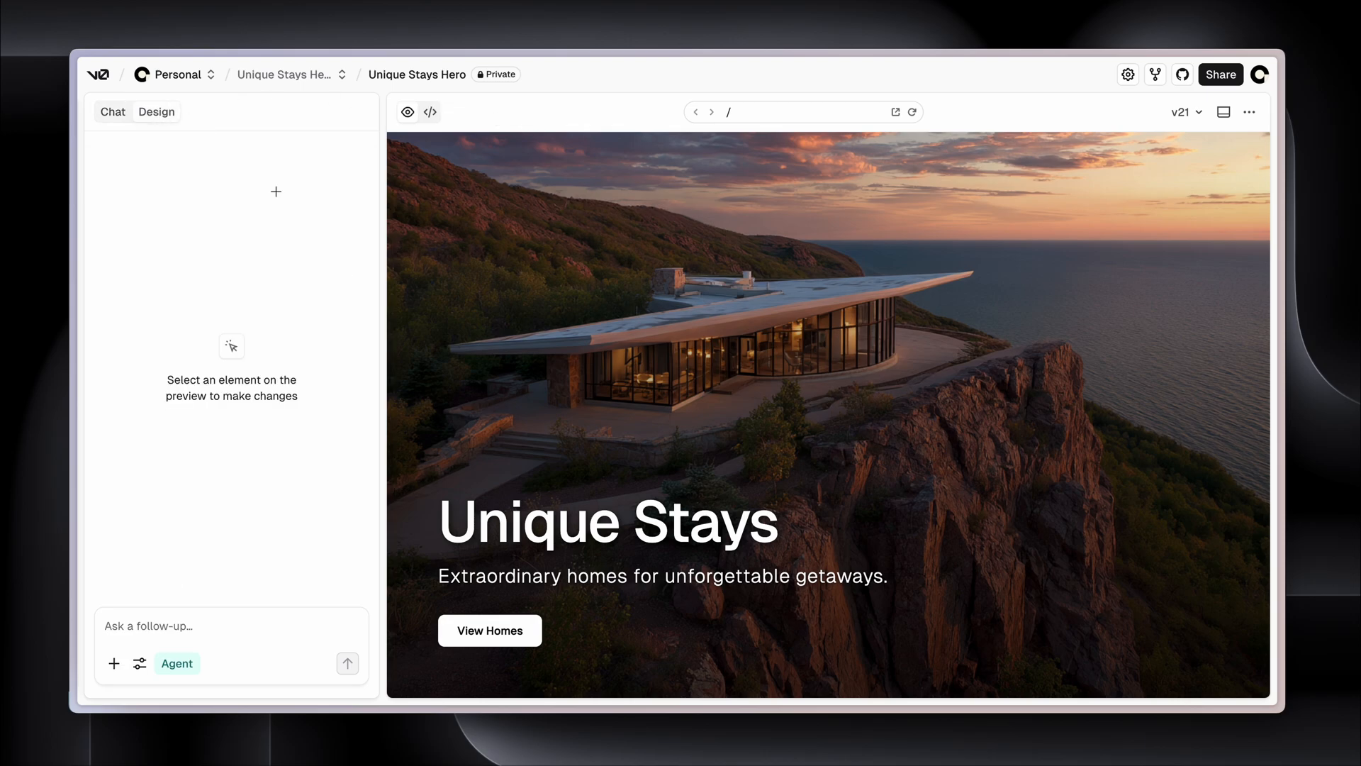
# Inspect the 'Unique Stays' hero heading's typography without changes, then return to chat
pyautogui.click(607, 521)
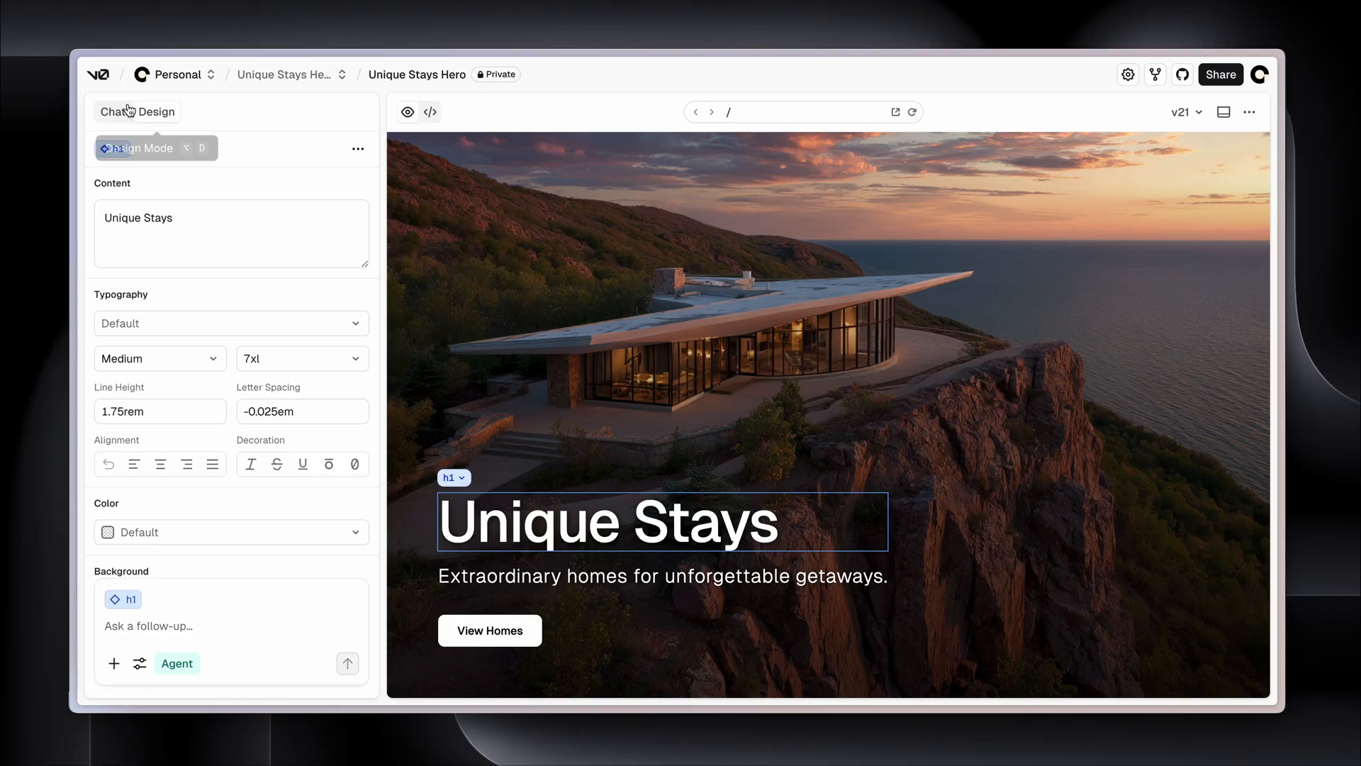
pyautogui.click(112, 111)
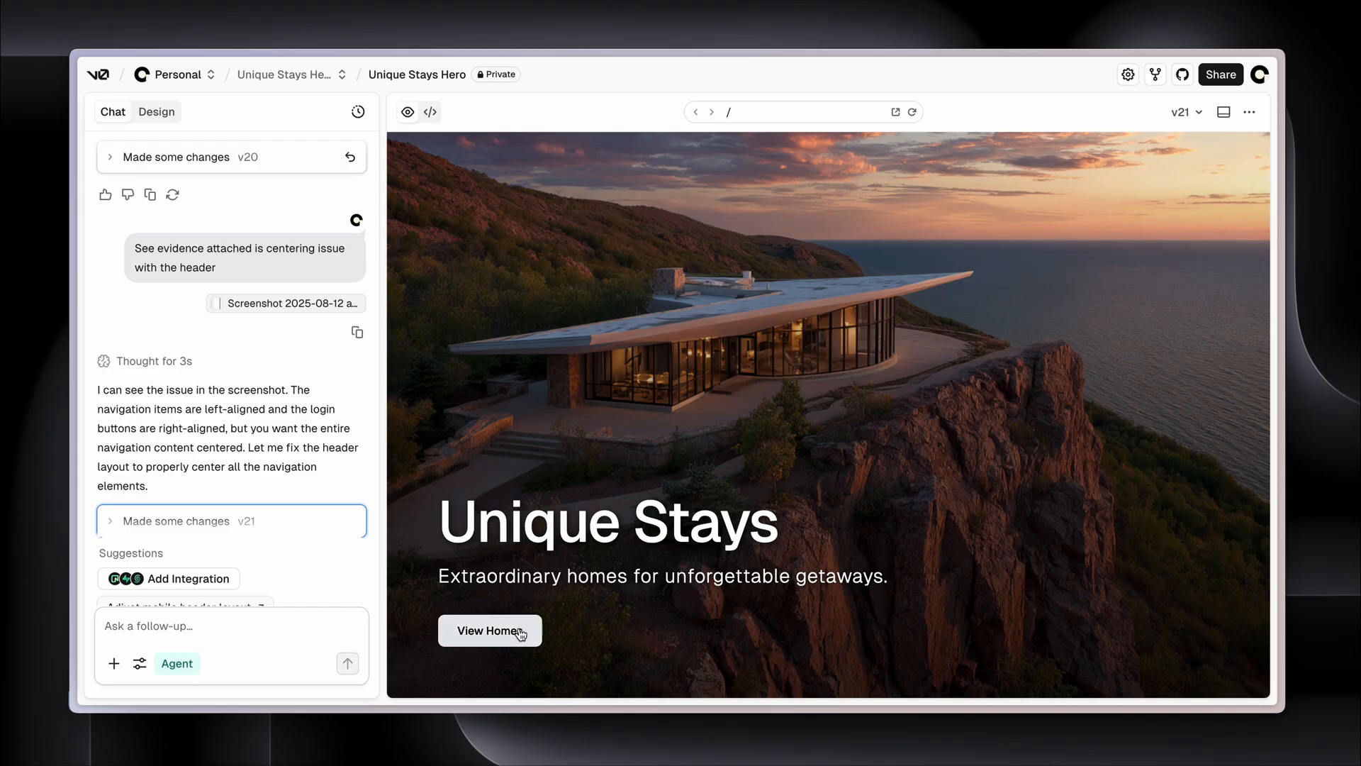
# Open The Cliff House listing from the homes page
pyautogui.click(490, 631)
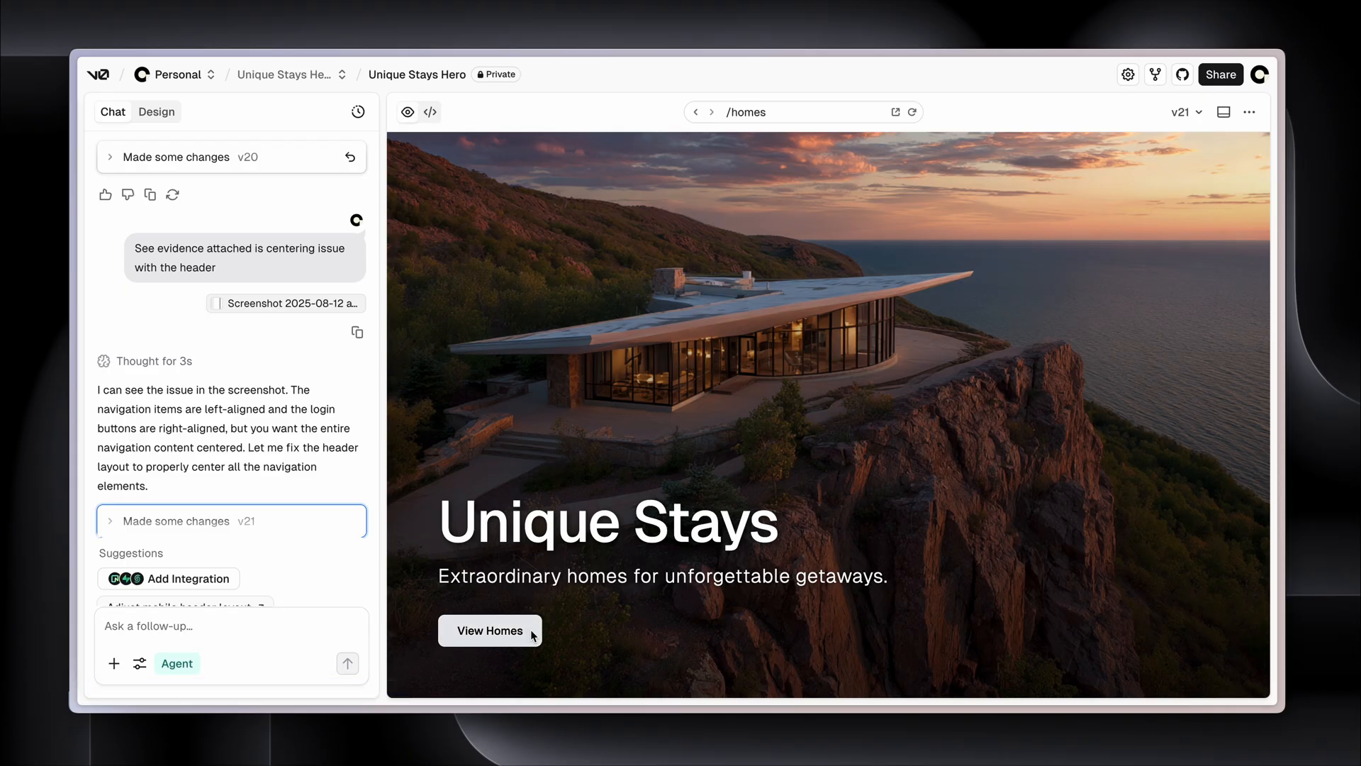
pyautogui.click(490, 630)
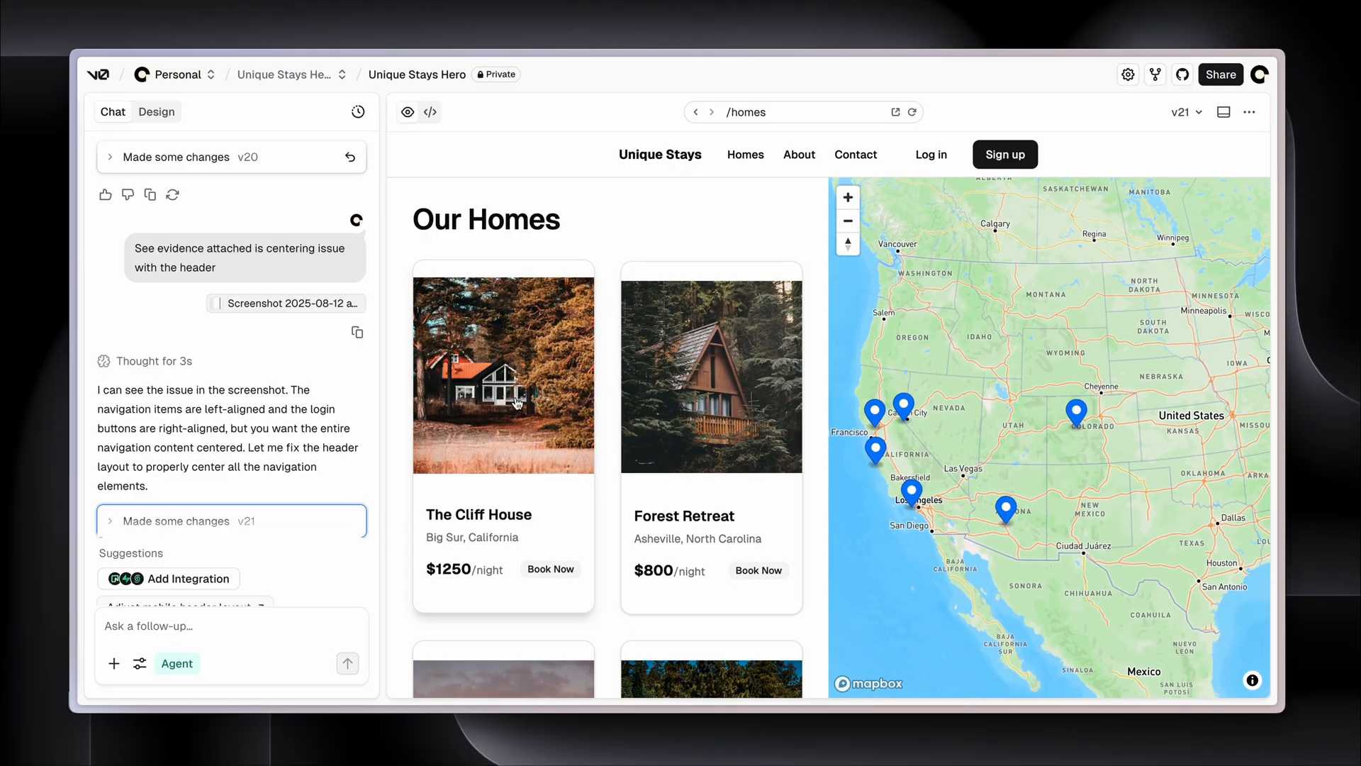
pyautogui.click(503, 375)
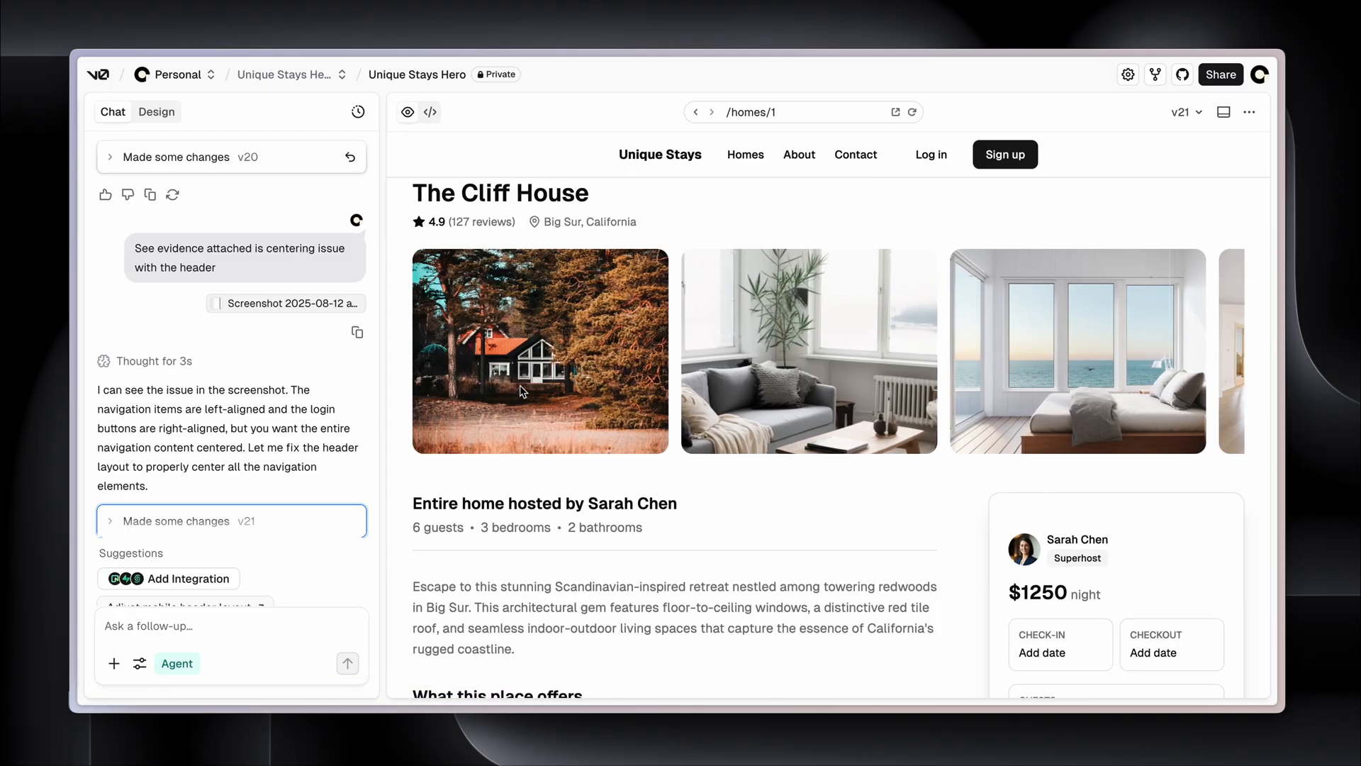
# Book The Cliff House for 13 August 2025 with 3 guests
pyautogui.scroll(-3)
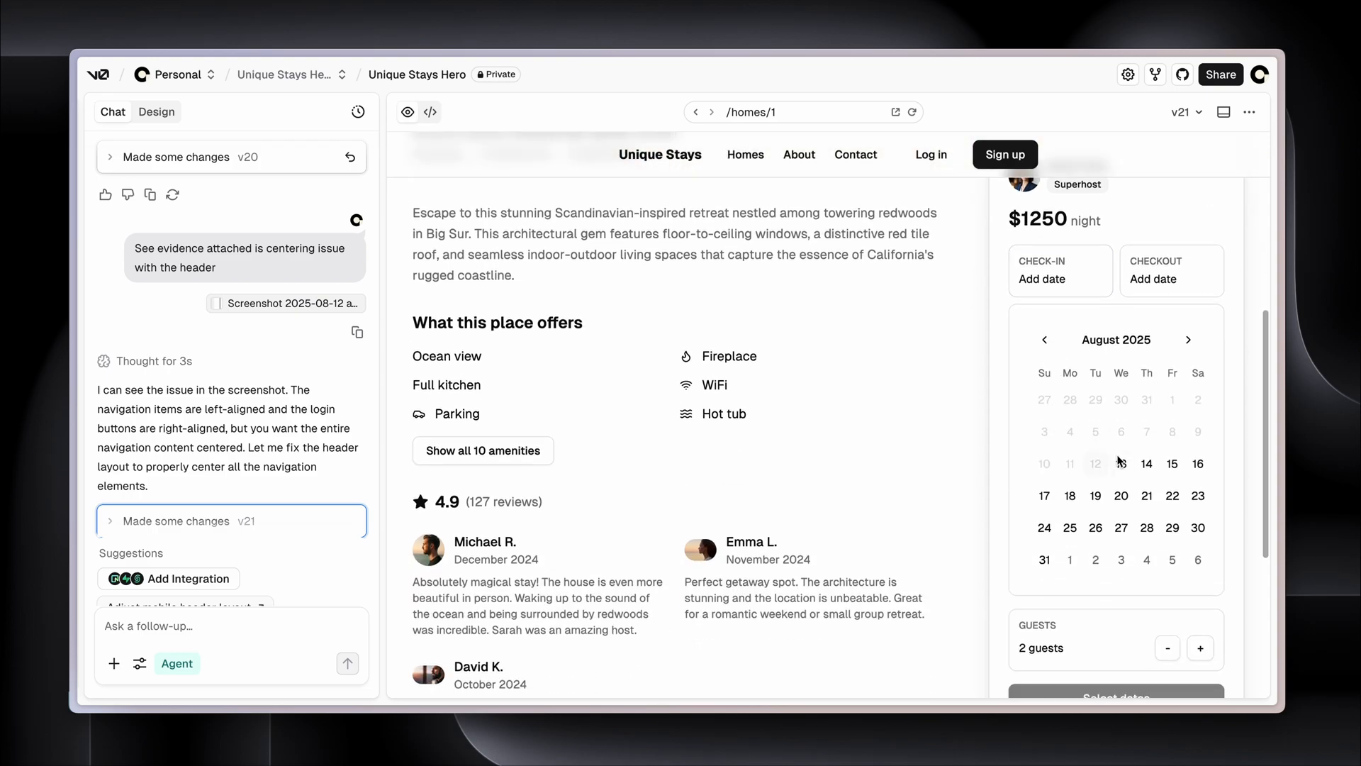
pyautogui.click(1200, 349)
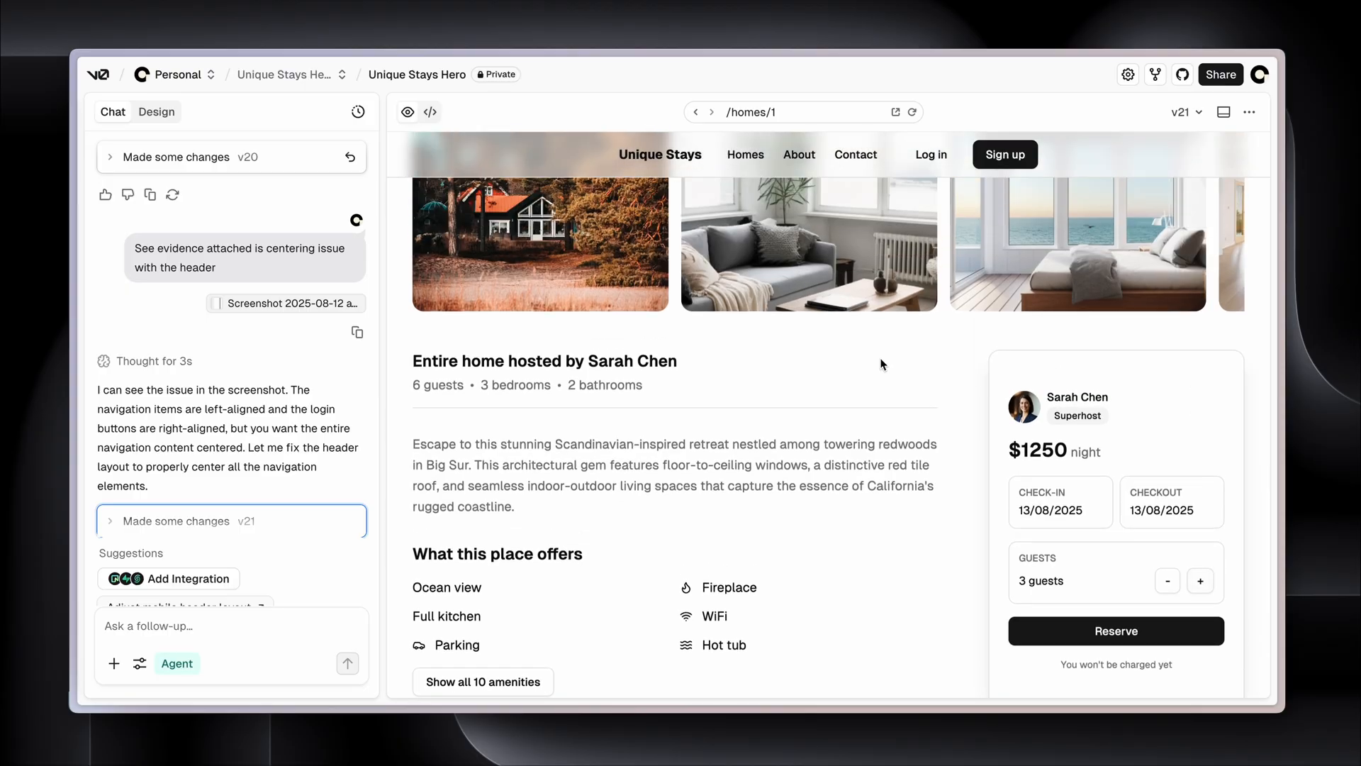
pyautogui.scroll(-3)
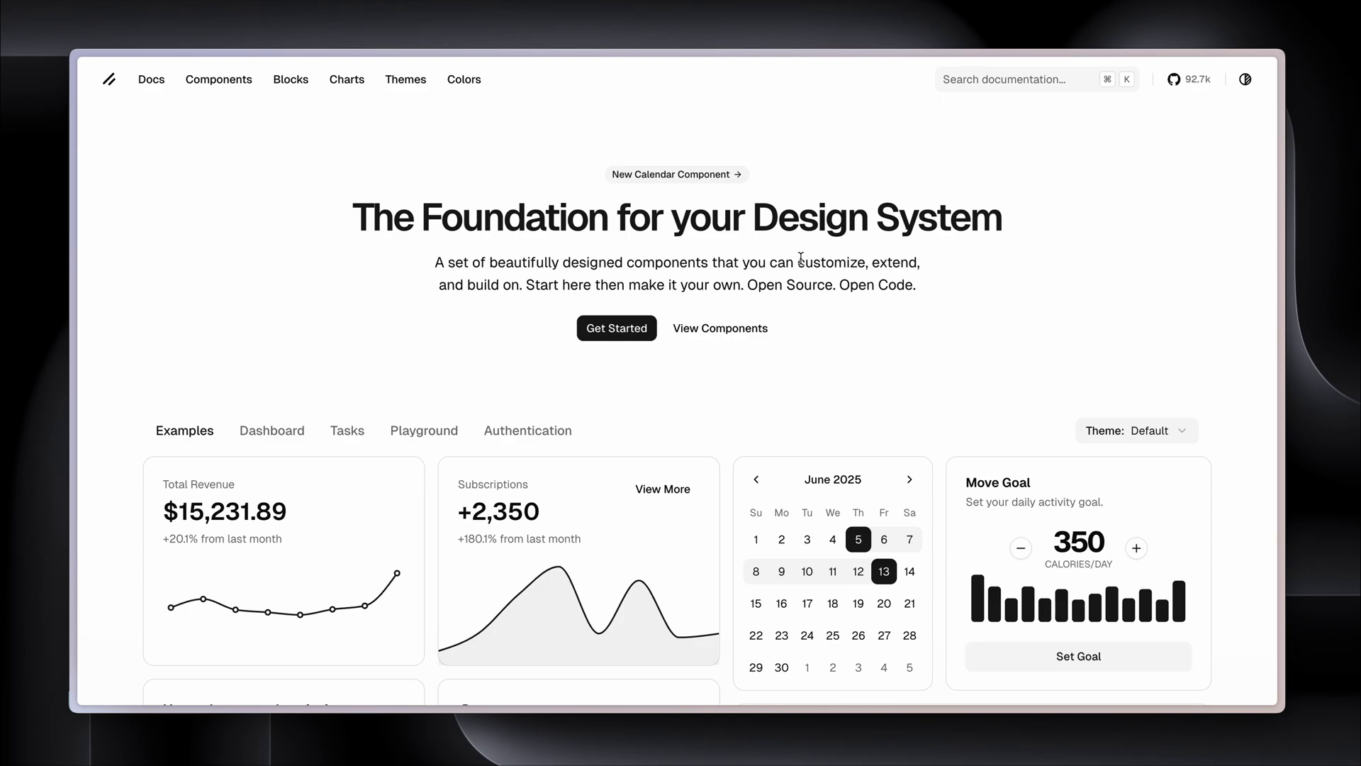
# Highlight the shadcn/ui customizing tagline and browse the example component cards
pyautogui.moveTo(797, 262); pyautogui.dragTo(521, 283)
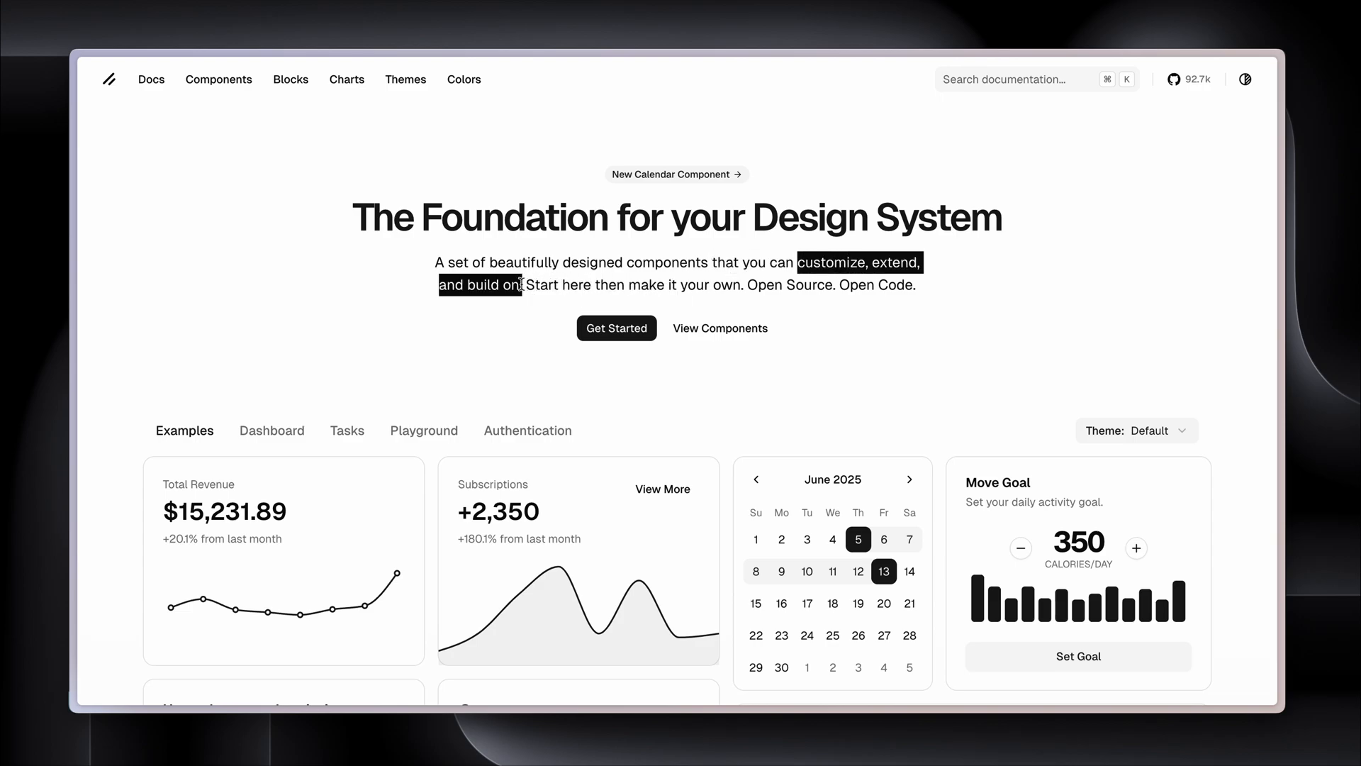
pyautogui.scroll(-3)
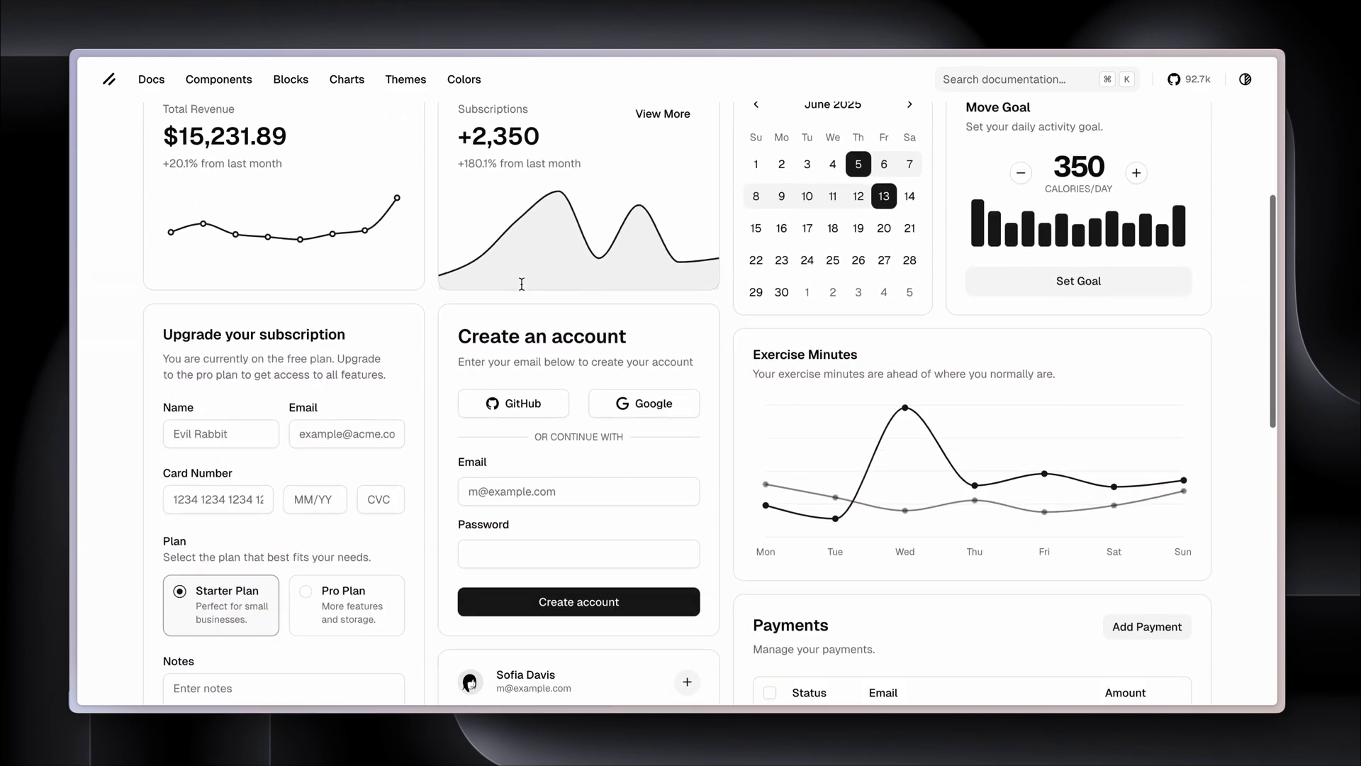
pyautogui.scroll(-3)
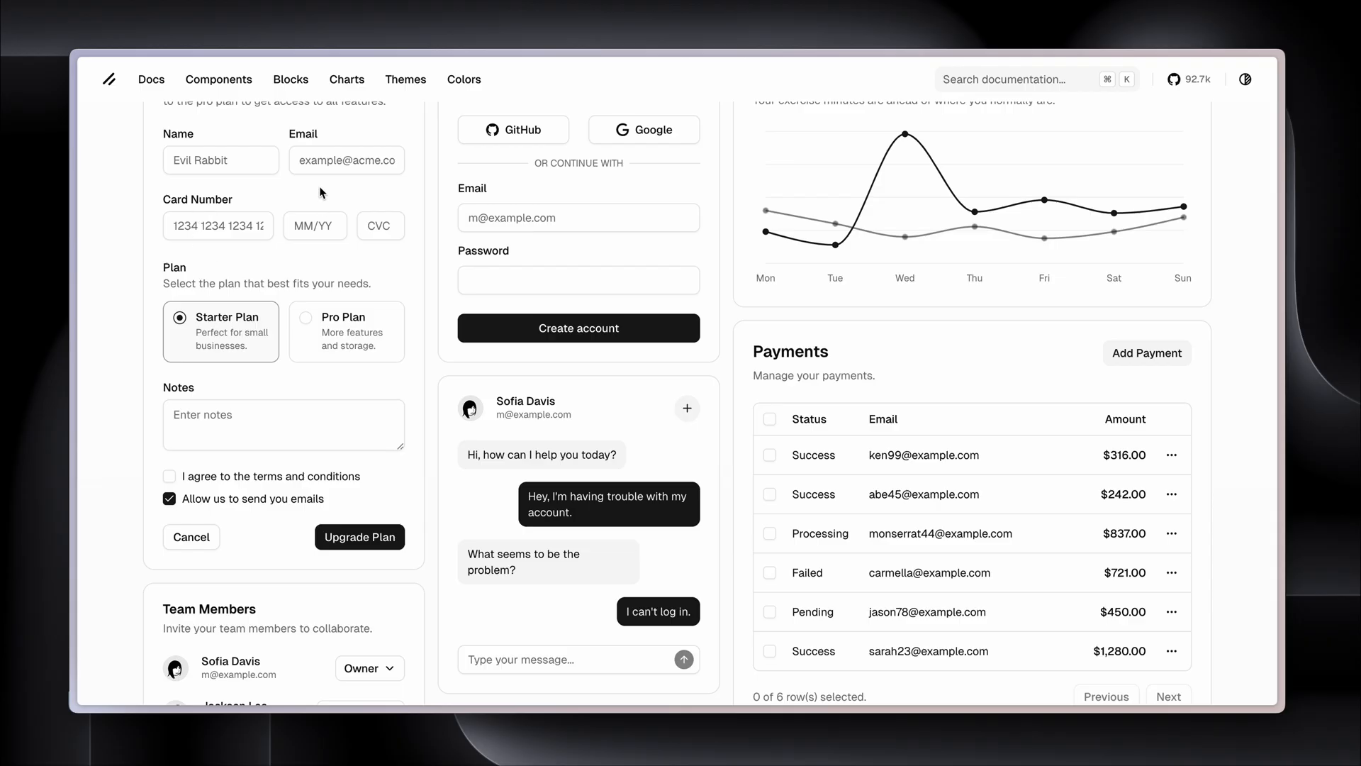
pyautogui.scroll(-3)
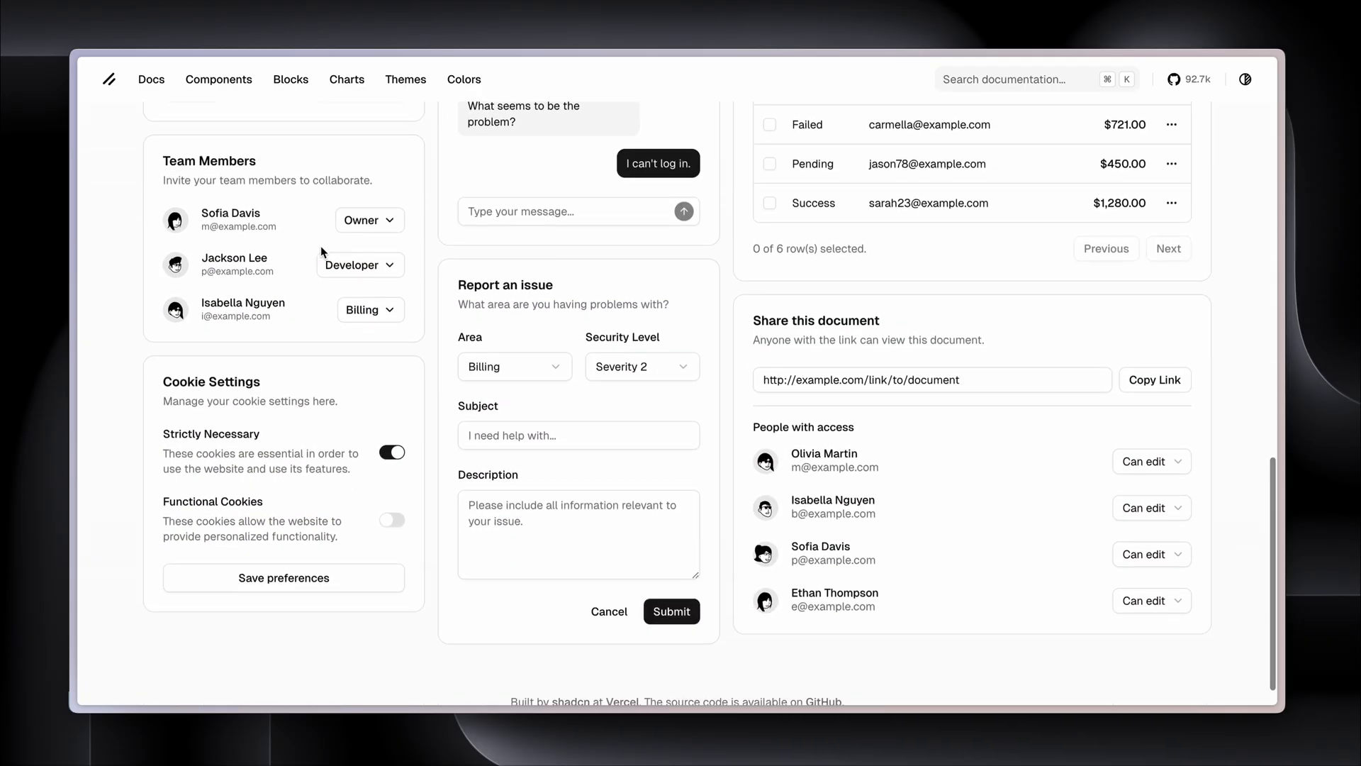
pyautogui.scroll(3)
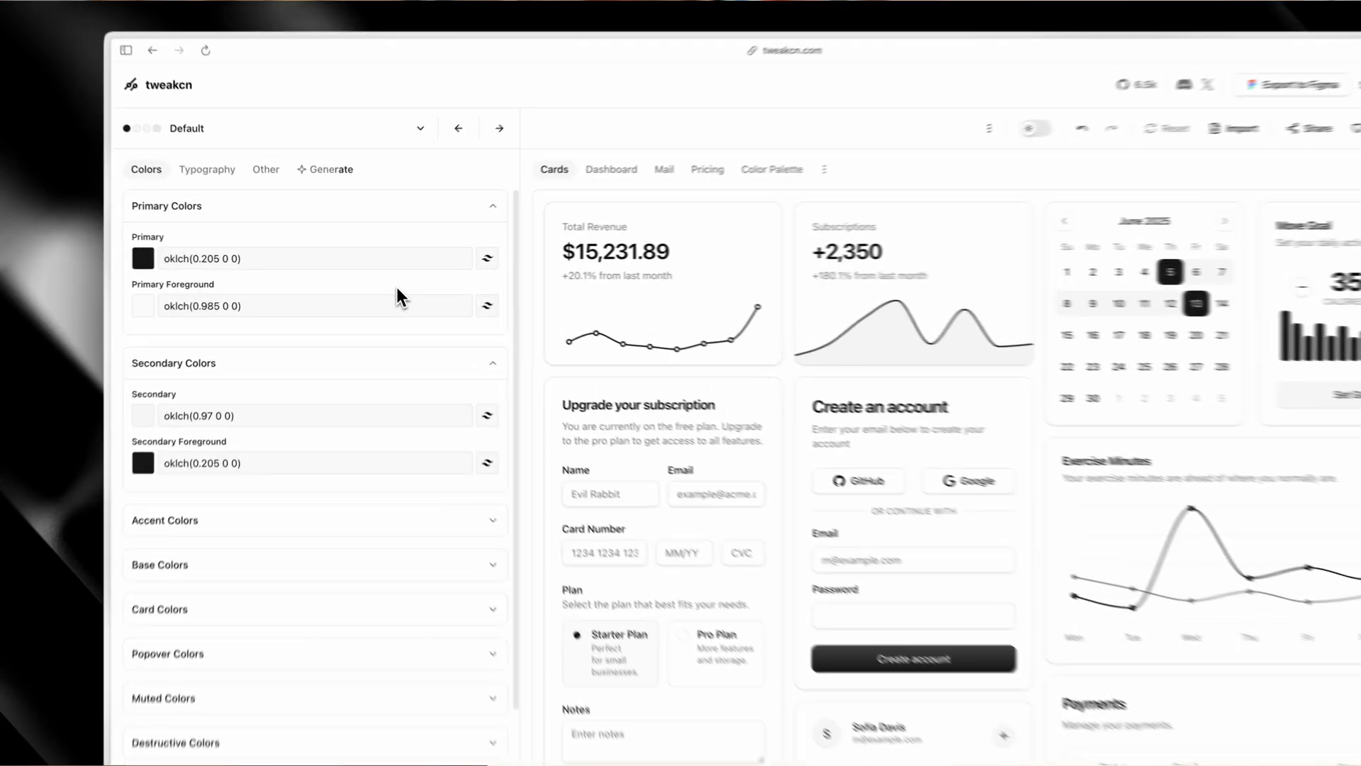
# Set tweakcn's primary colour to blue and browse the sans-serif font options
pyautogui.click(143, 258)
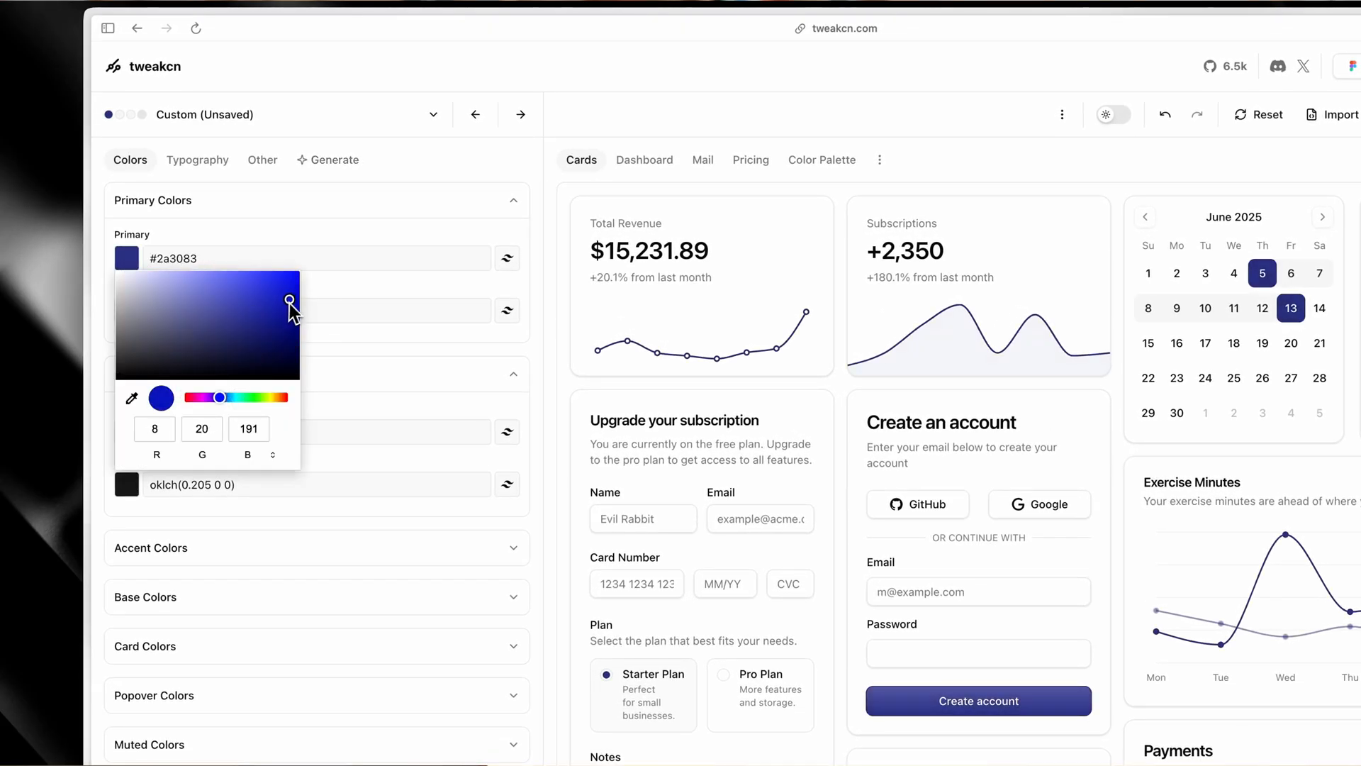
pyautogui.click(198, 160)
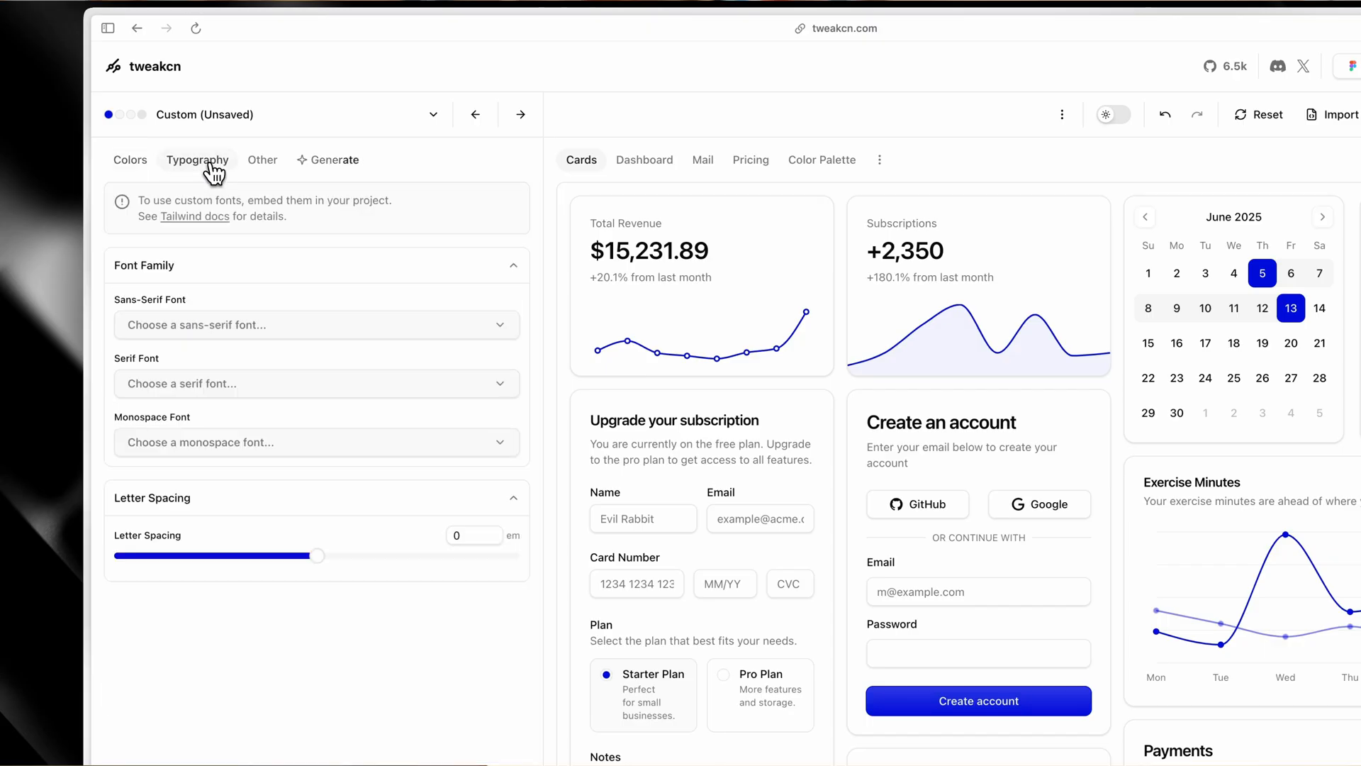
pyautogui.click(316, 324)
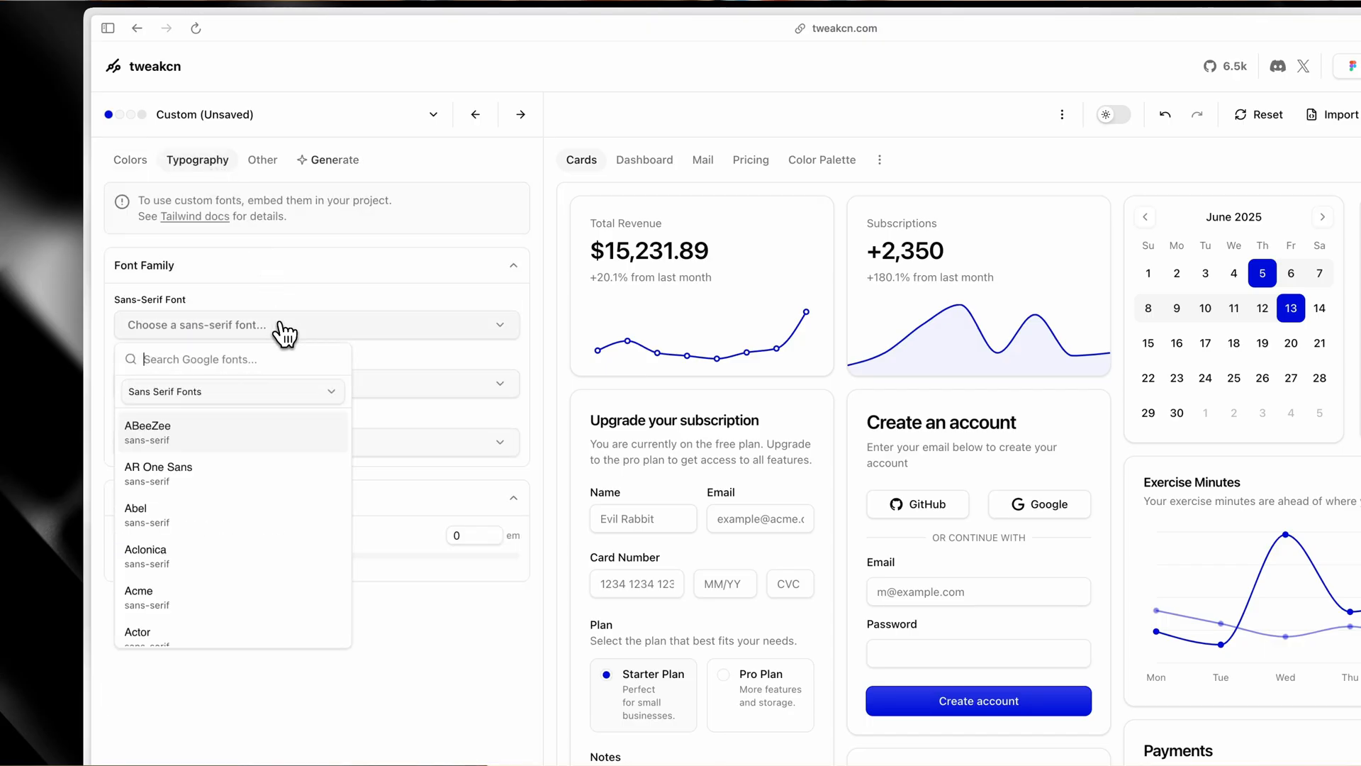
pyautogui.click(158, 467)
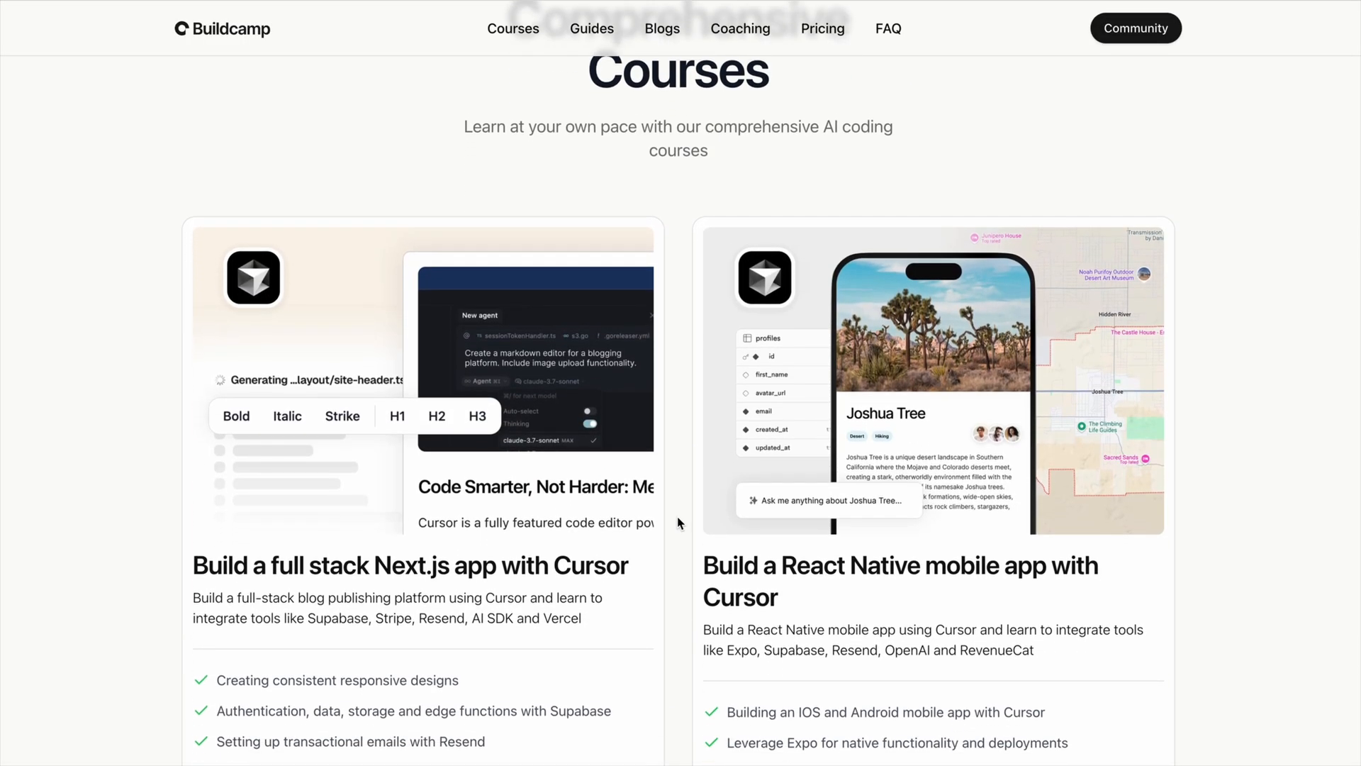
# Review the Next.js course content, collapsing Section 1, then scroll the React Native course
pyautogui.scroll(-3)
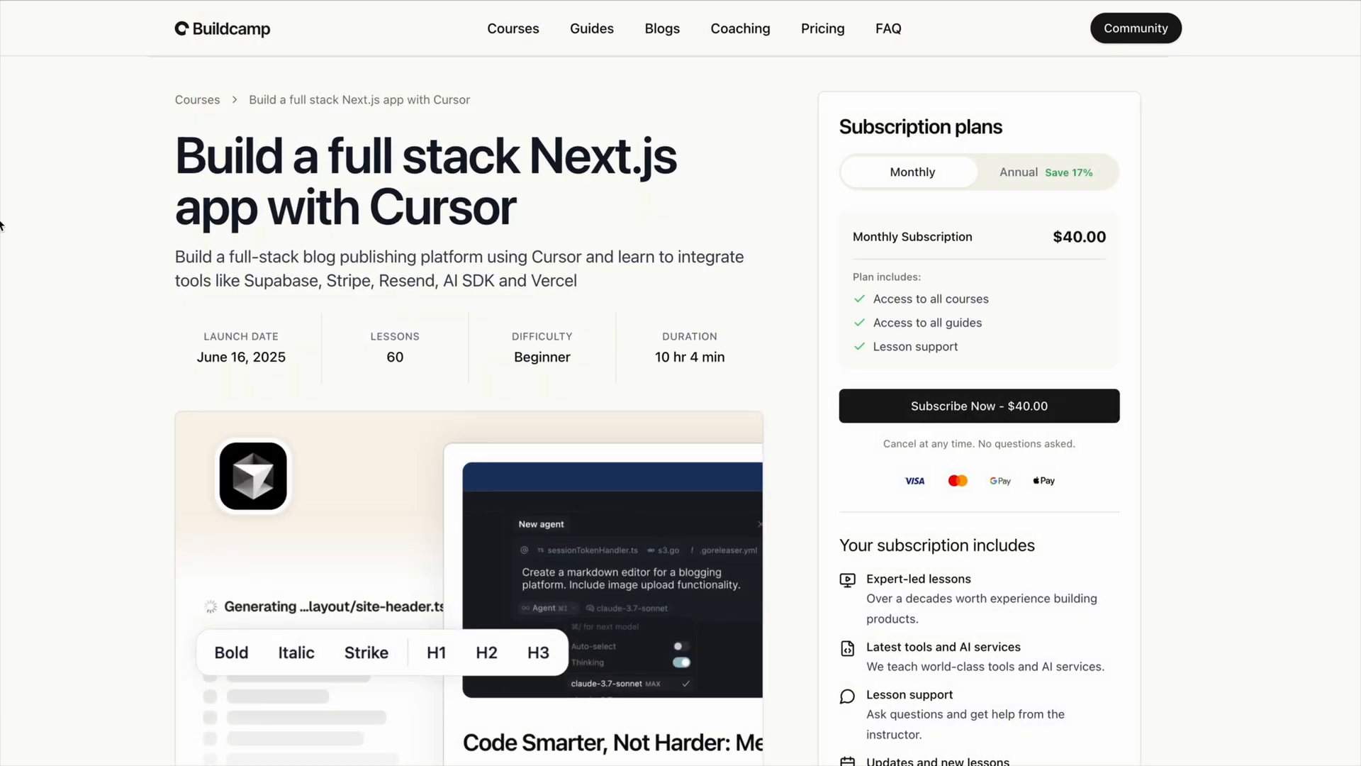
pyautogui.scroll(-3)
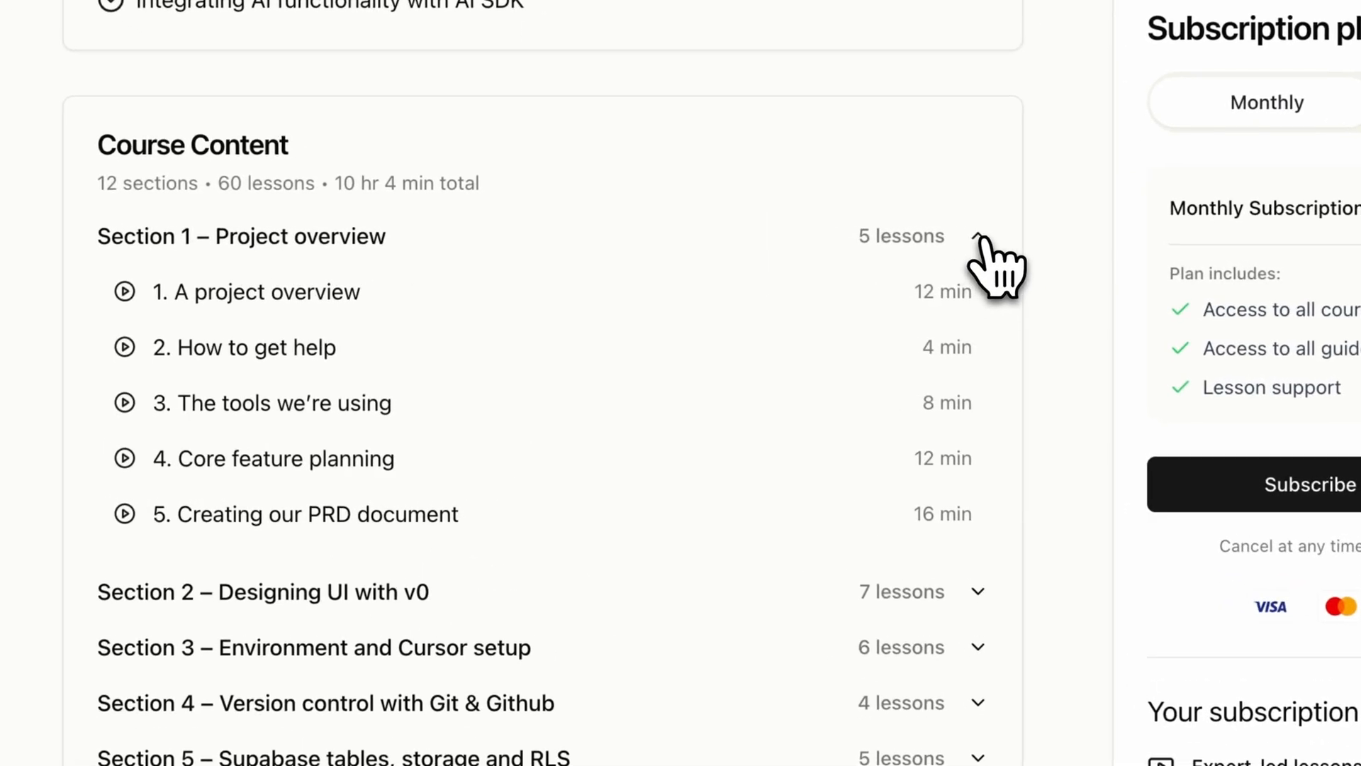
pyautogui.click(974, 236)
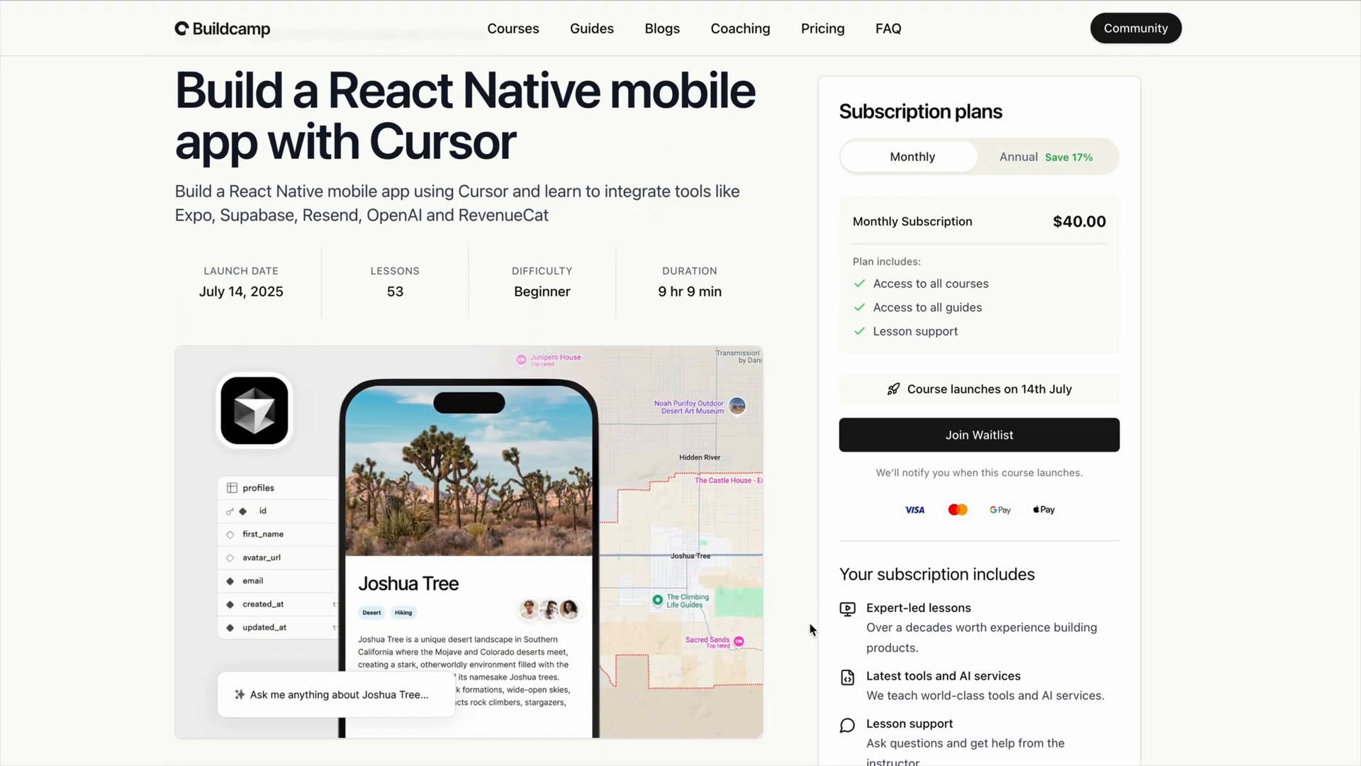
pyautogui.scroll(-3)
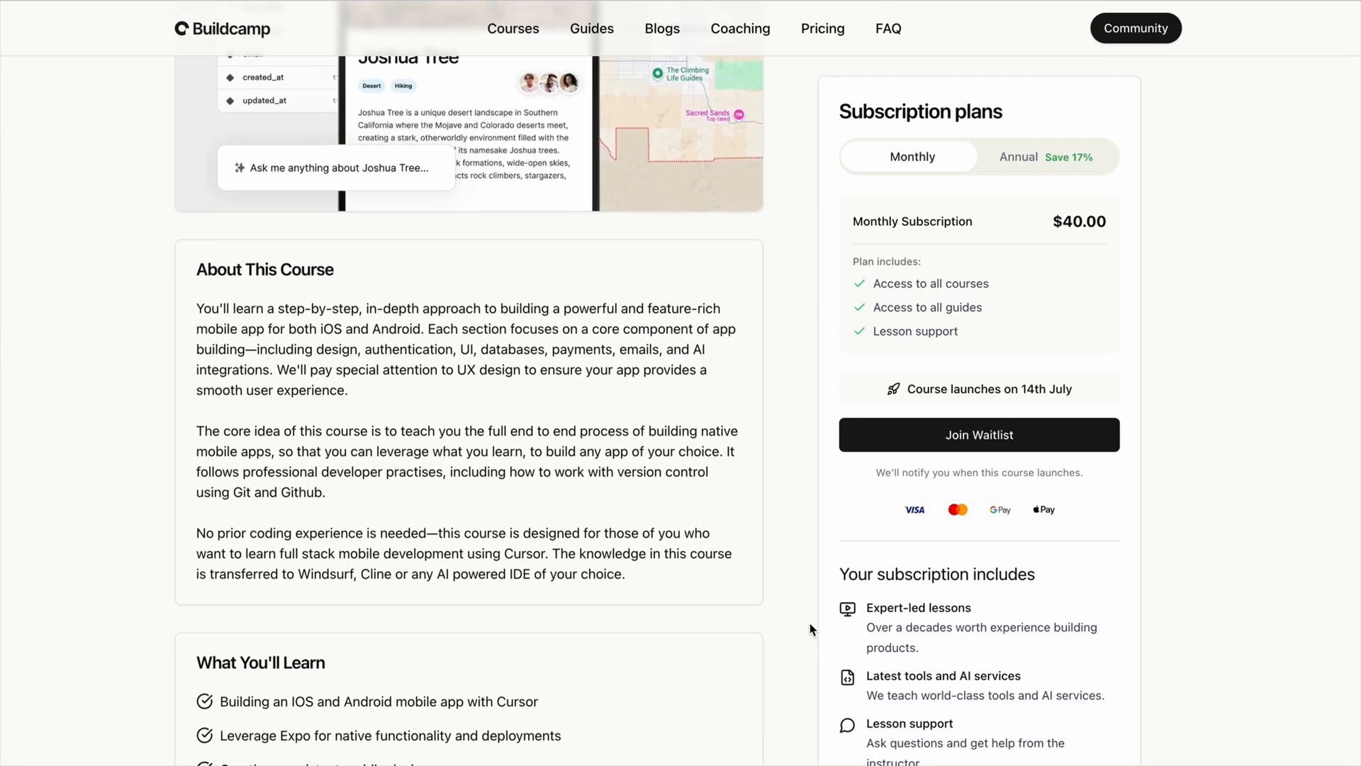
pyautogui.scroll(-3)
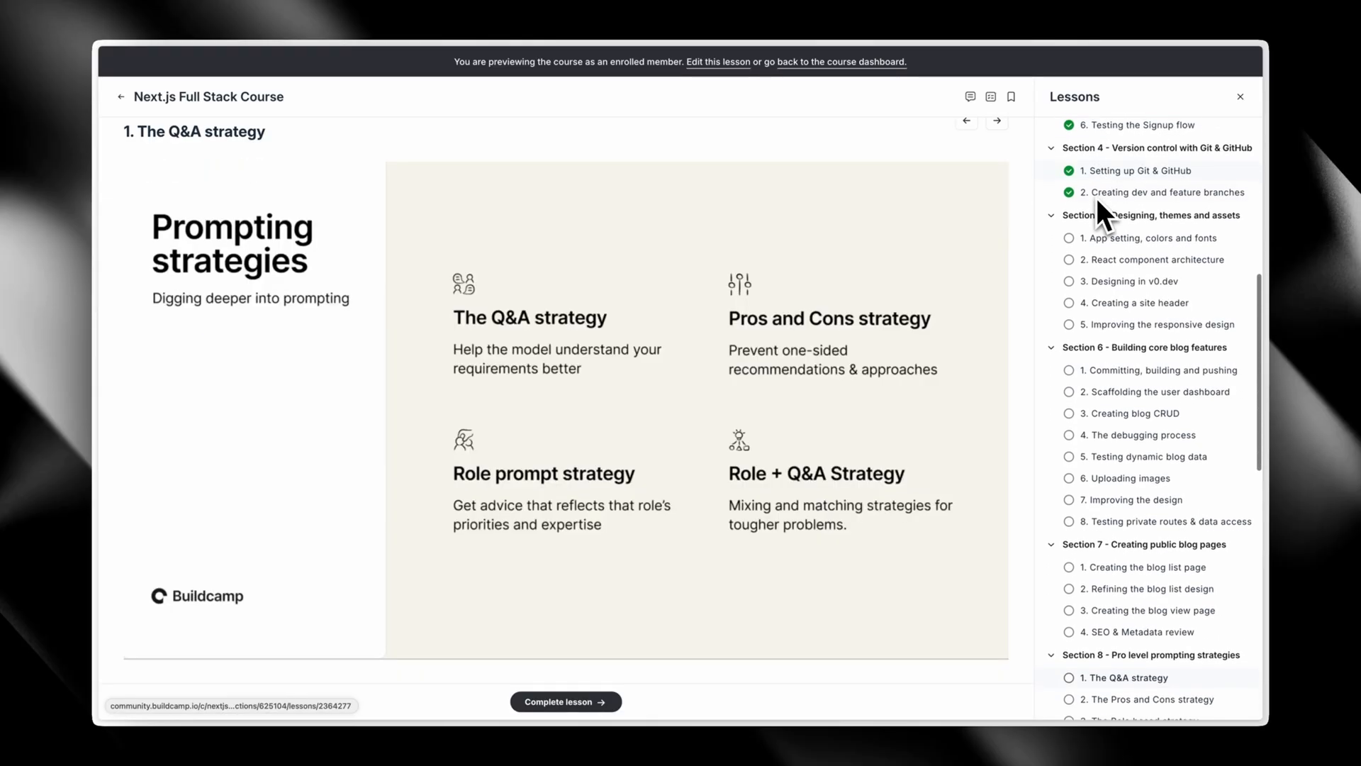
# Scroll the Next.js Full Stack Course's Q&A strategy lesson and its four prompting strategies
pyautogui.scroll(-3)
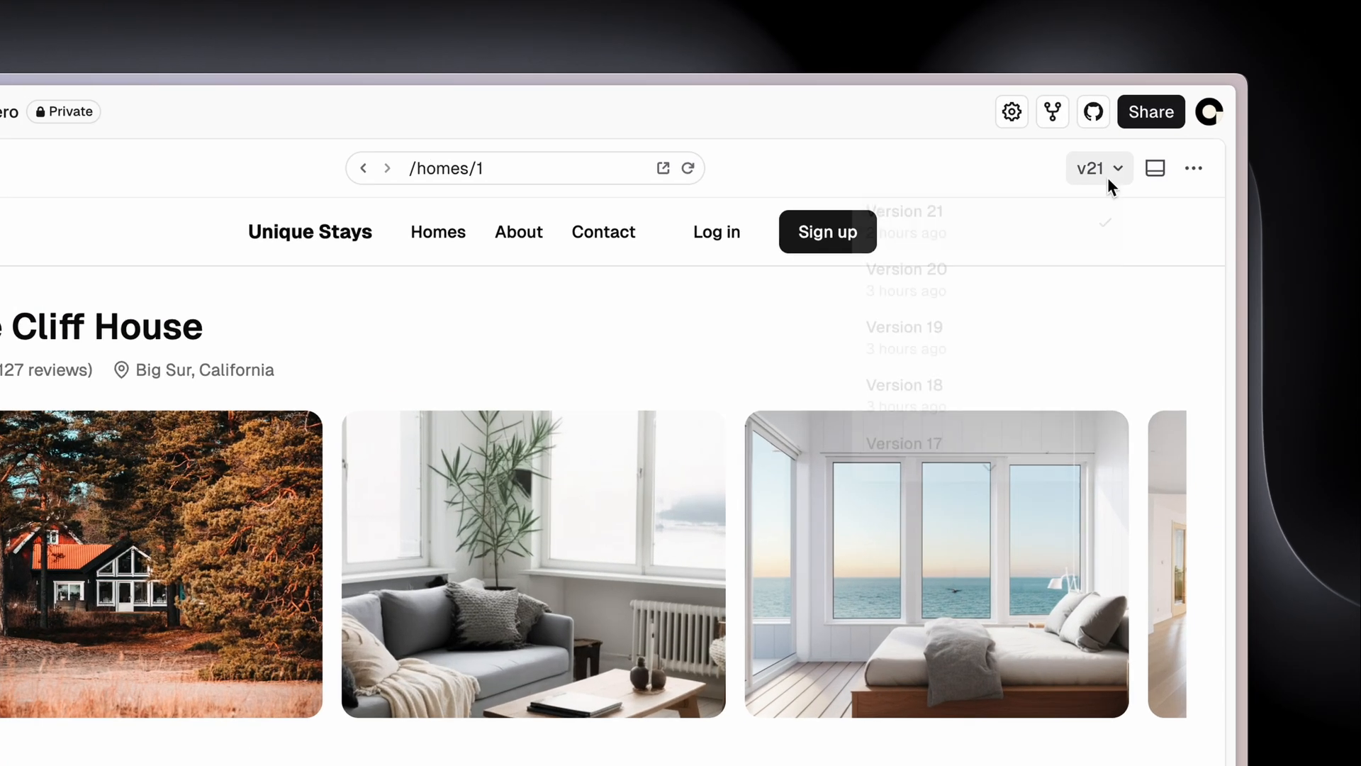
pyautogui.scroll(-3)
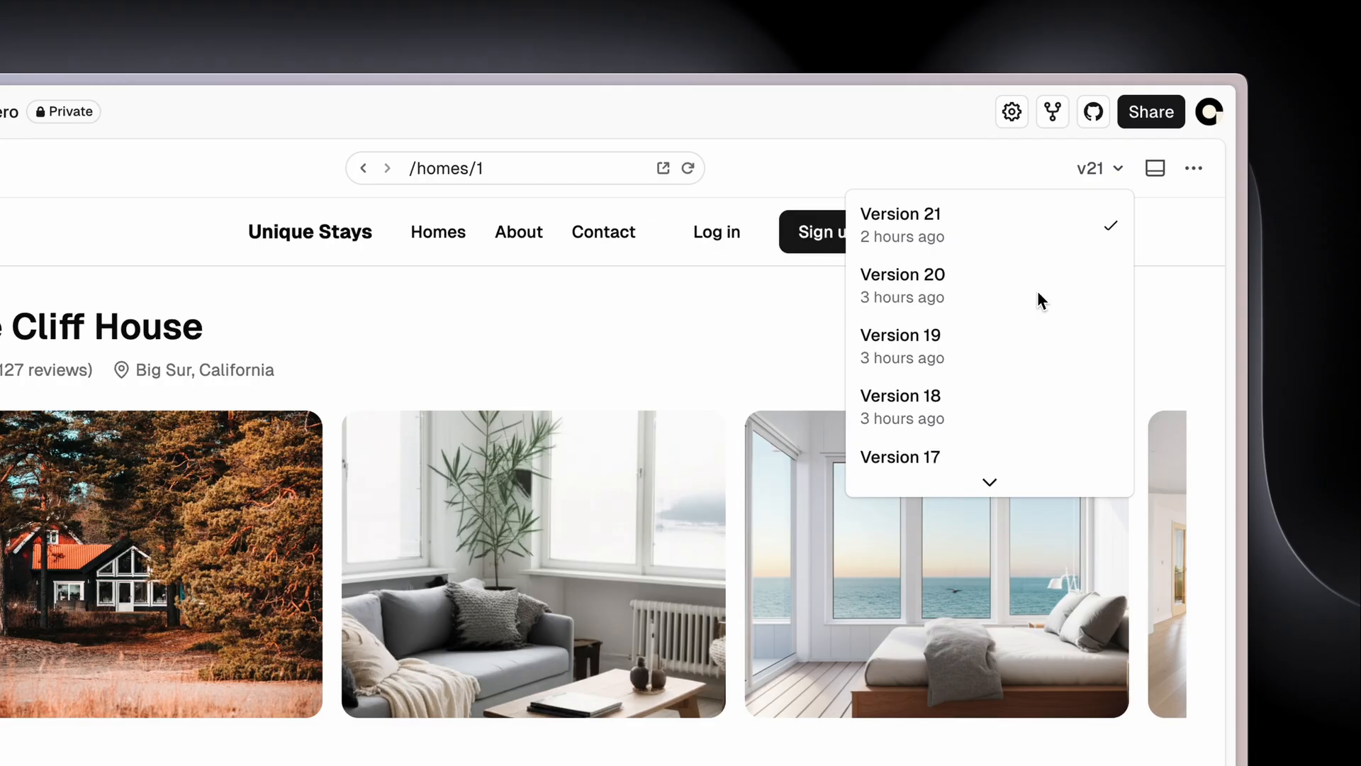
pyautogui.click(1097, 167)
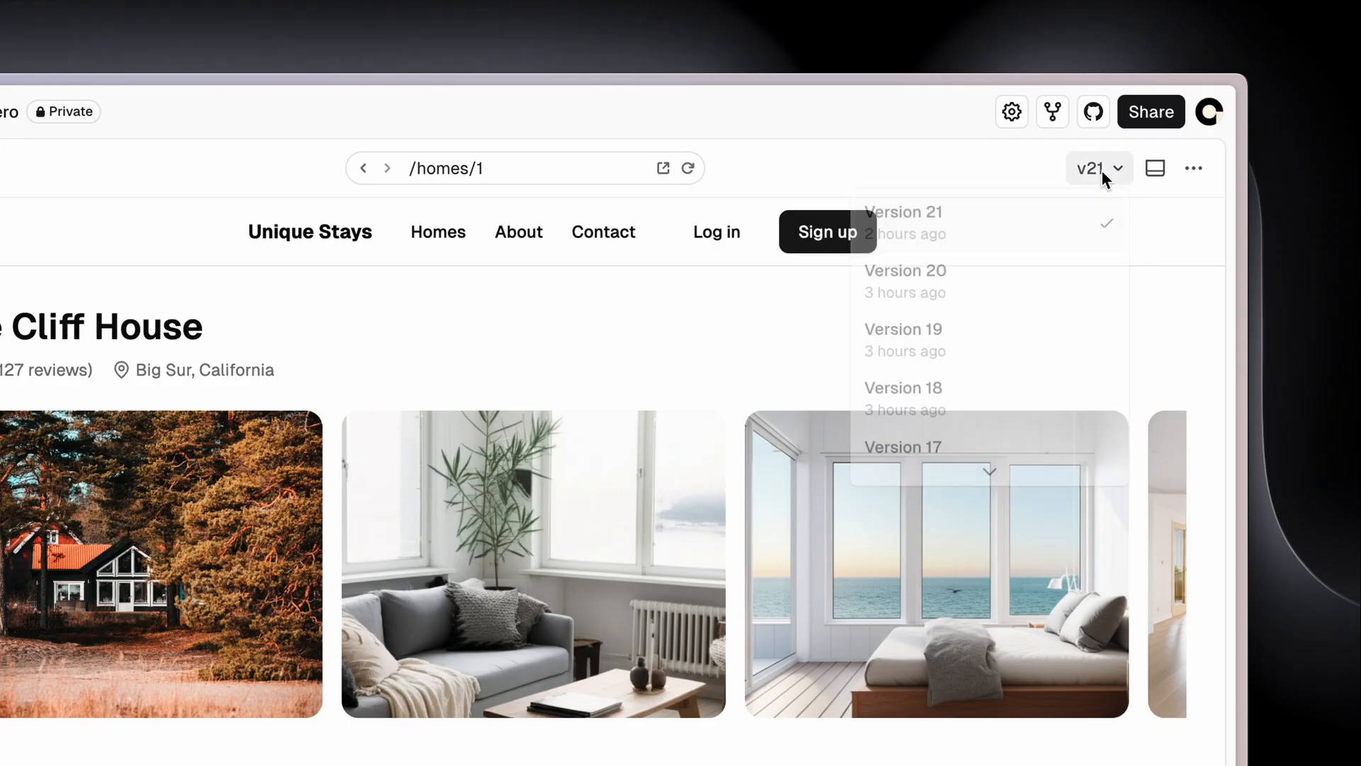
pyautogui.click(902, 339)
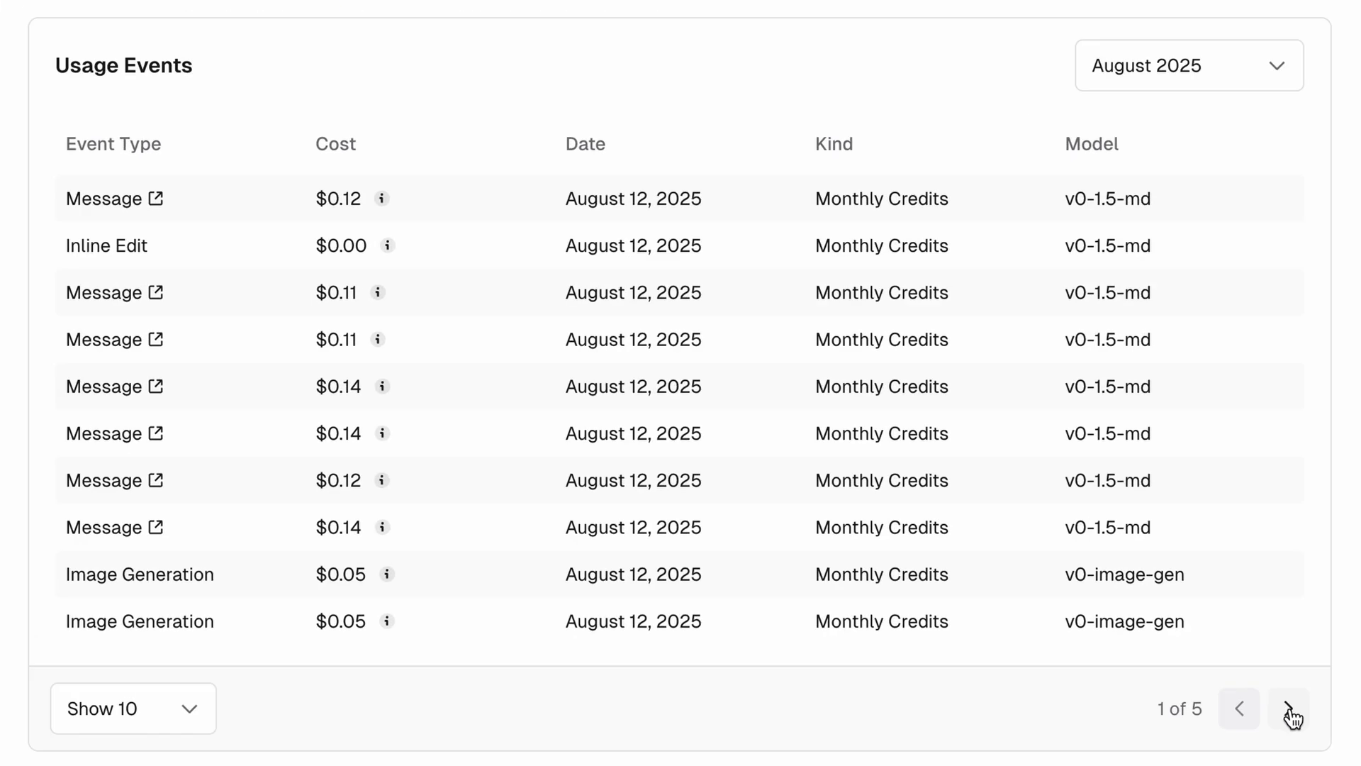
# Advance the August 2025 usage events table to page 5 of 5
pyautogui.click(1291, 708)
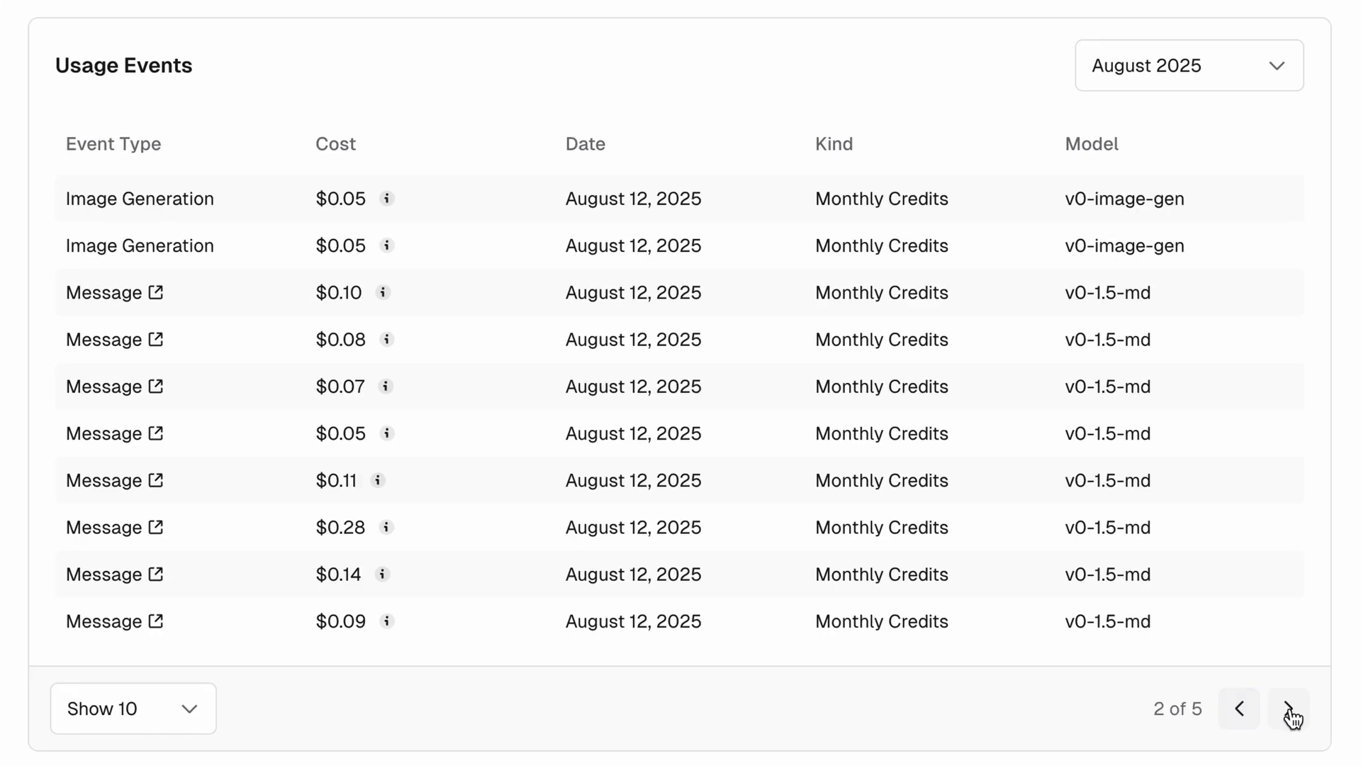
pyautogui.click(1291, 708)
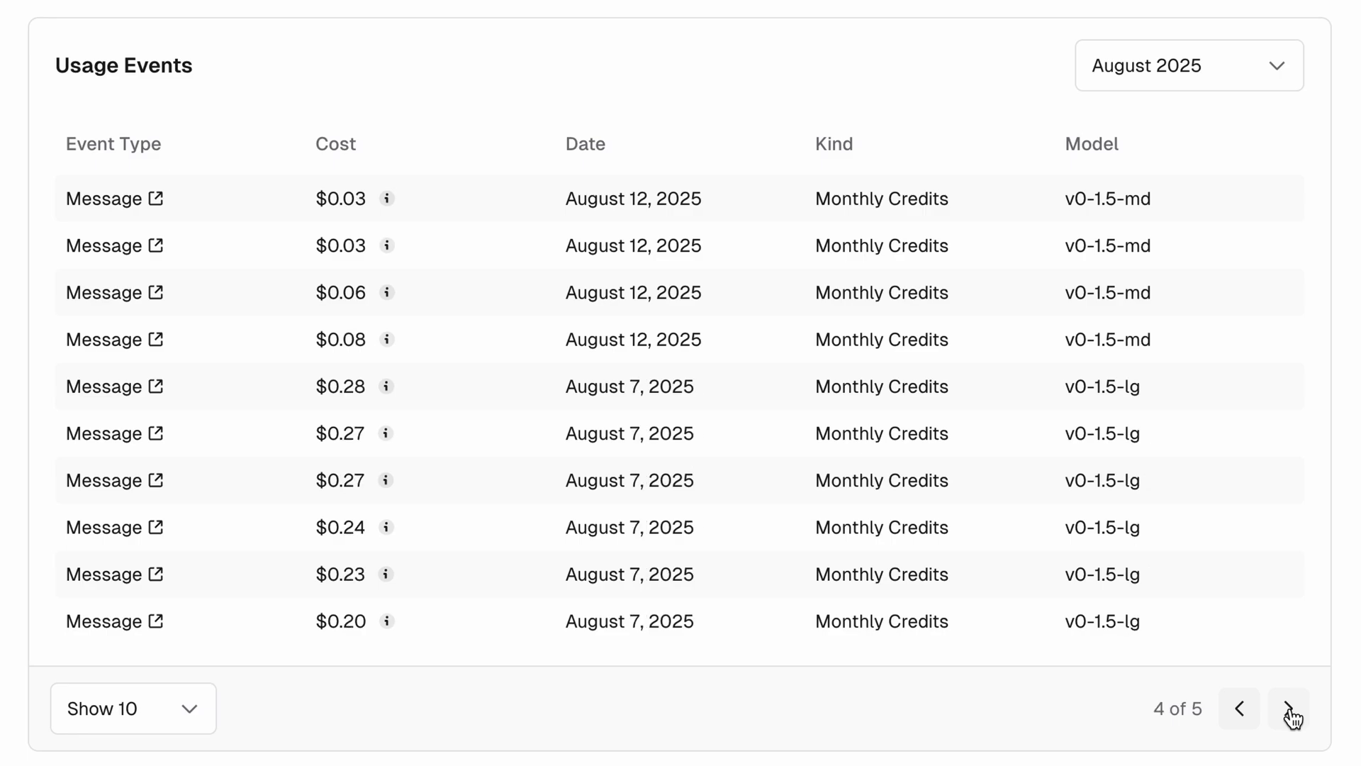
pyautogui.click(1289, 708)
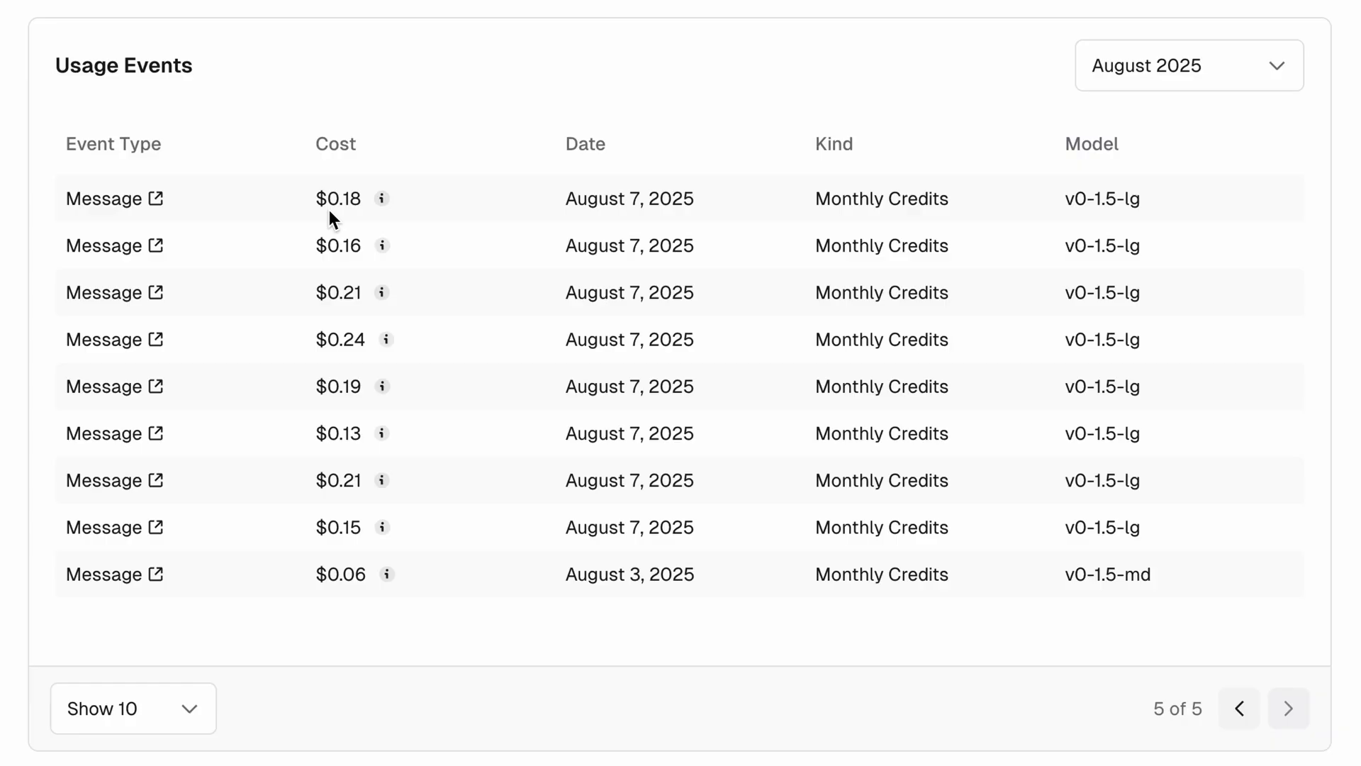
pyautogui.moveTo(347, 292)
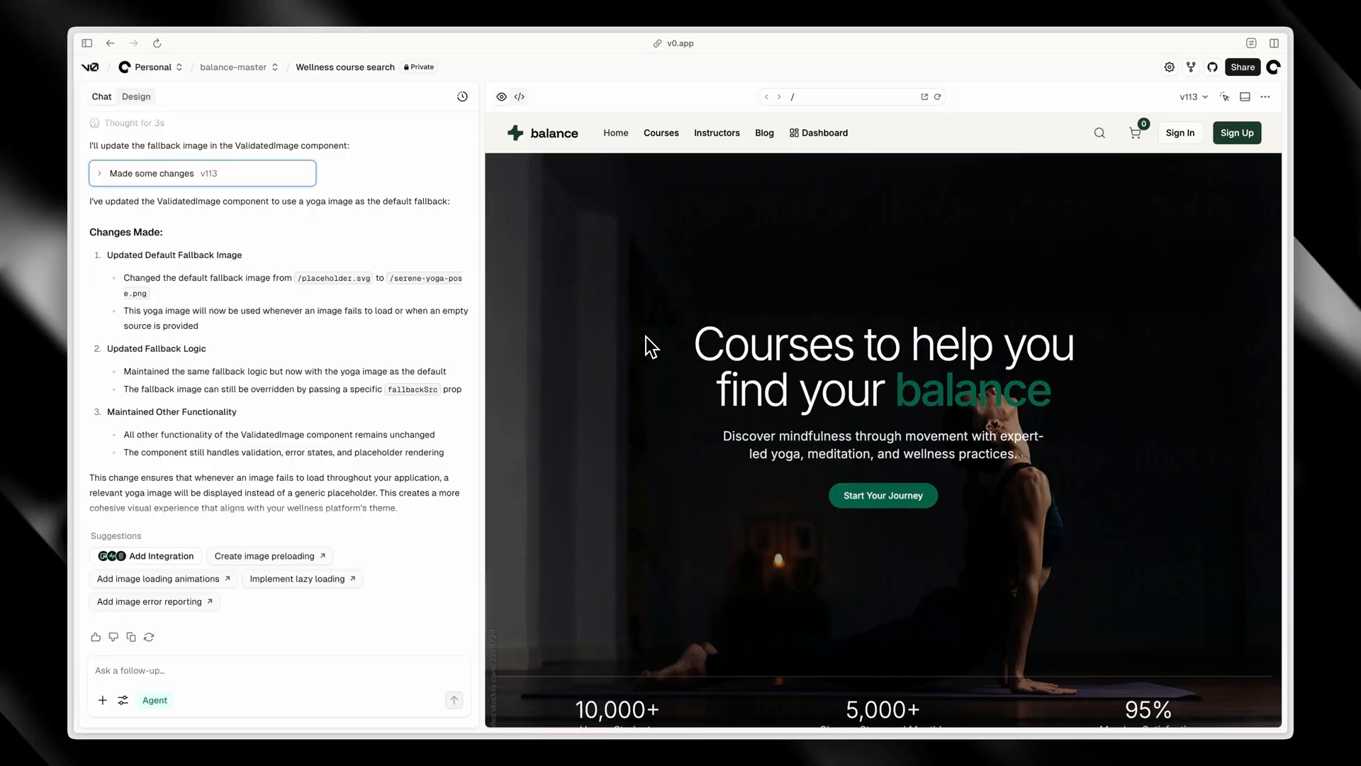
# Browse the balance site preview to the Mindful Meditation for Beginners course page
pyautogui.scroll(-3)
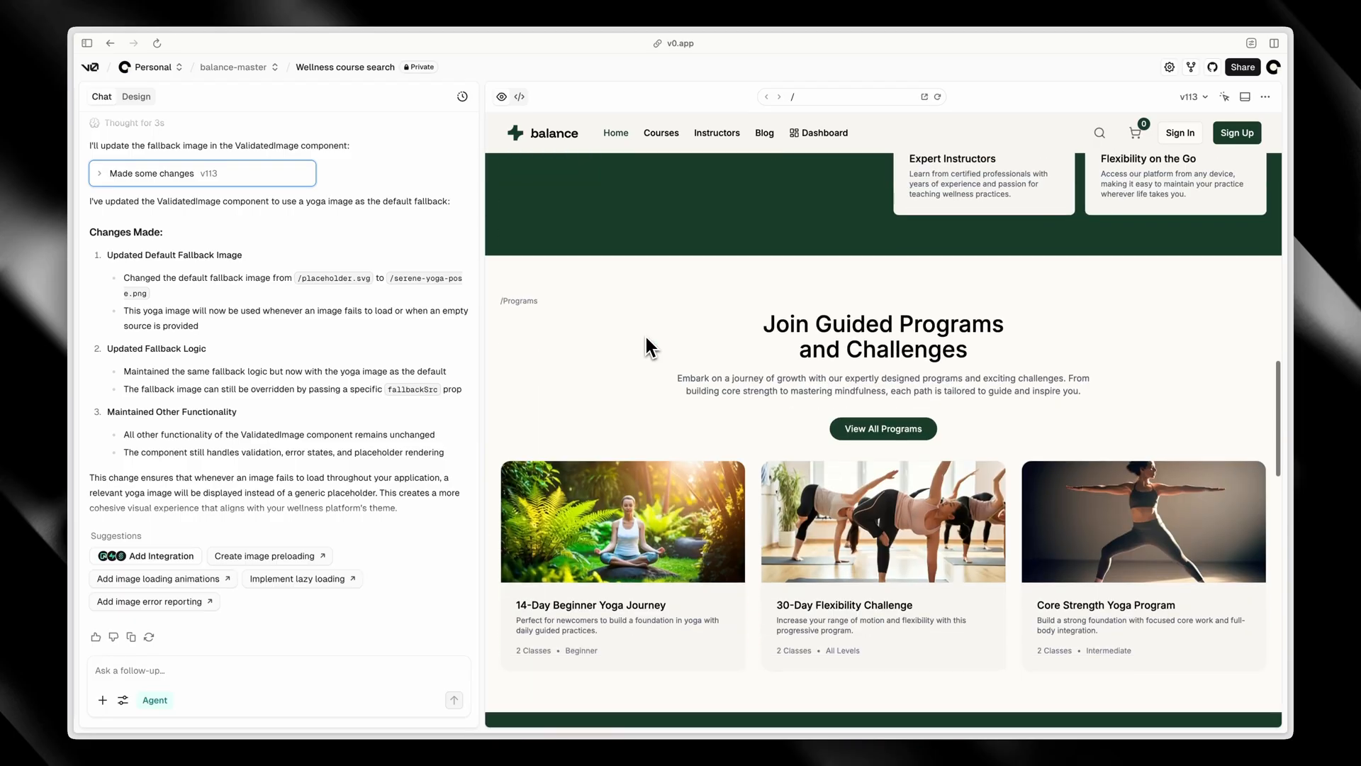
pyautogui.scroll(-3)
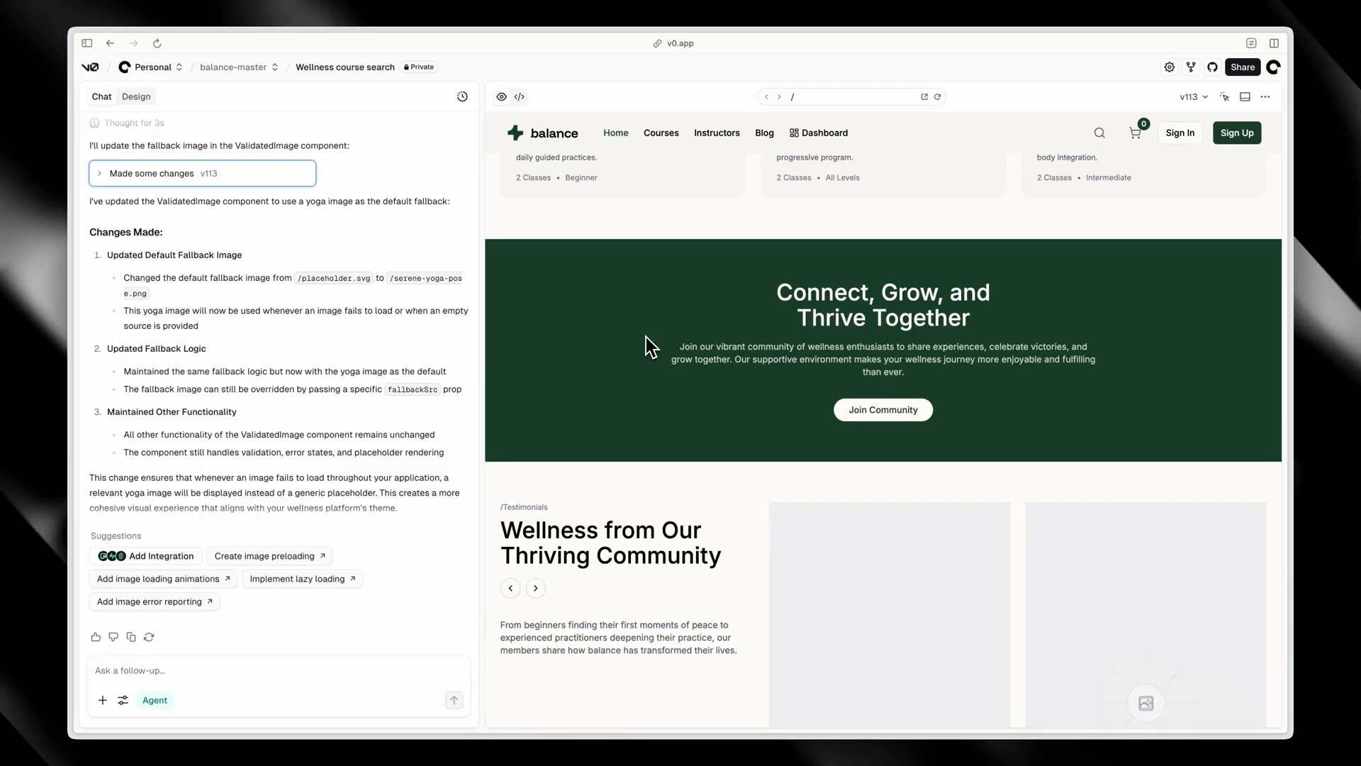
pyautogui.click(661, 133)
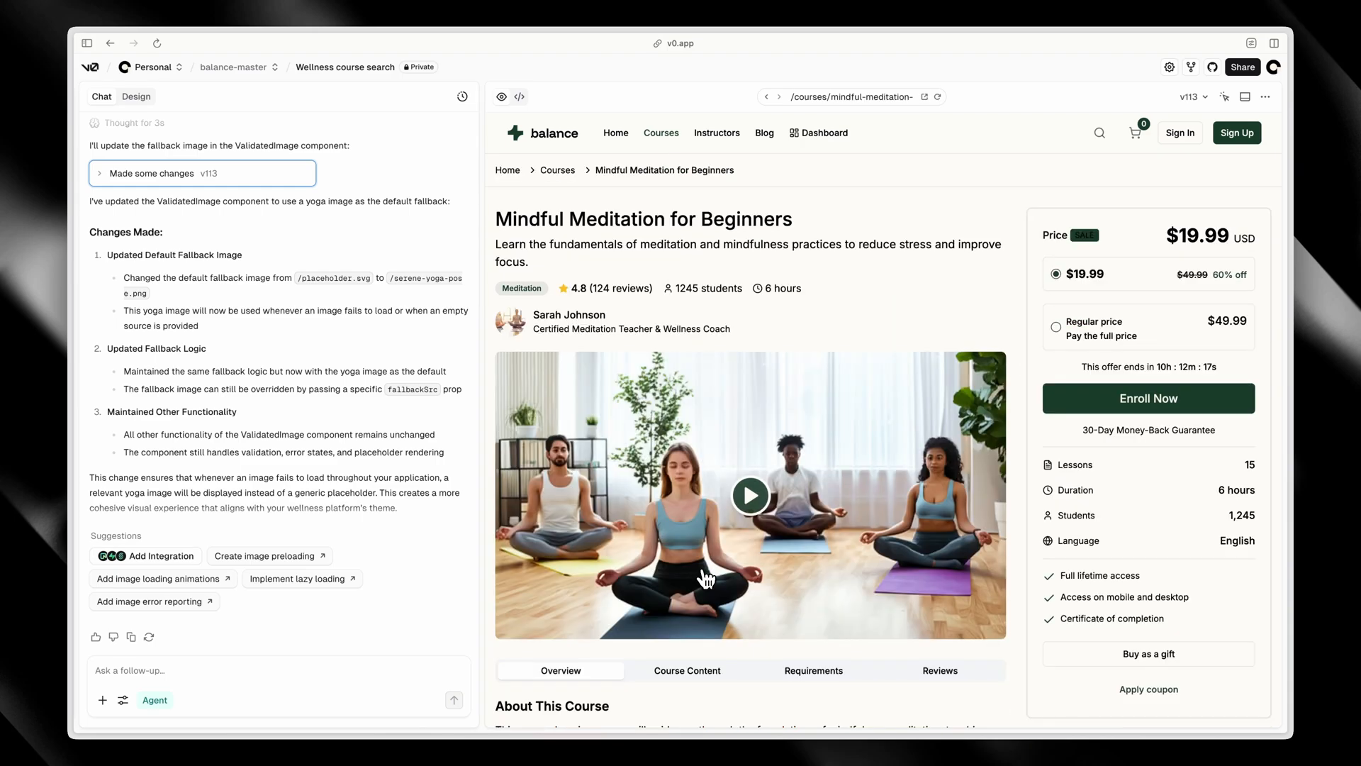
pyautogui.scroll(-3)
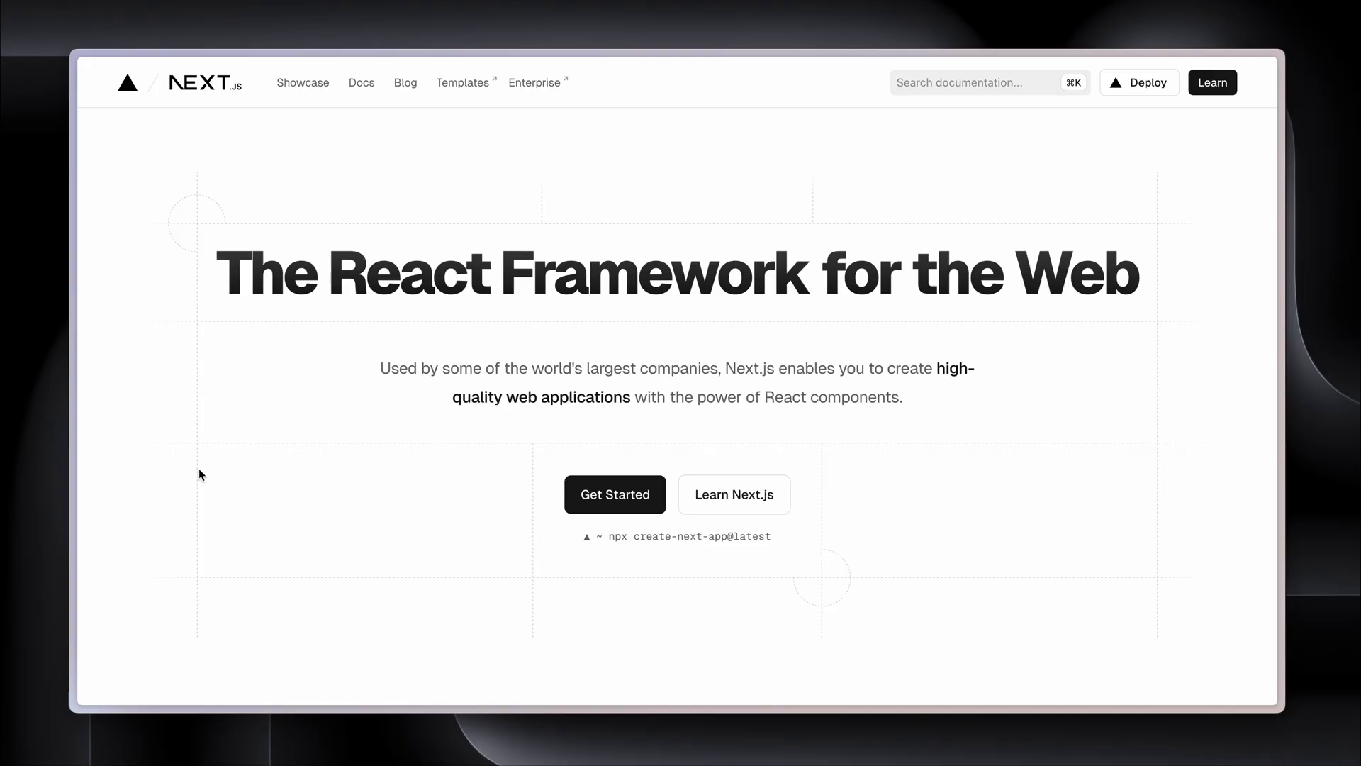
pyautogui.moveTo(293, 492)
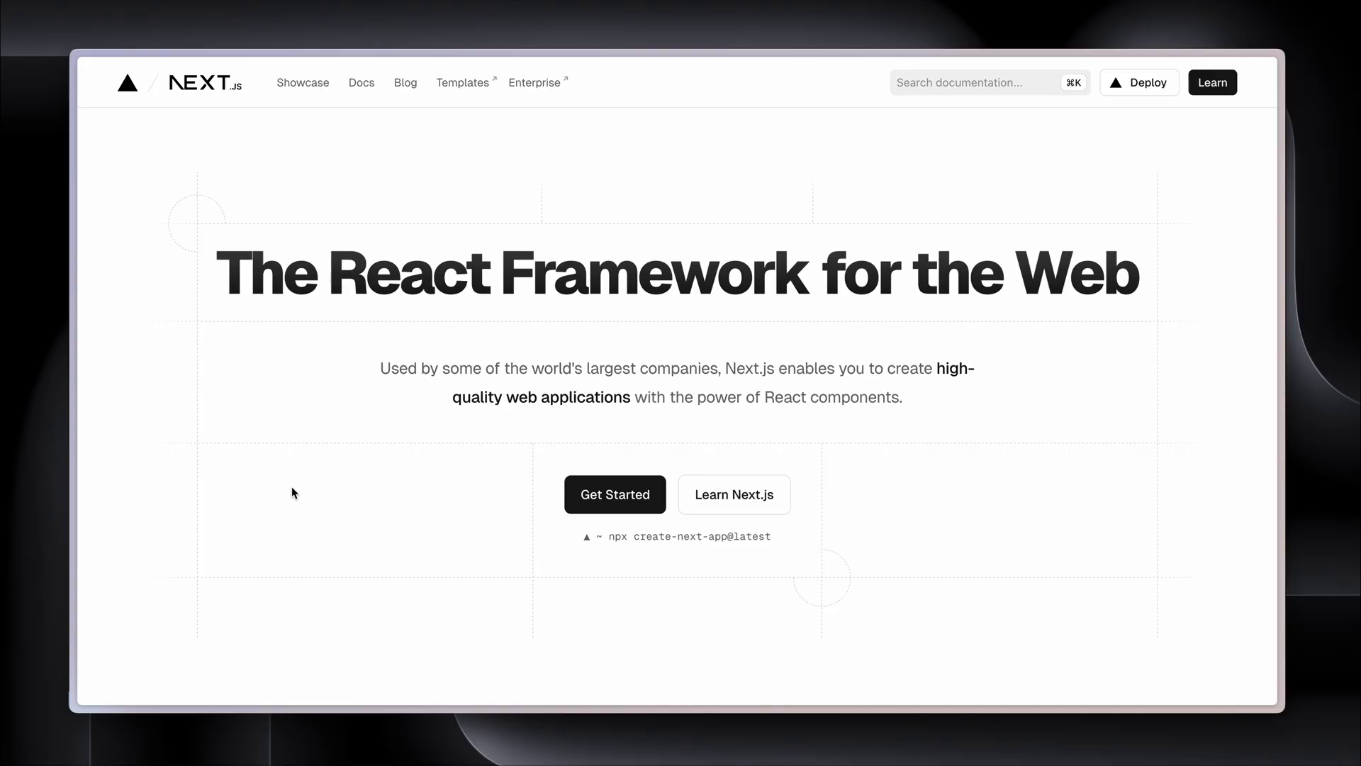
pyautogui.scroll(-3)
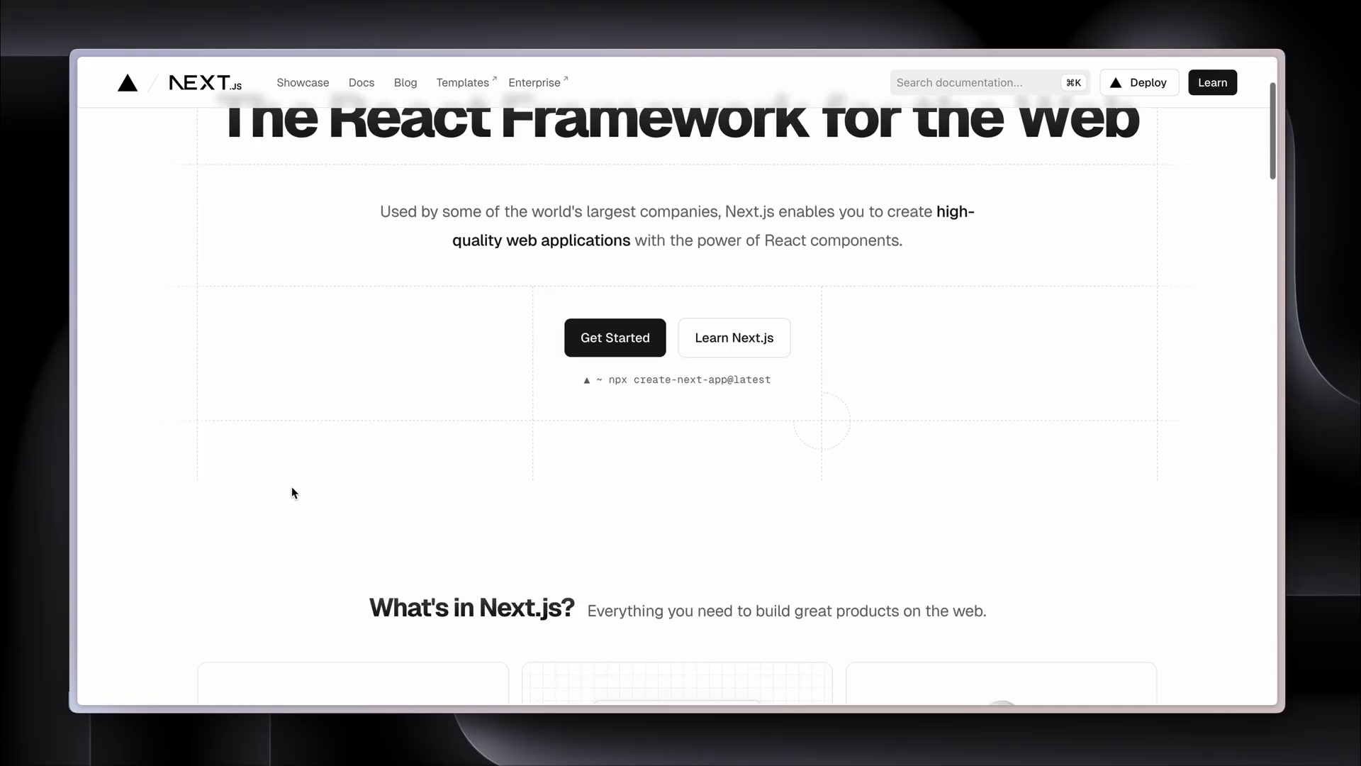
pyautogui.scroll(-3)
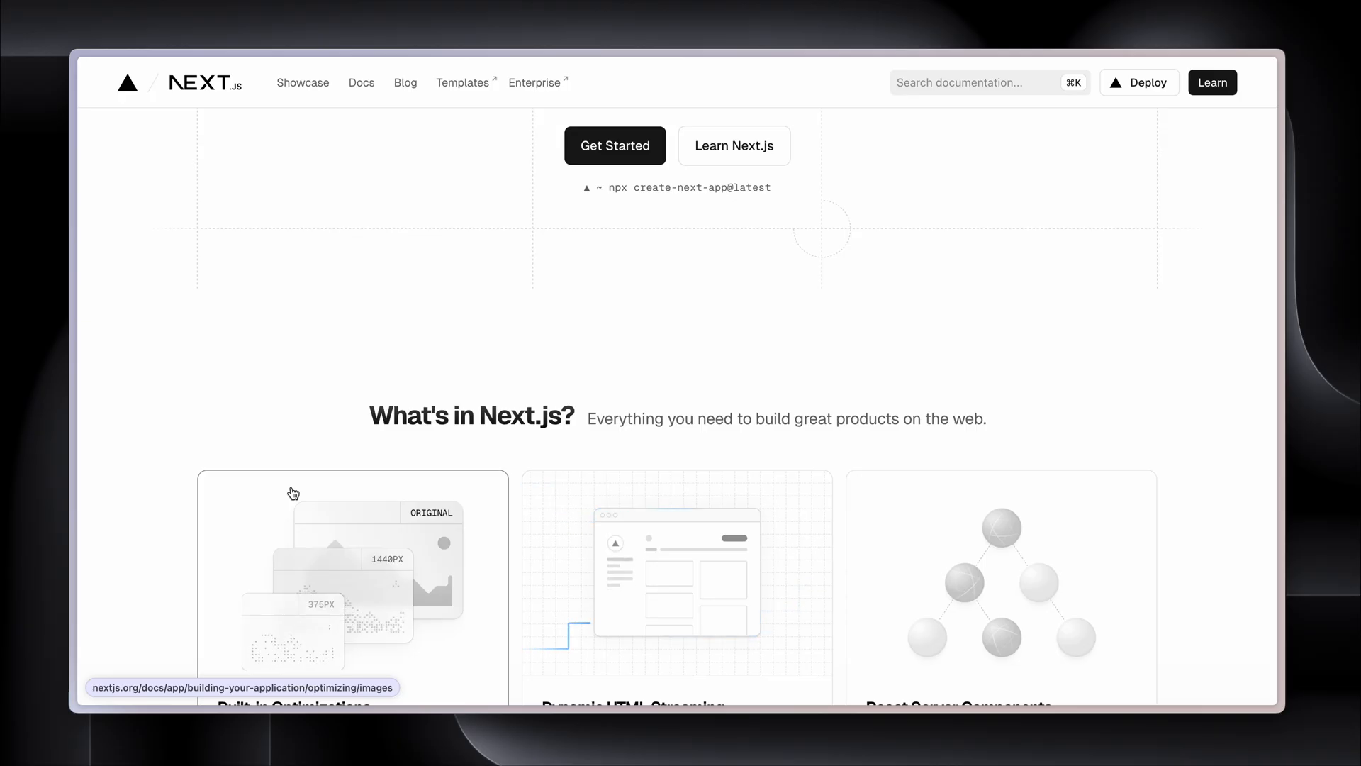
pyautogui.scroll(-3)
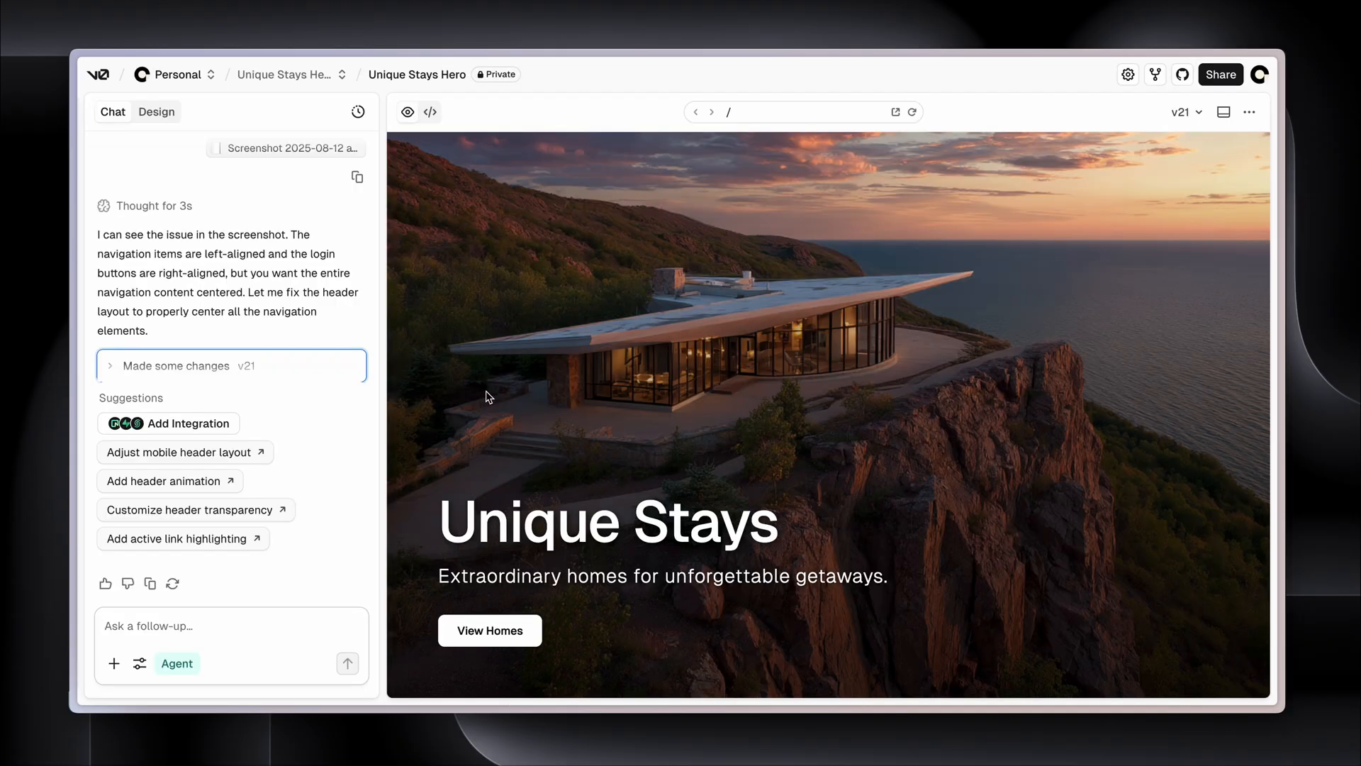
pyautogui.click(430, 111)
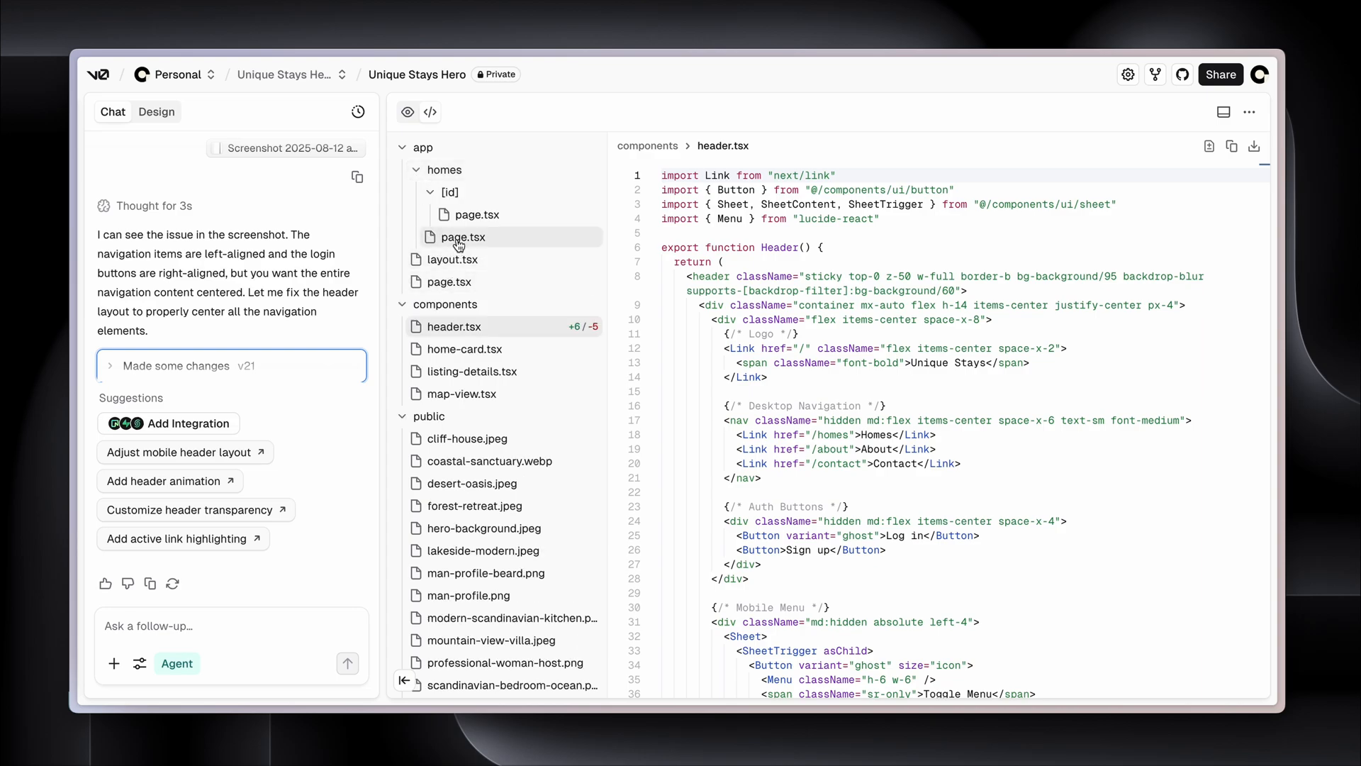
pyautogui.moveTo(460, 246)
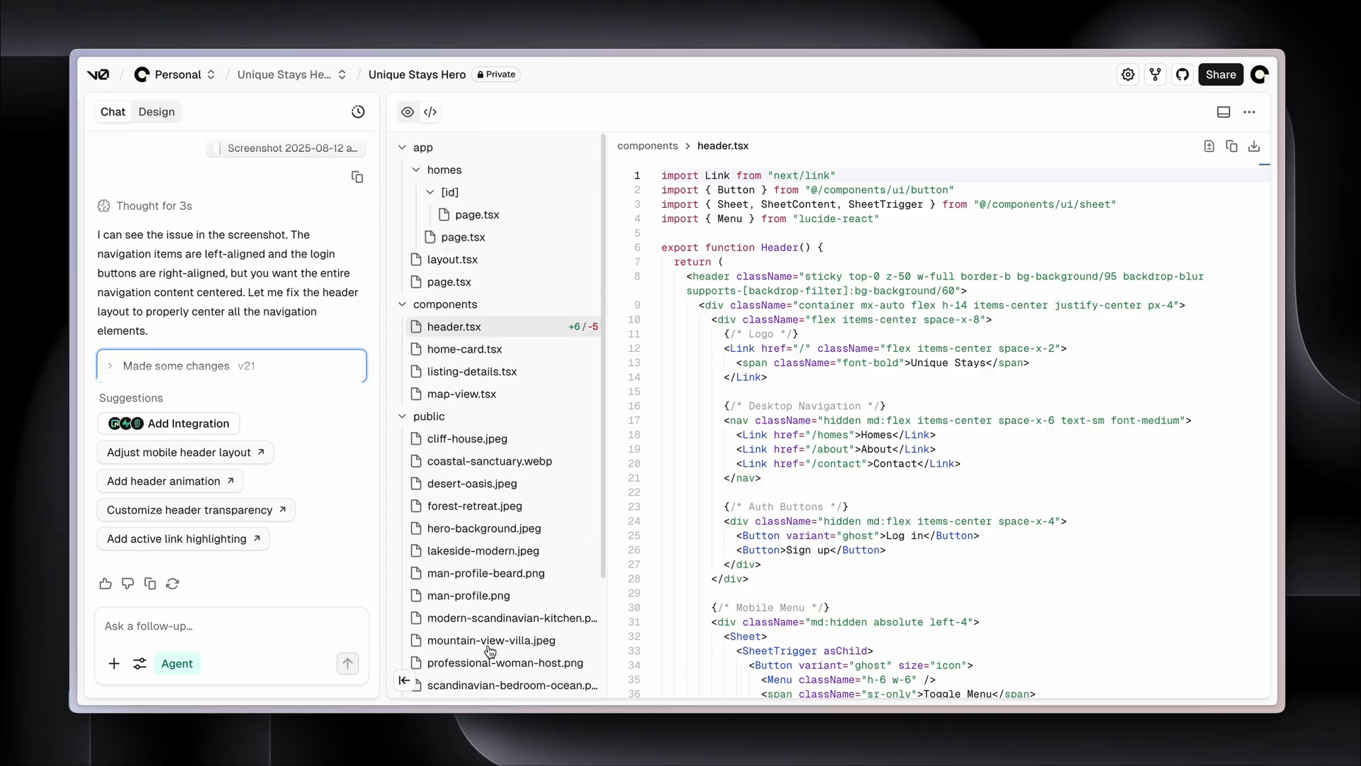
pyautogui.moveTo(490, 639)
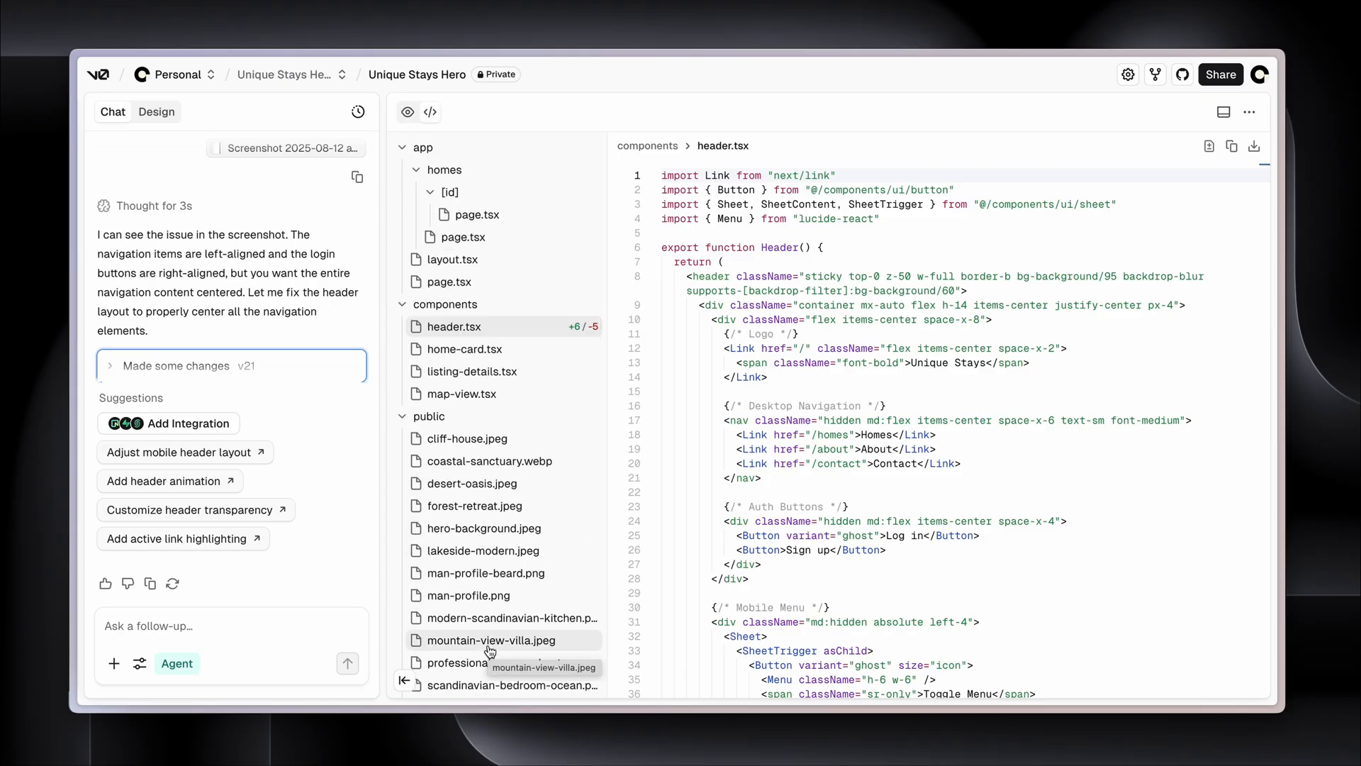
pyautogui.moveTo(560, 246)
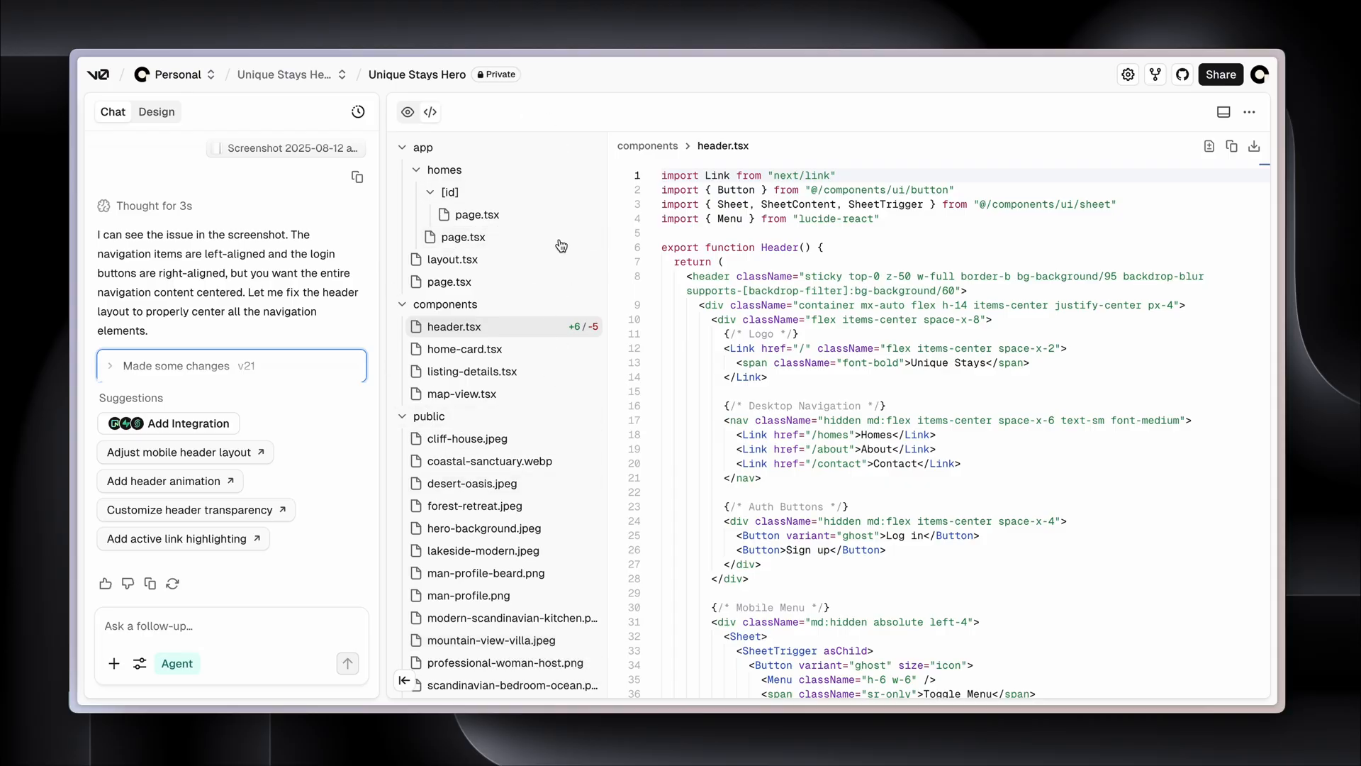
pyautogui.moveTo(495, 241)
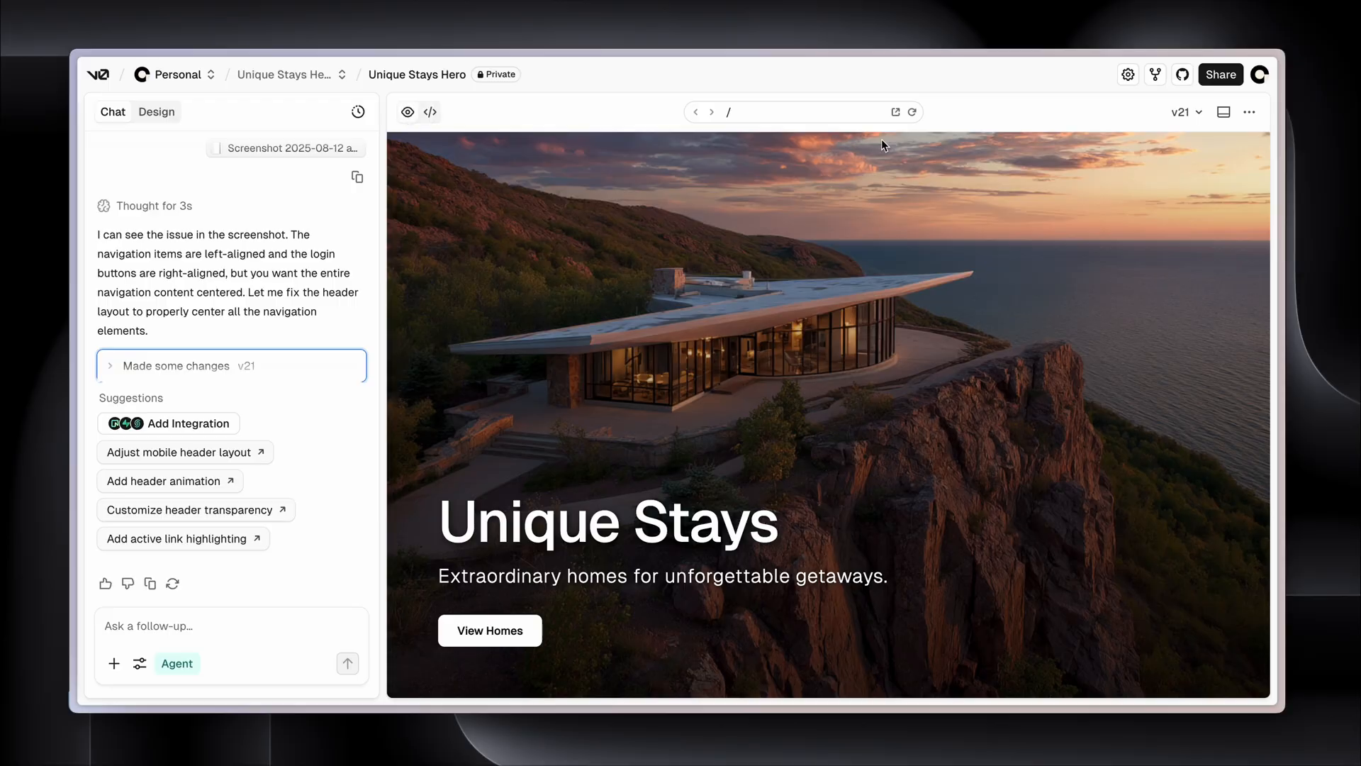
# Download the Unique Stays Hero project as a ZIP from the project options menu
pyautogui.click(1249, 111)
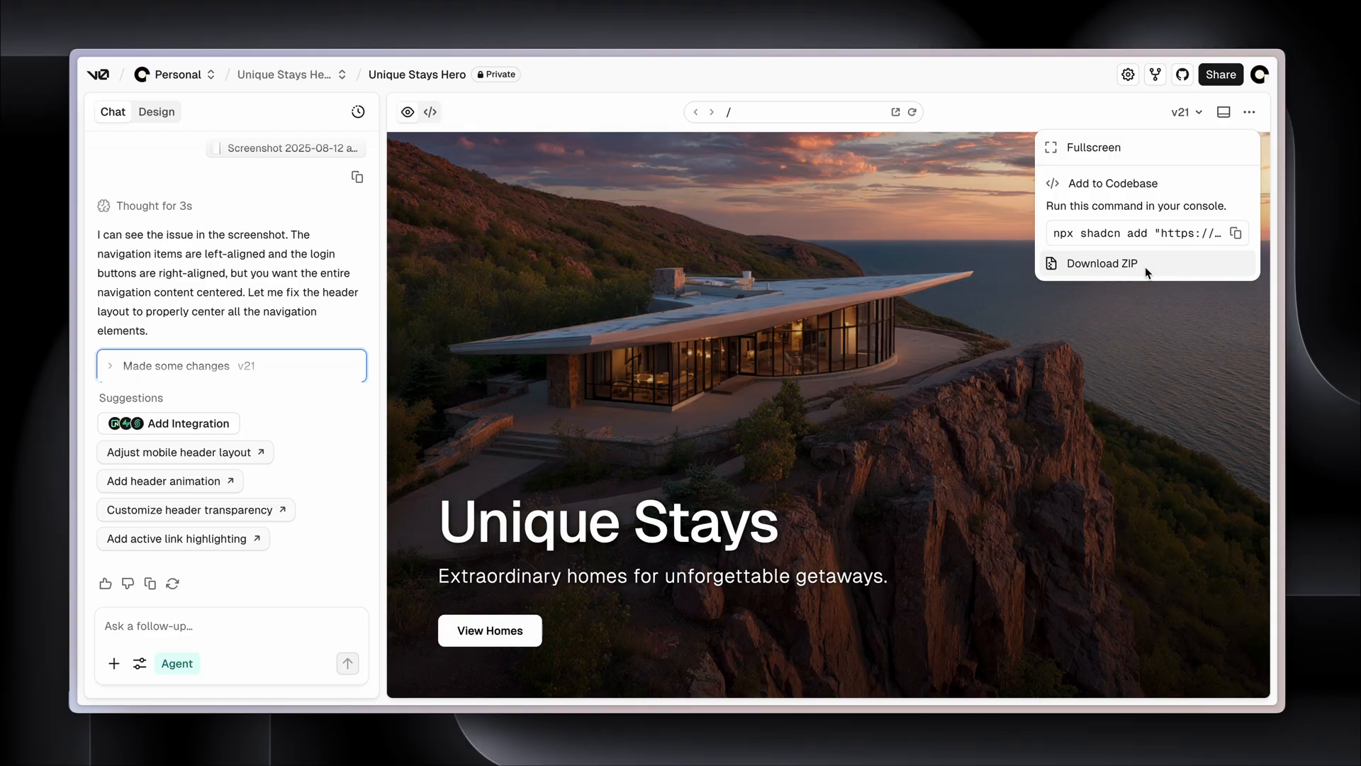
pyautogui.click(1101, 263)
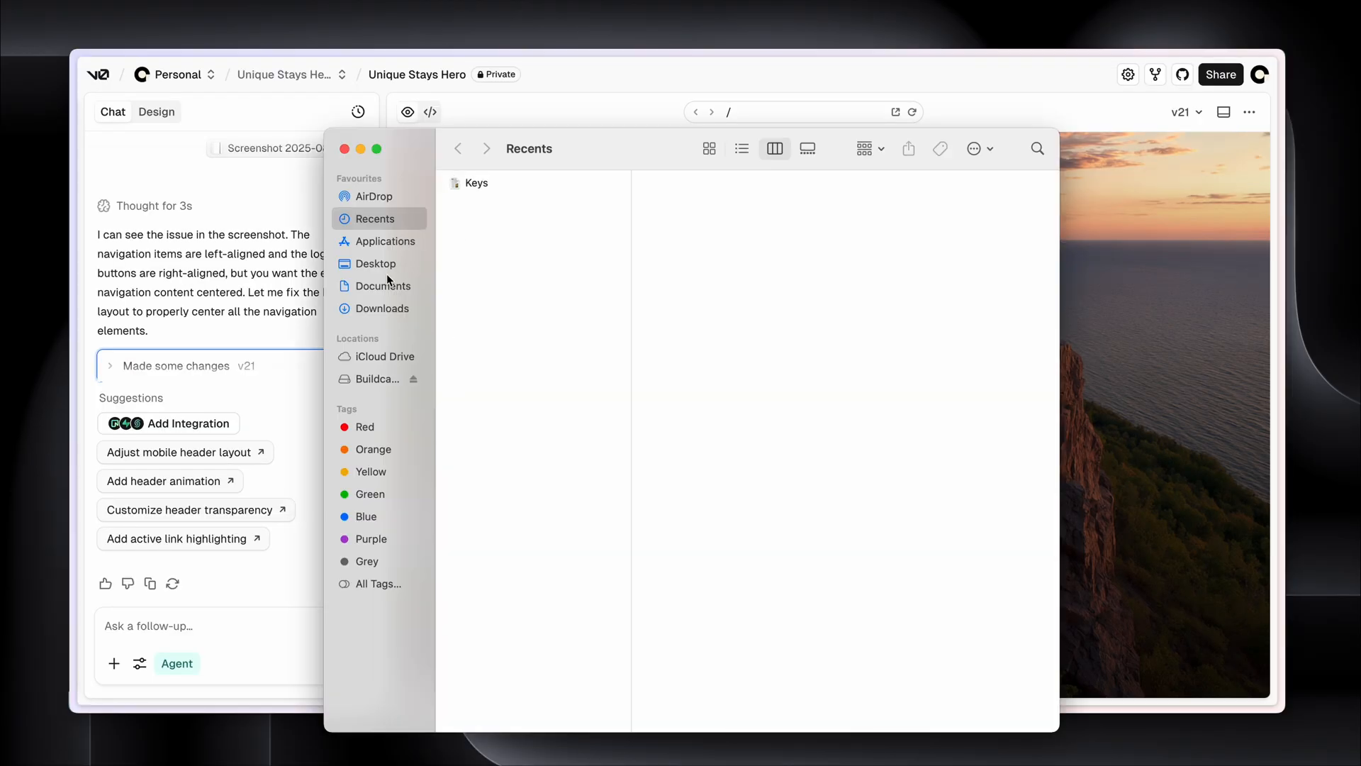
# Open the unique-stays-hero folder from Downloads as a Cursor project
pyautogui.click(381, 307)
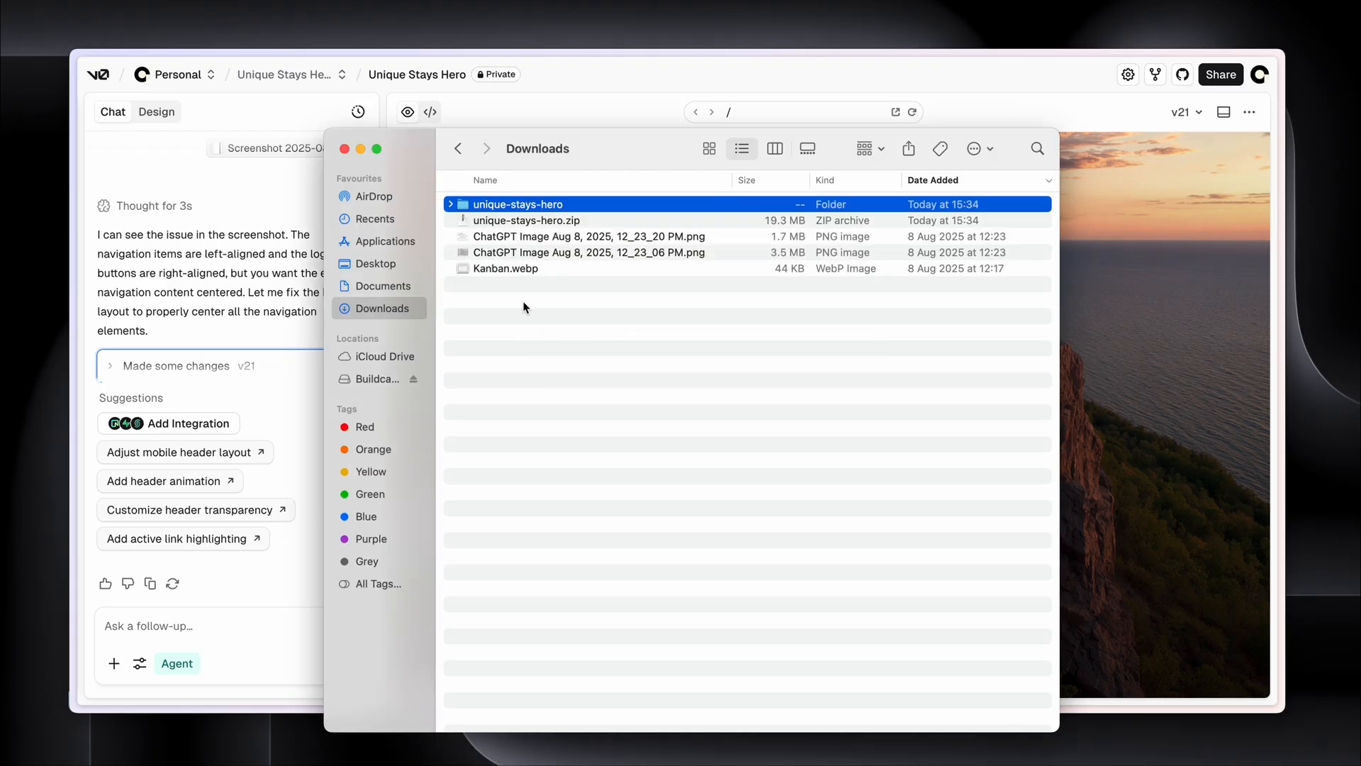
pyautogui.rightClick(514, 205)
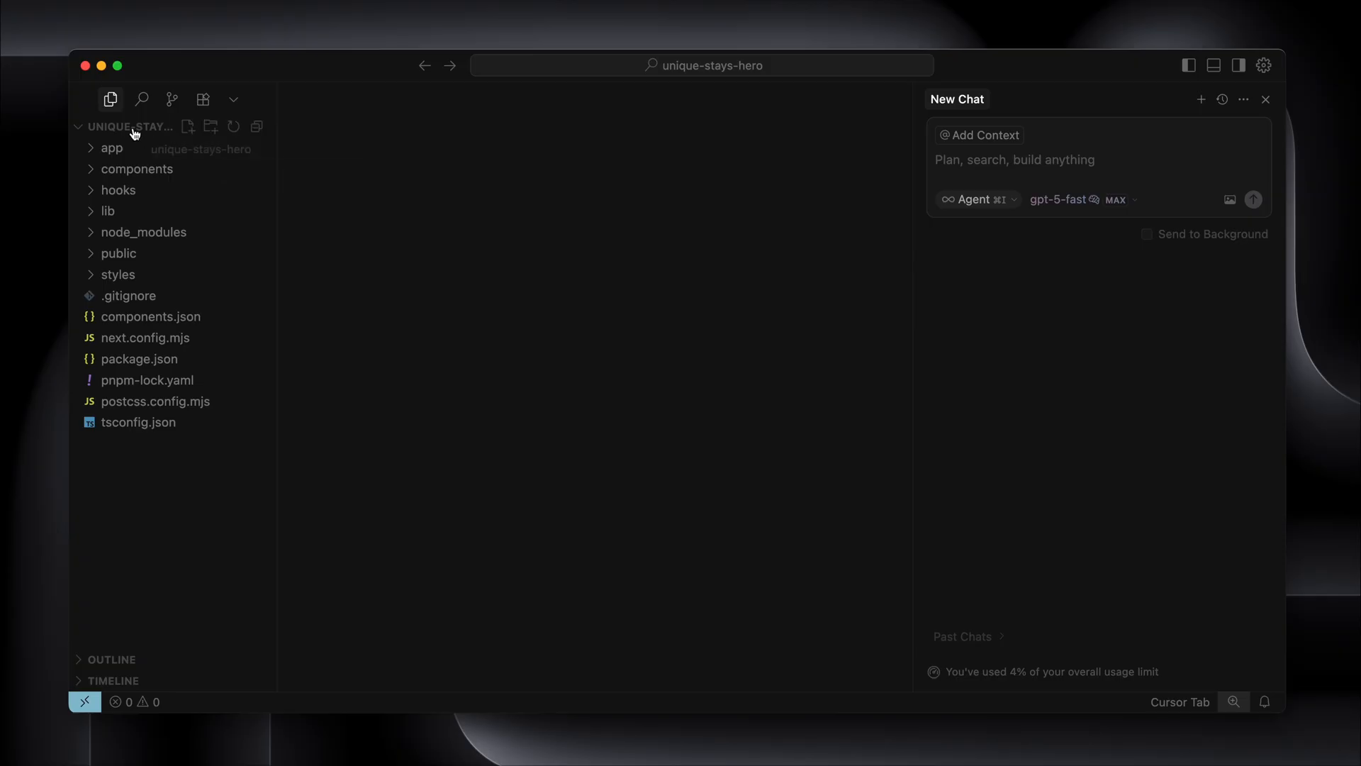
pyautogui.moveTo(167, 136)
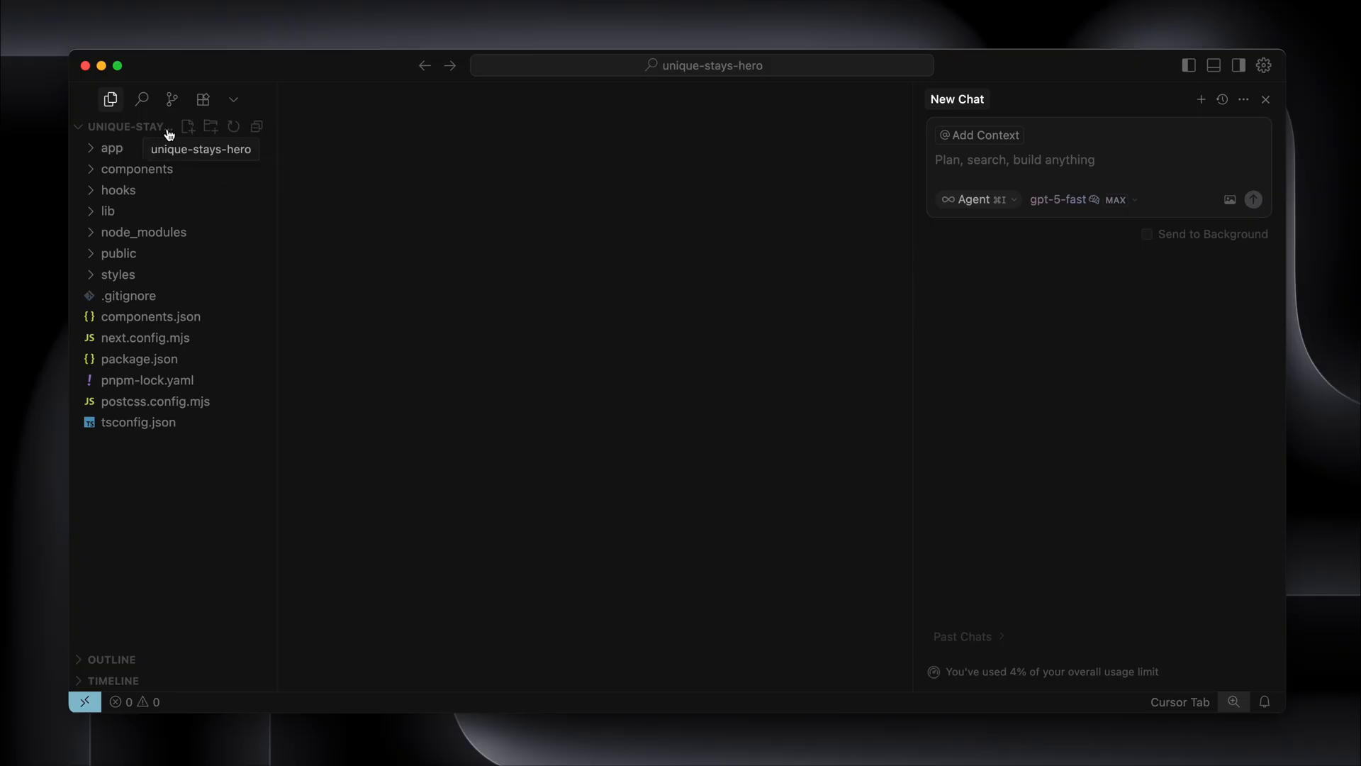
pyautogui.click(111, 147)
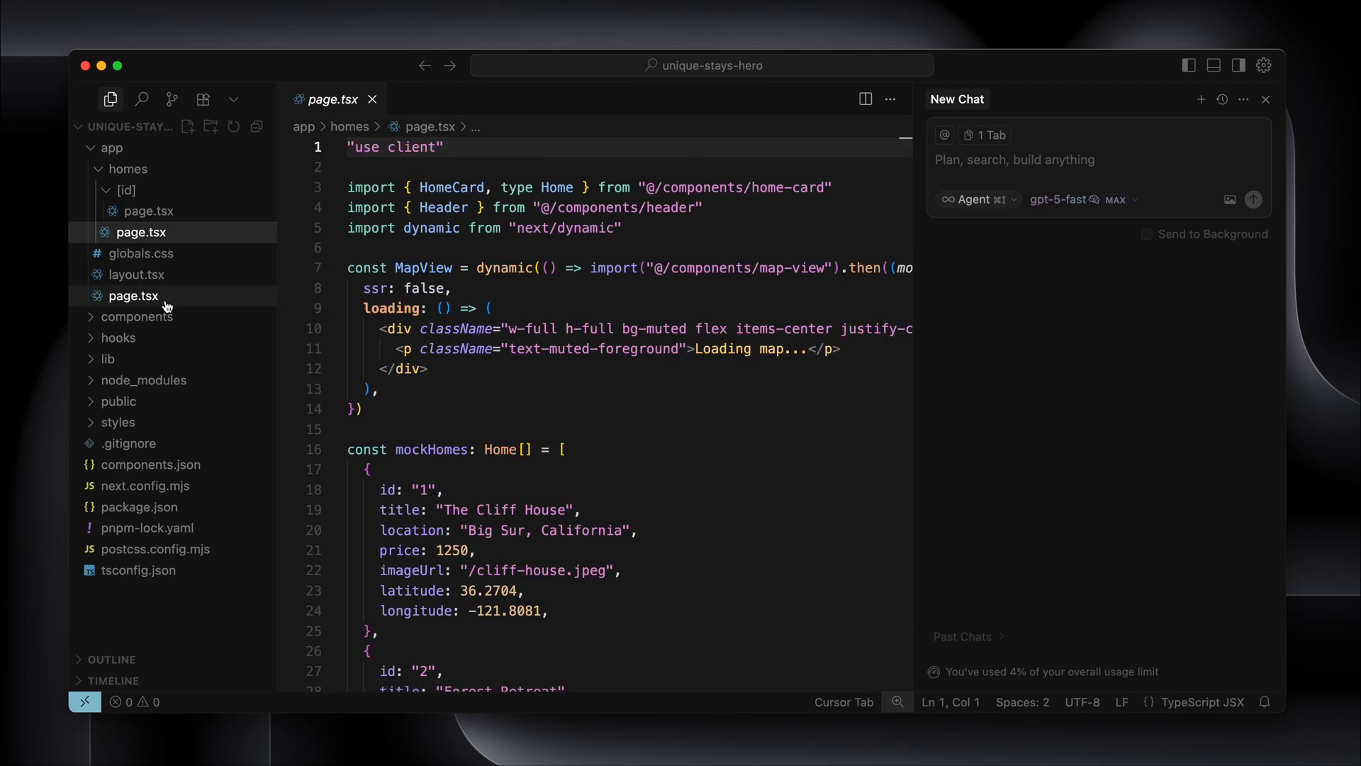
pyautogui.click(134, 295)
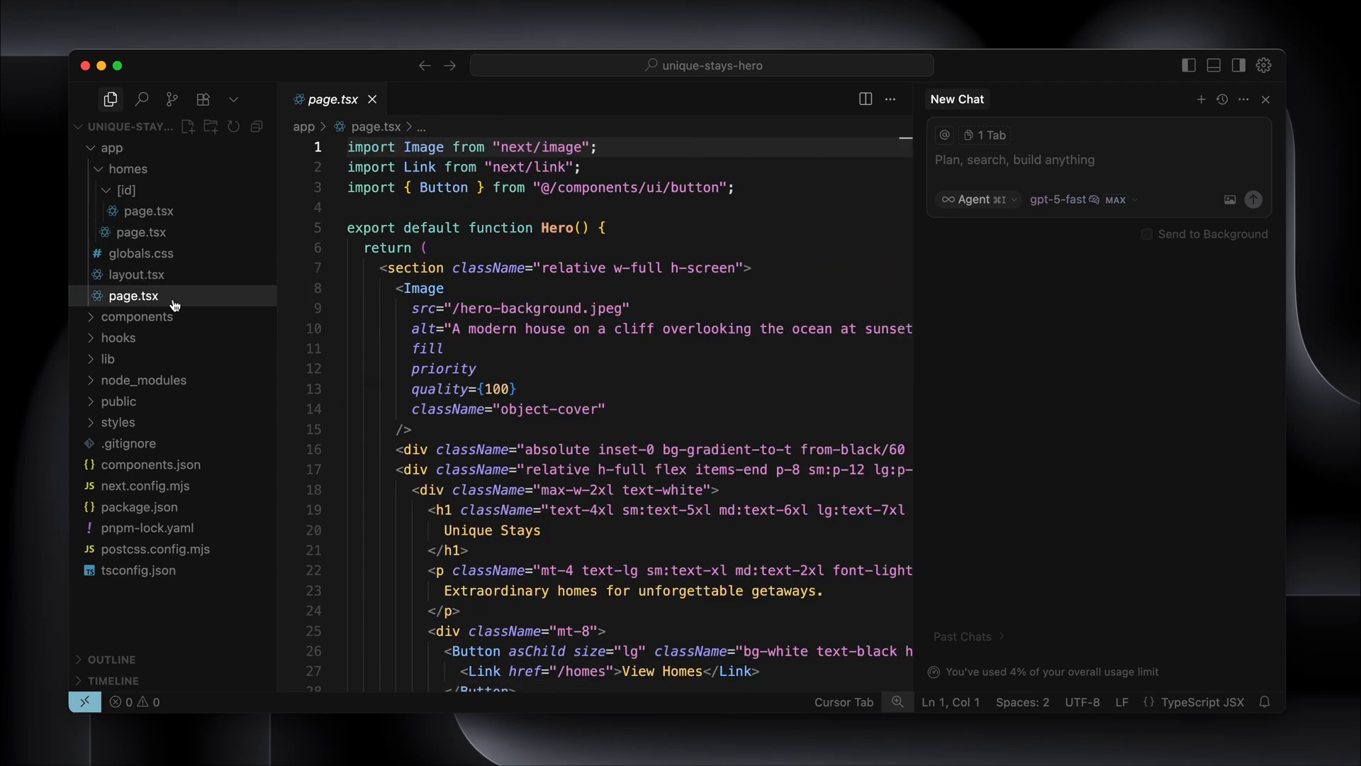
pyautogui.click(140, 316)
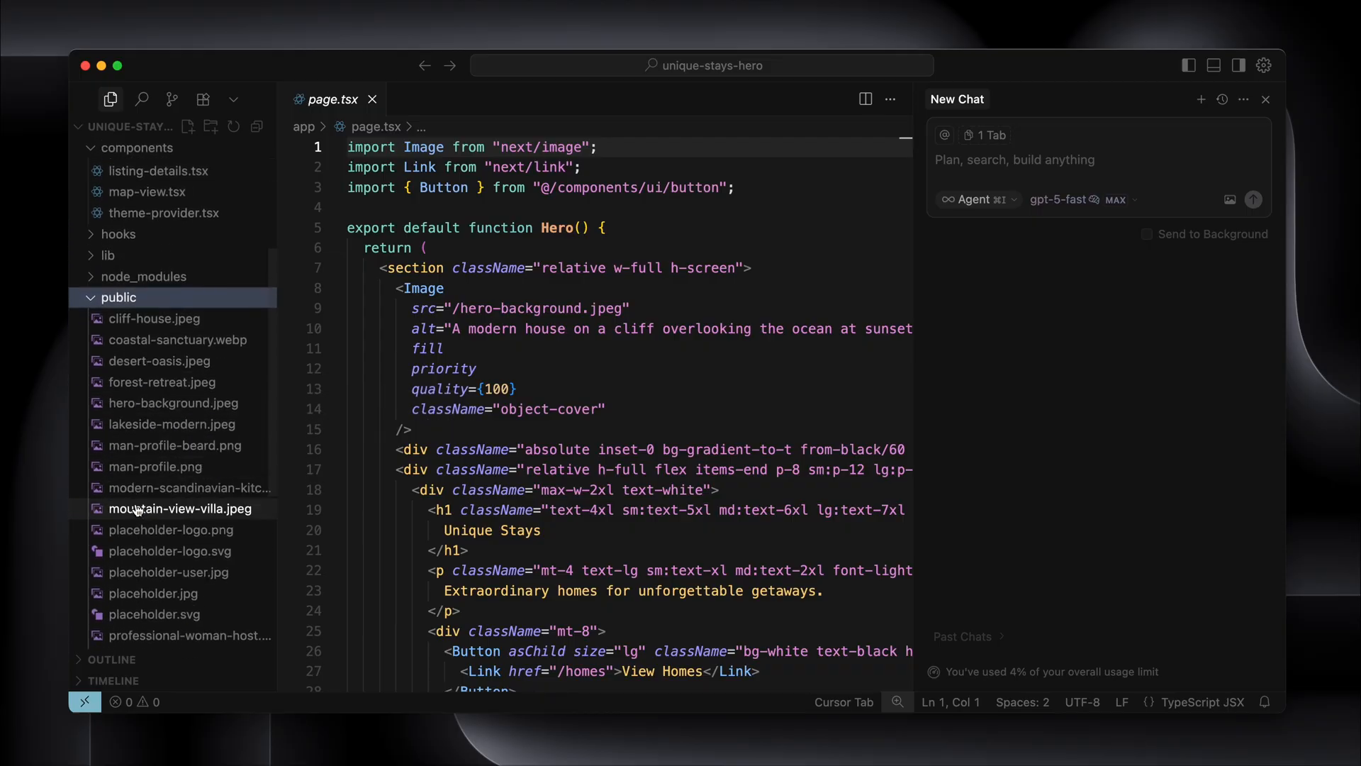
pyautogui.click(174, 445)
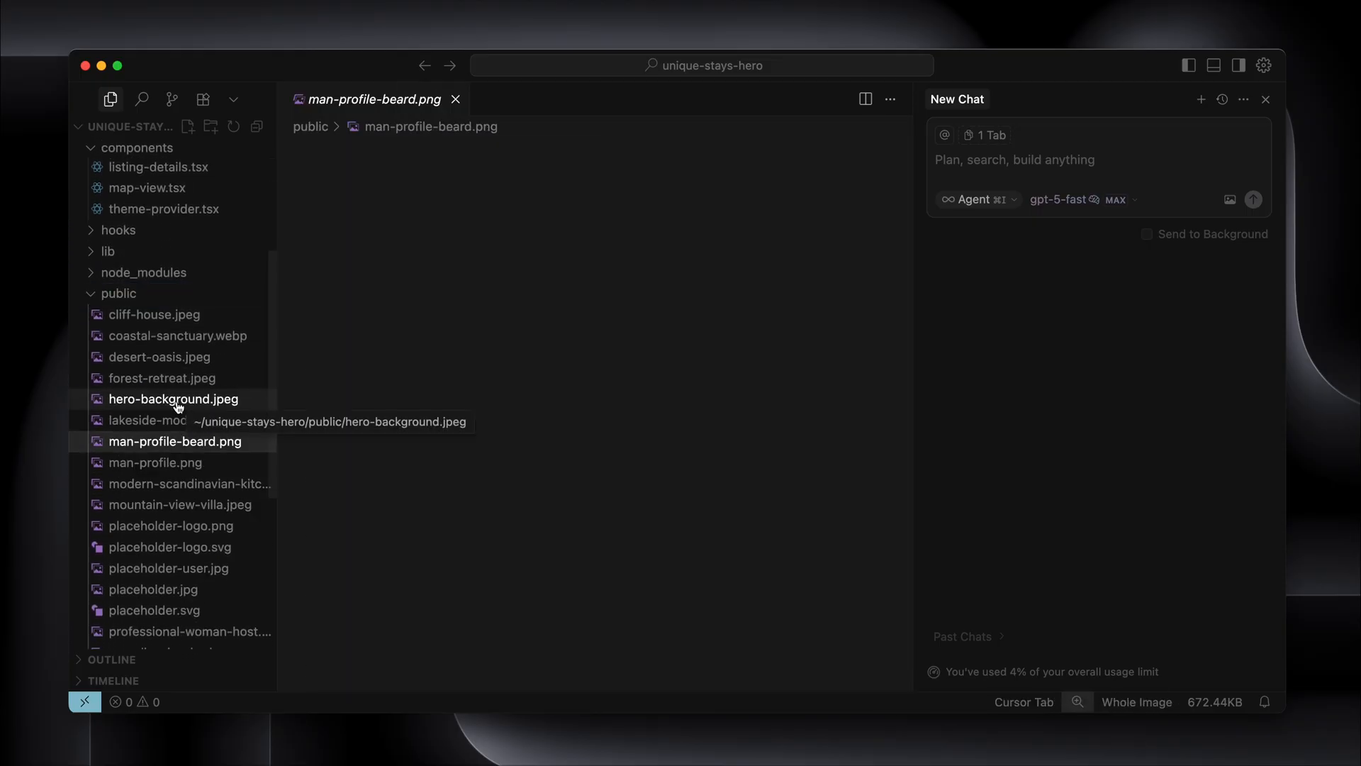
pyautogui.click(173, 398)
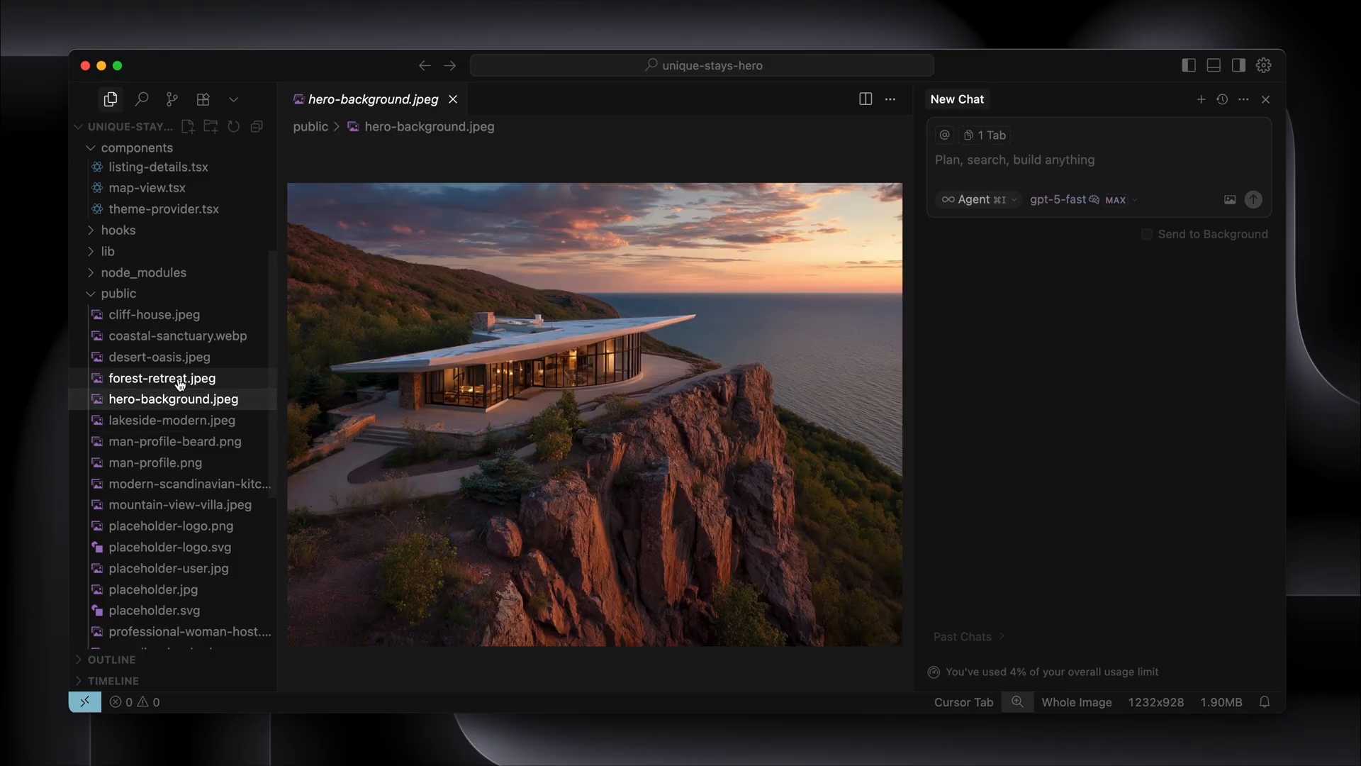
pyautogui.click(161, 377)
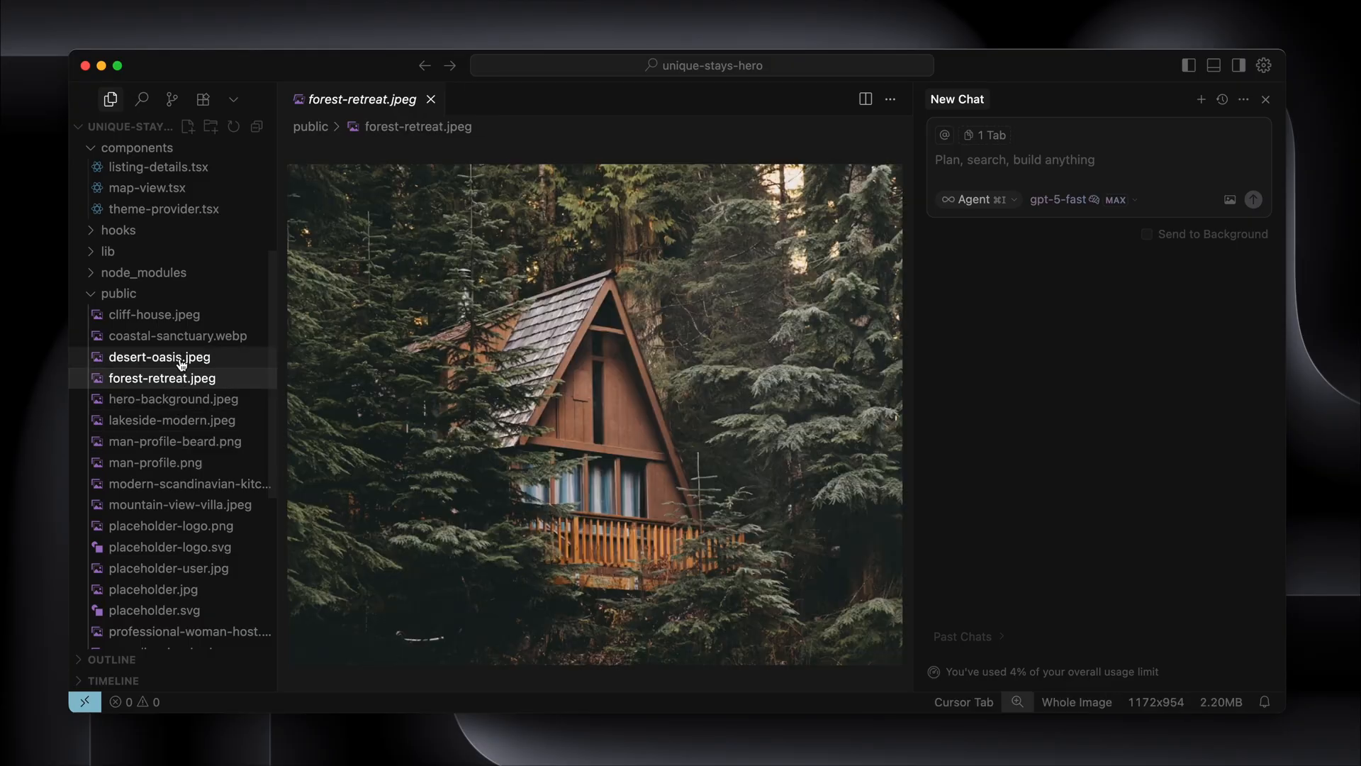
pyautogui.click(159, 357)
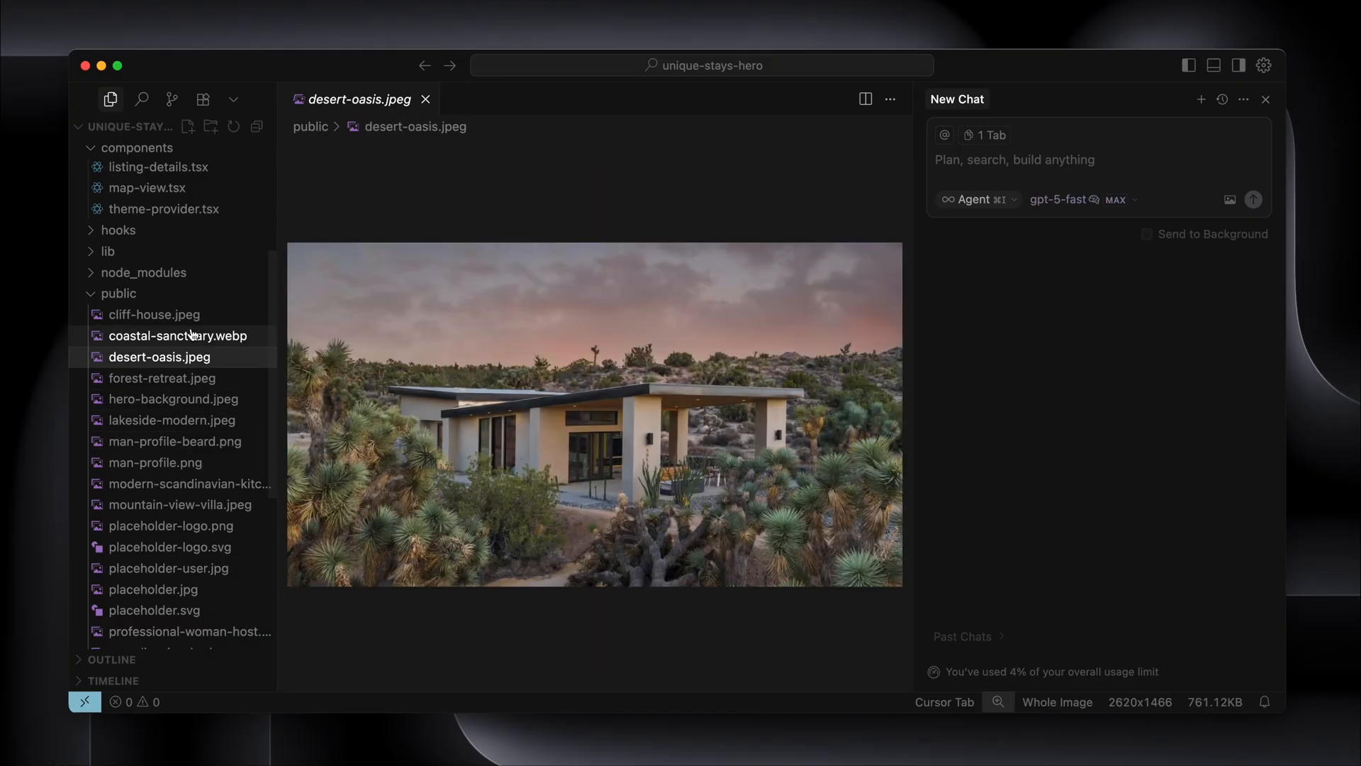
pyautogui.click(175, 336)
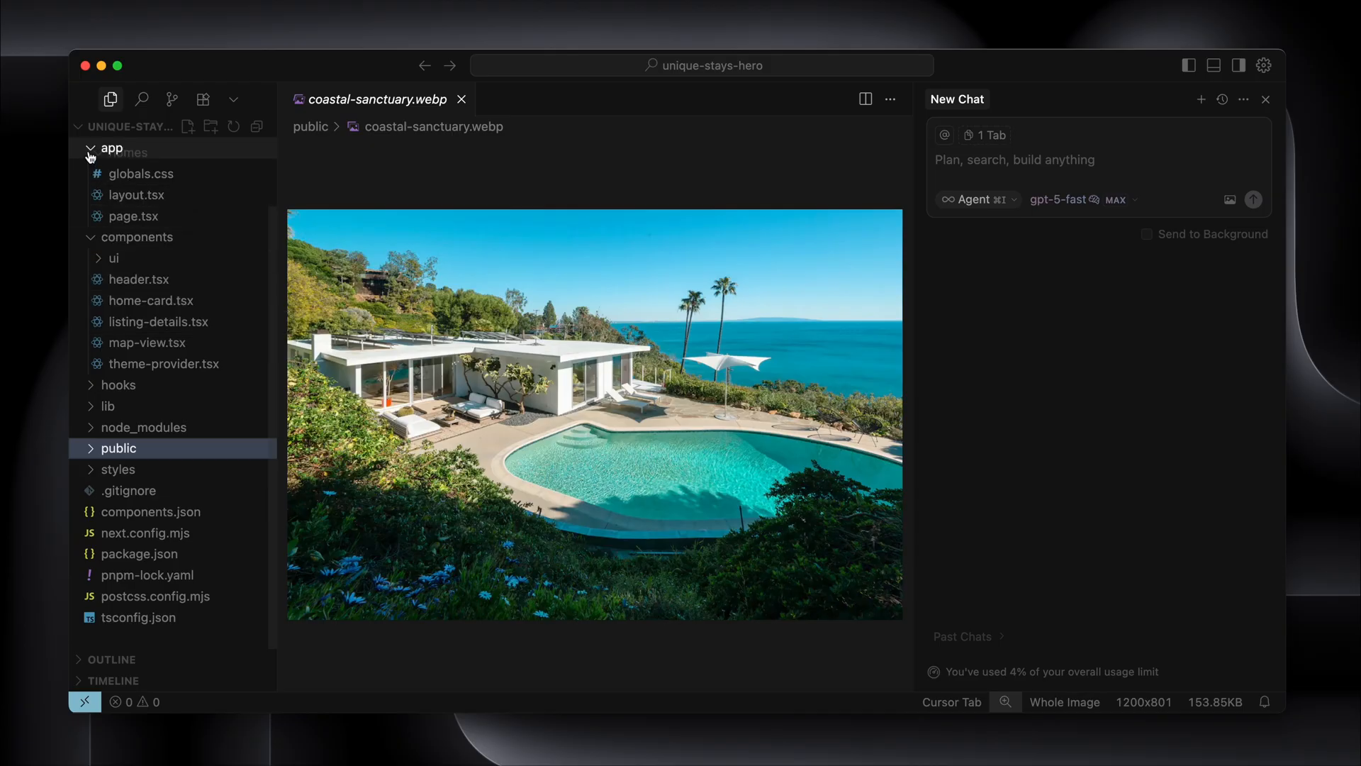
pyautogui.click(111, 147)
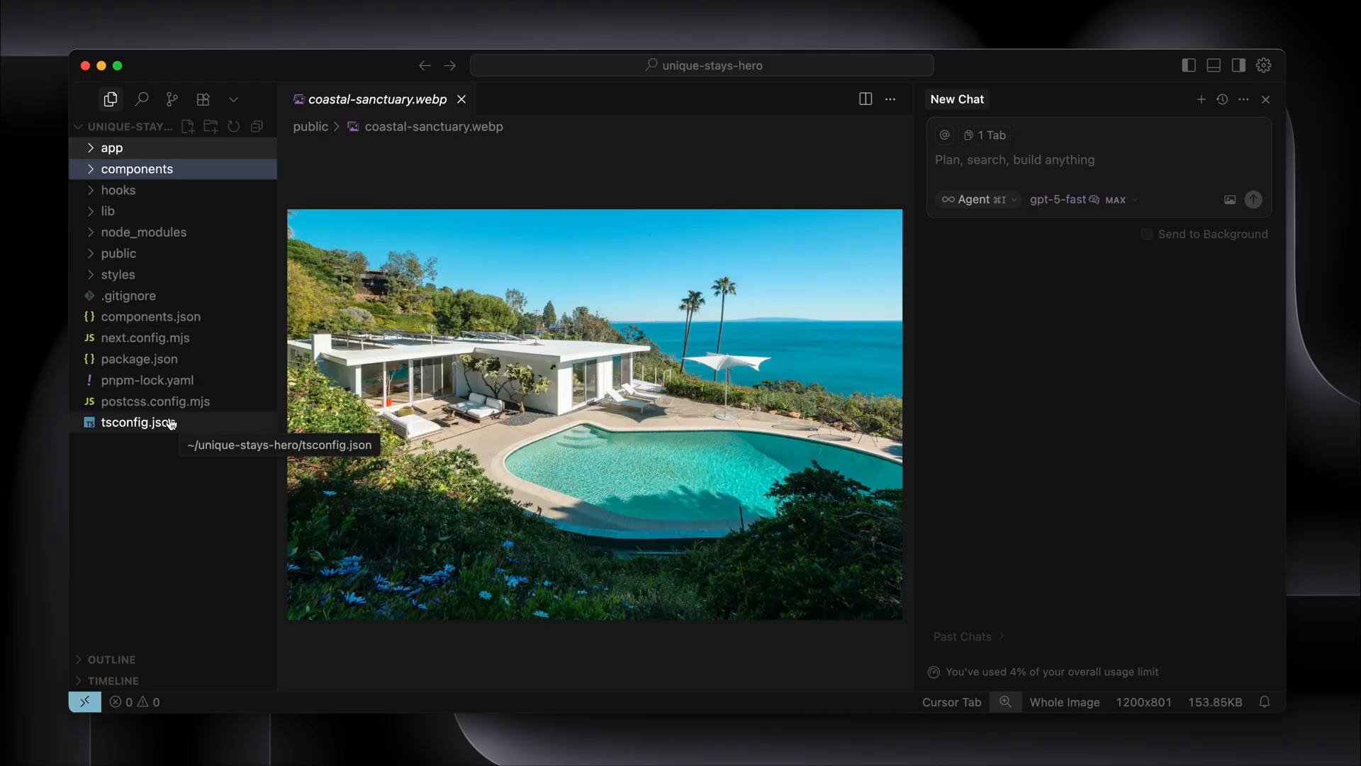
pyautogui.click(462, 100)
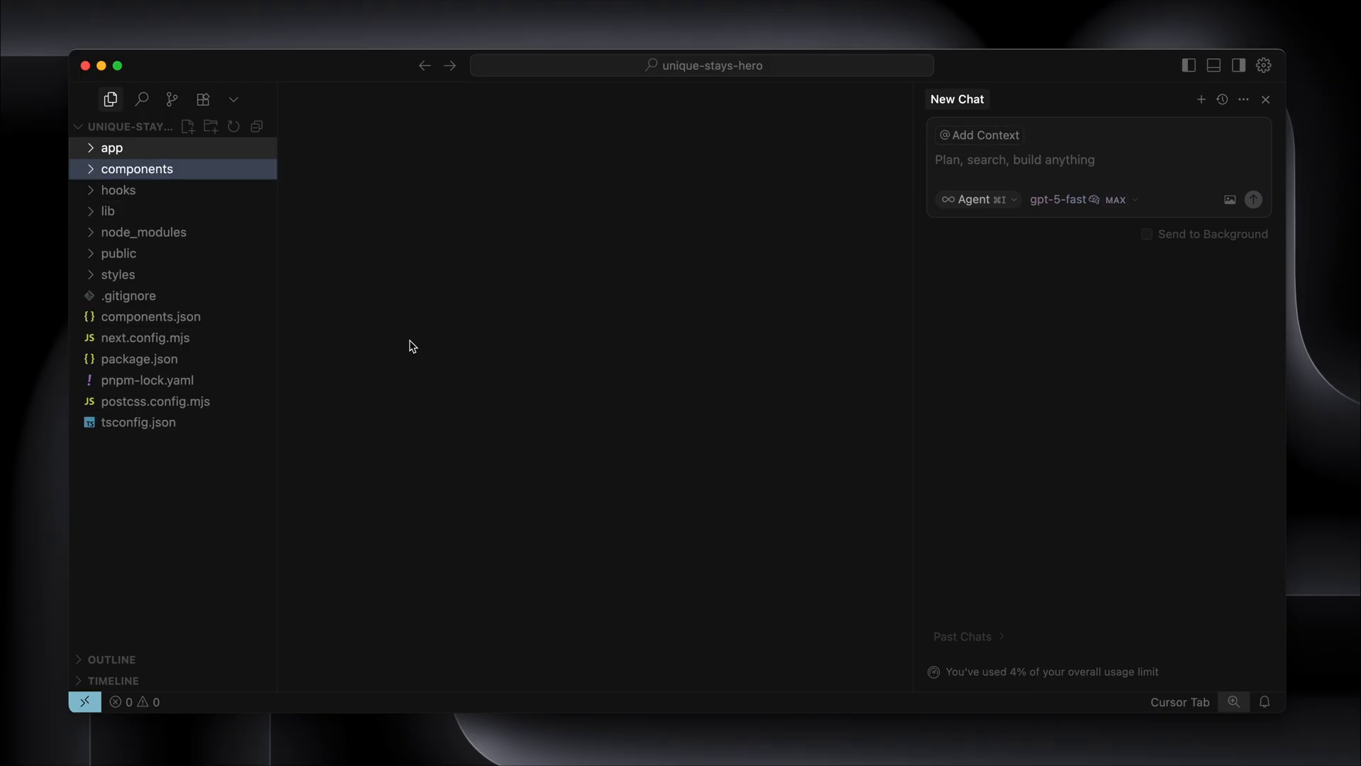
pyautogui.click(133, 701)
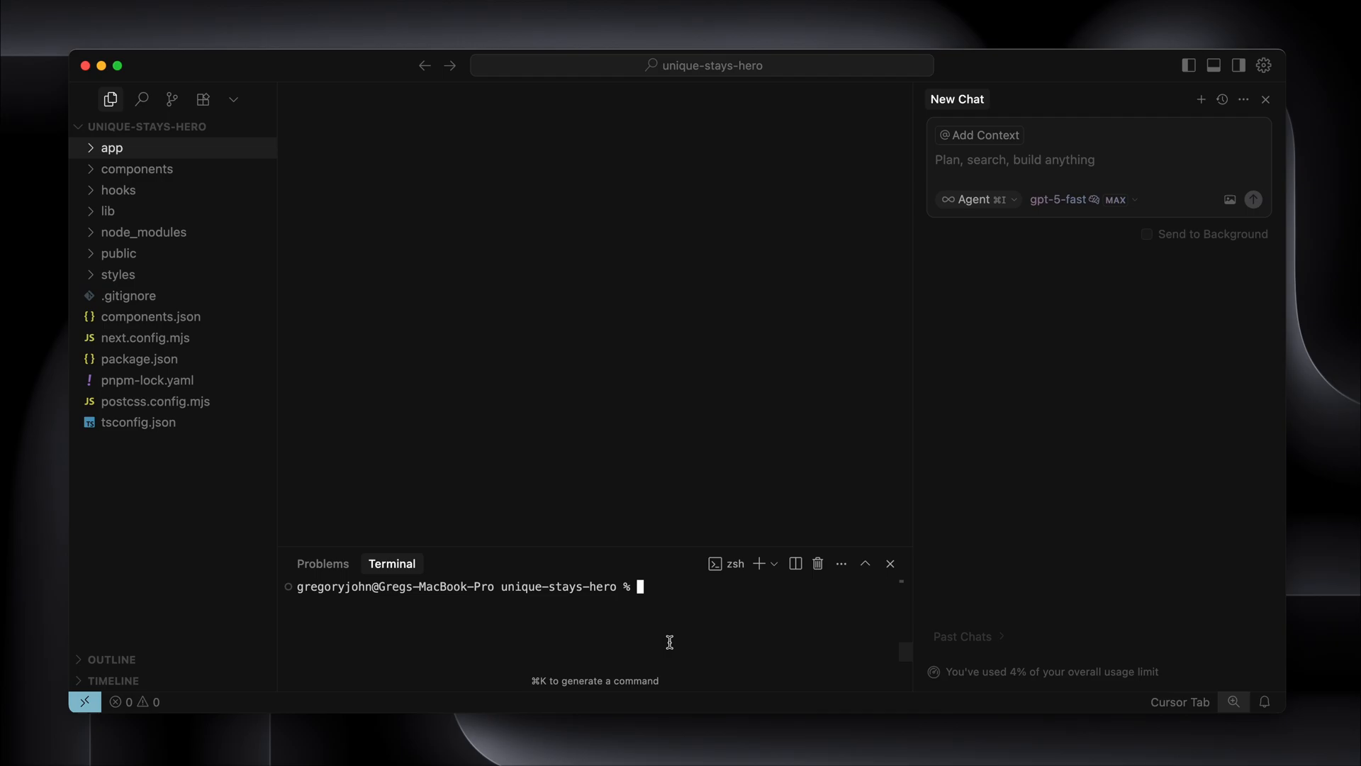
# Run pnpm dev to serve the Unique Stays site at localhost:3000
pyautogui.write('pnpm dev')
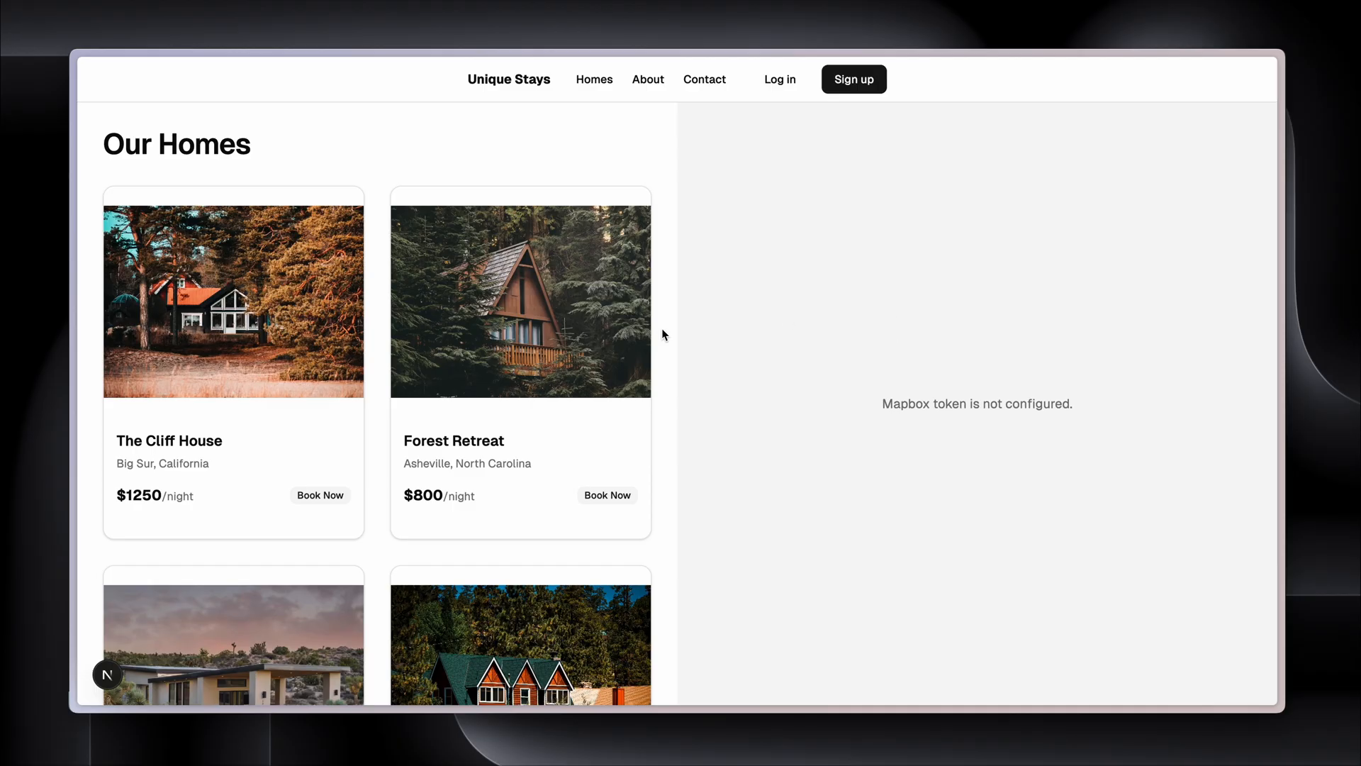
pyautogui.moveTo(291, 313)
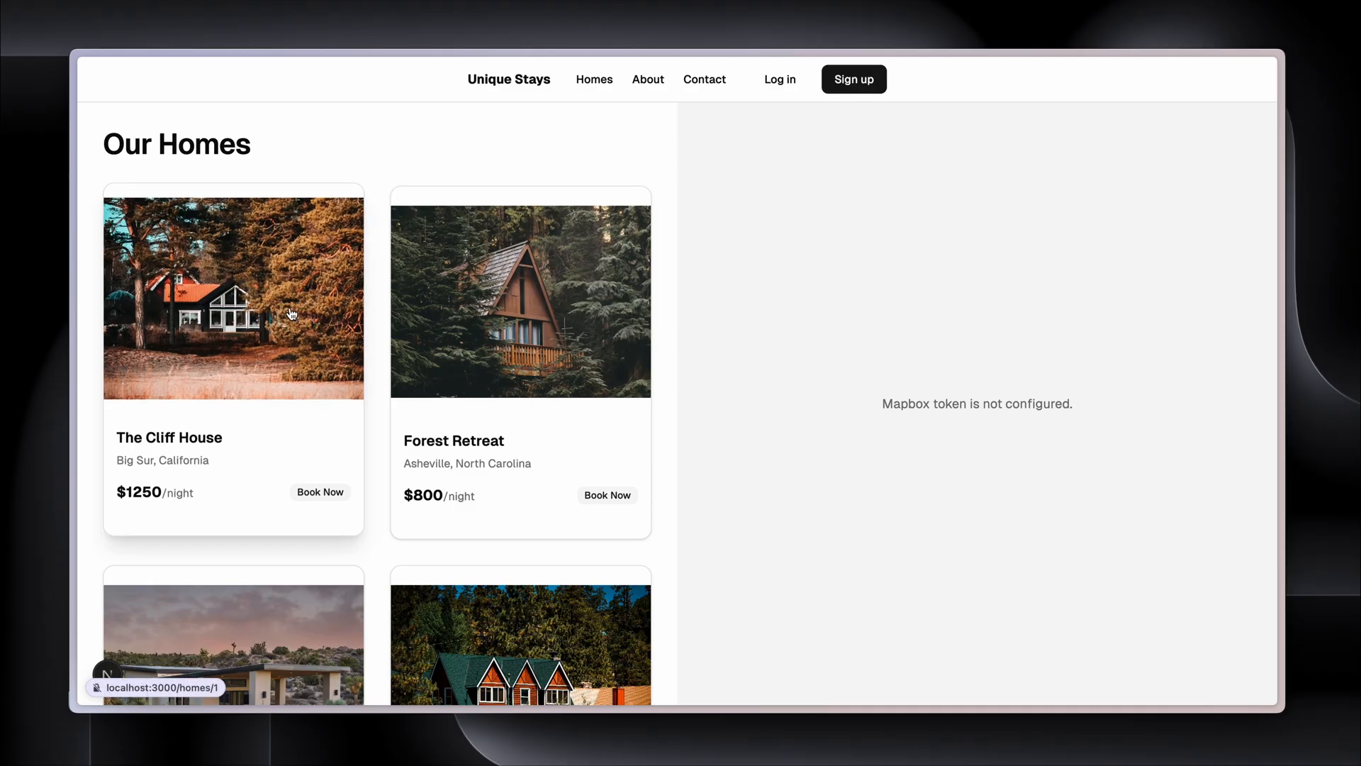
# Book The Cliff House for 13–23 August 2025, totalling $14375
pyautogui.click(232, 298)
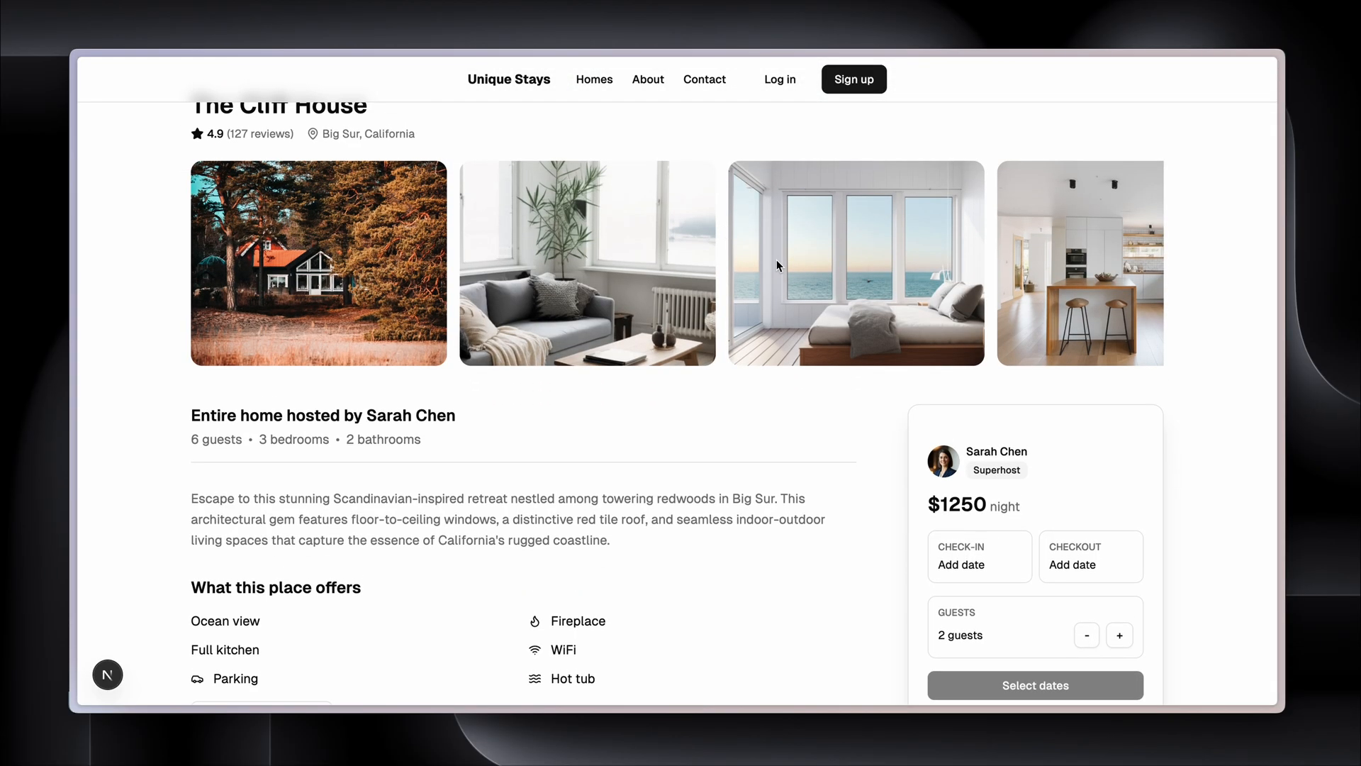
pyautogui.scroll(-3)
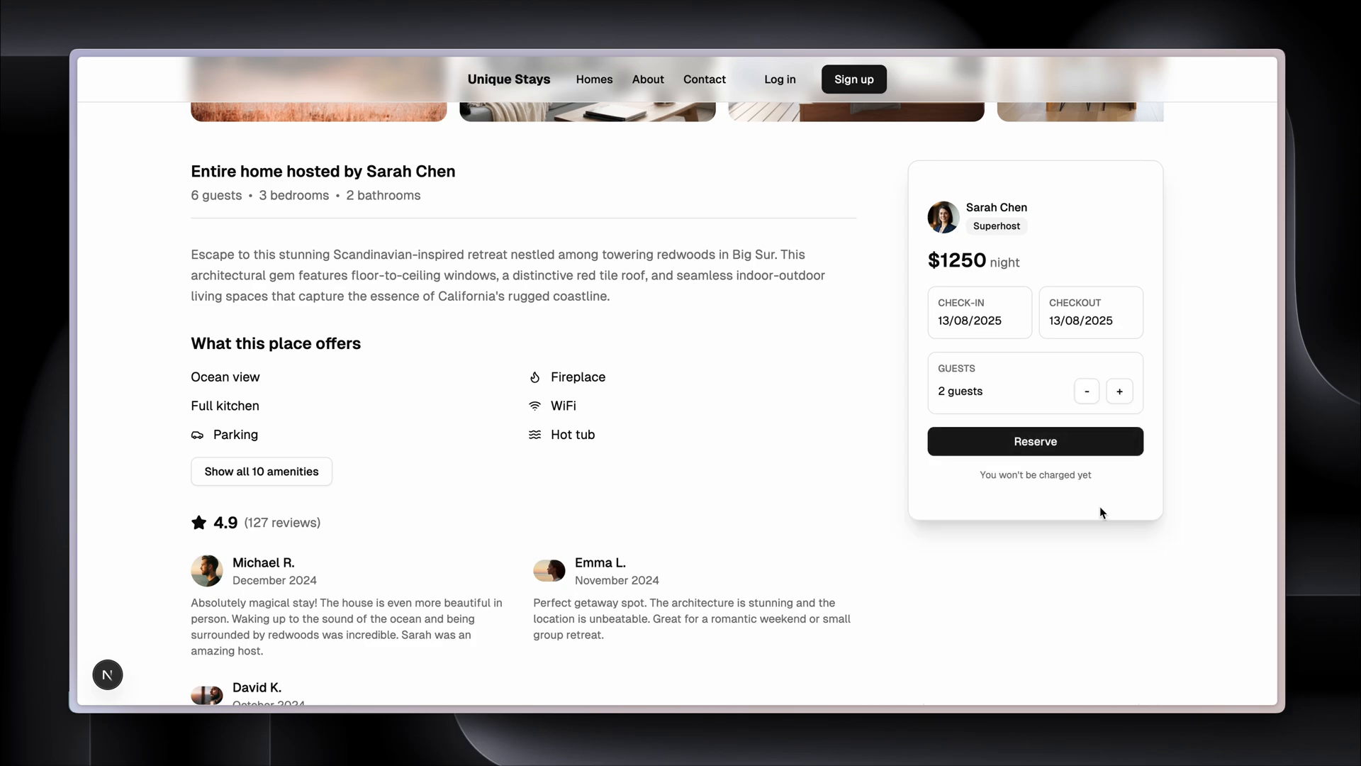
pyautogui.click(1090, 320)
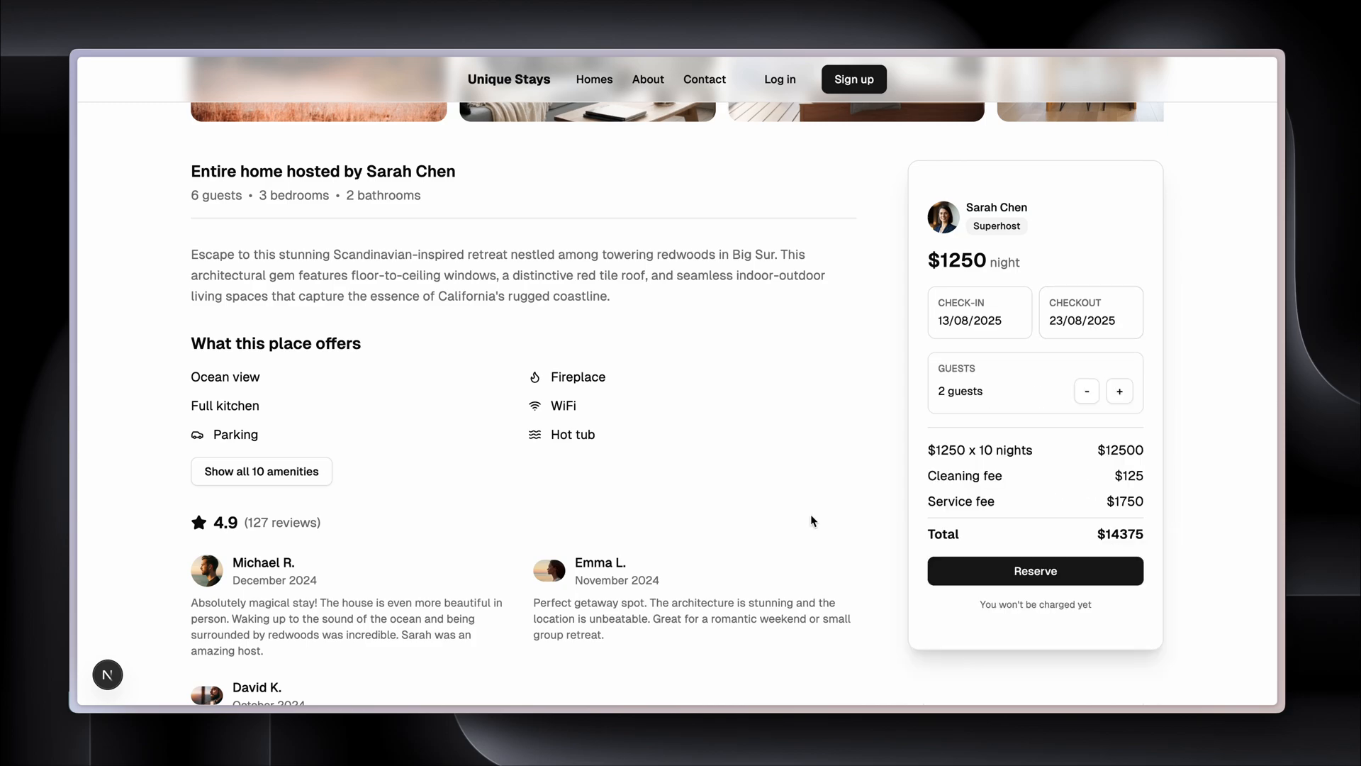
pyautogui.scroll(3)
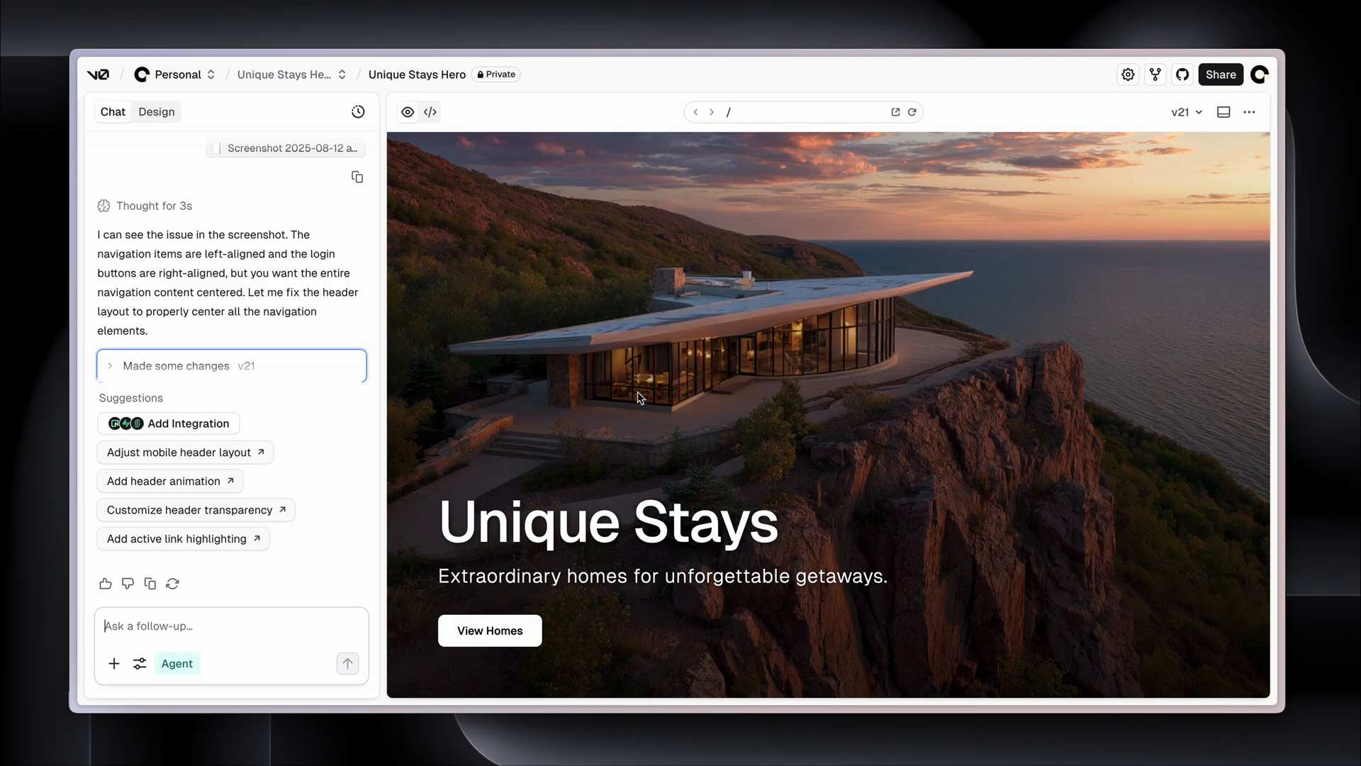
# Ask v0 for a 3-step home-booking feature section with icon cards below the hero
pyautogui.write('c')
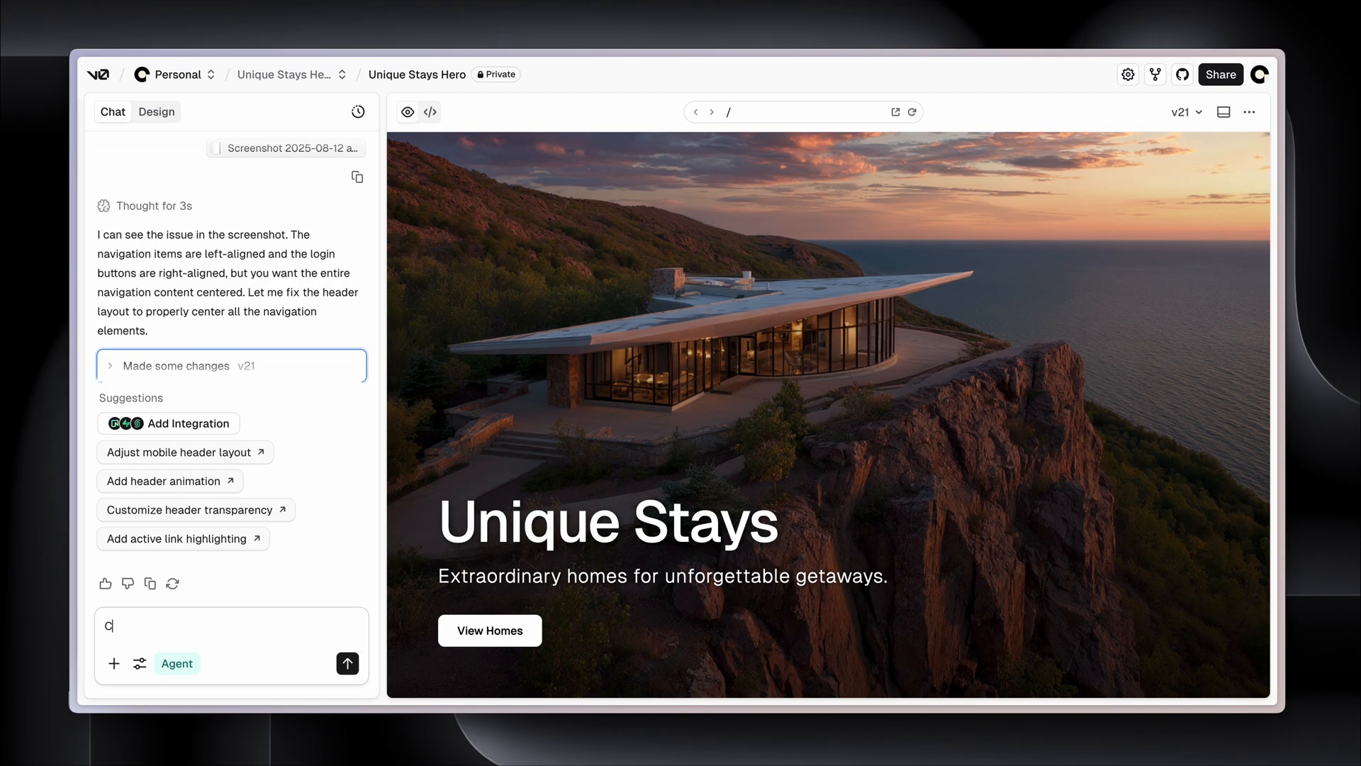
pyautogui.write('Create a feature section below the hero')
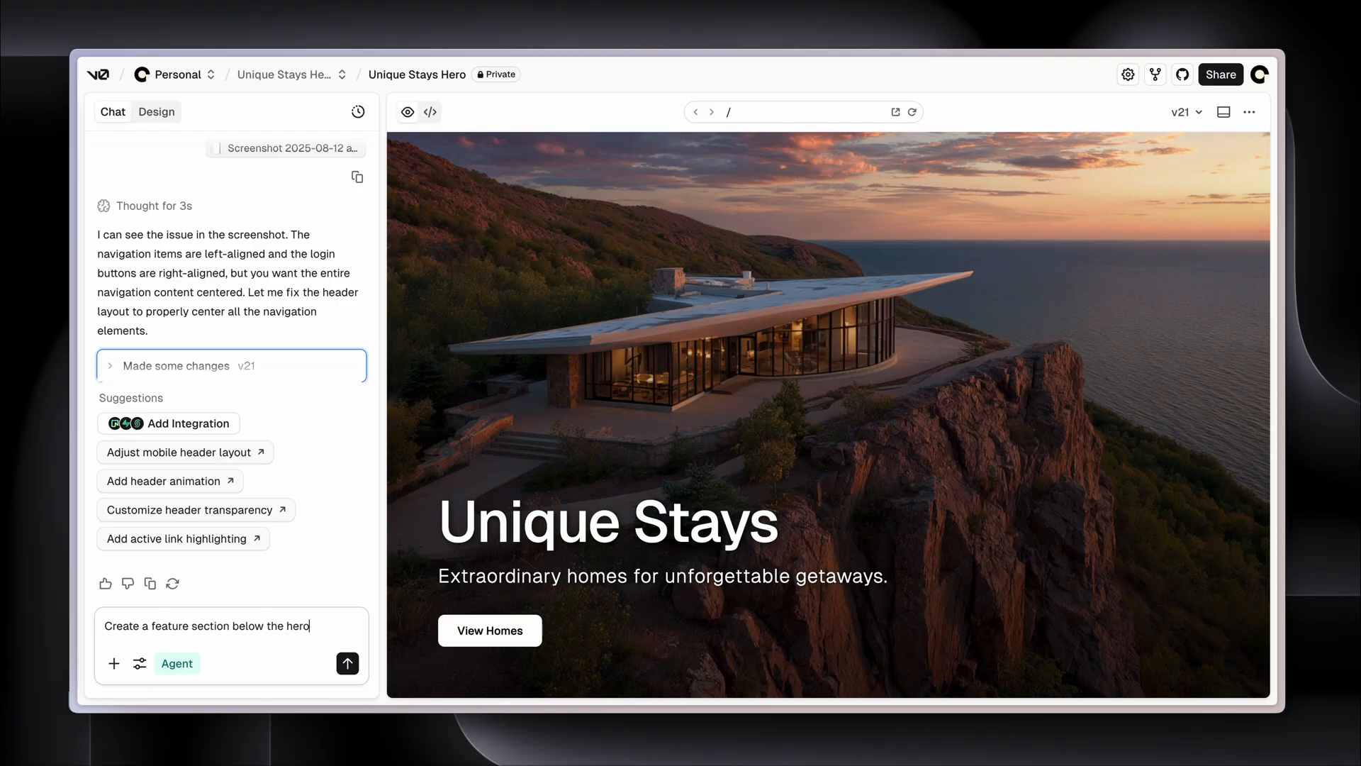
pyautogui.write('that contains instructions to book a h')
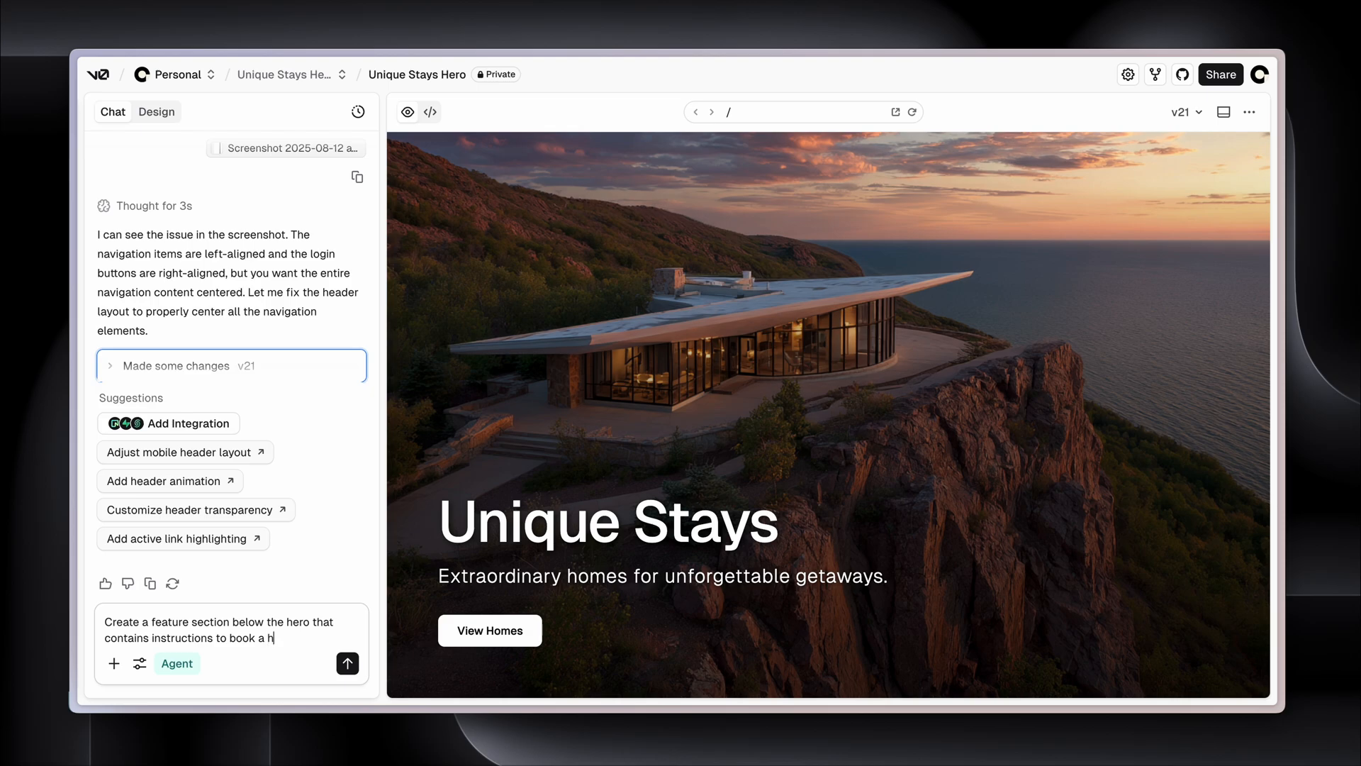
pyautogui.write('ome. 3 dtp')
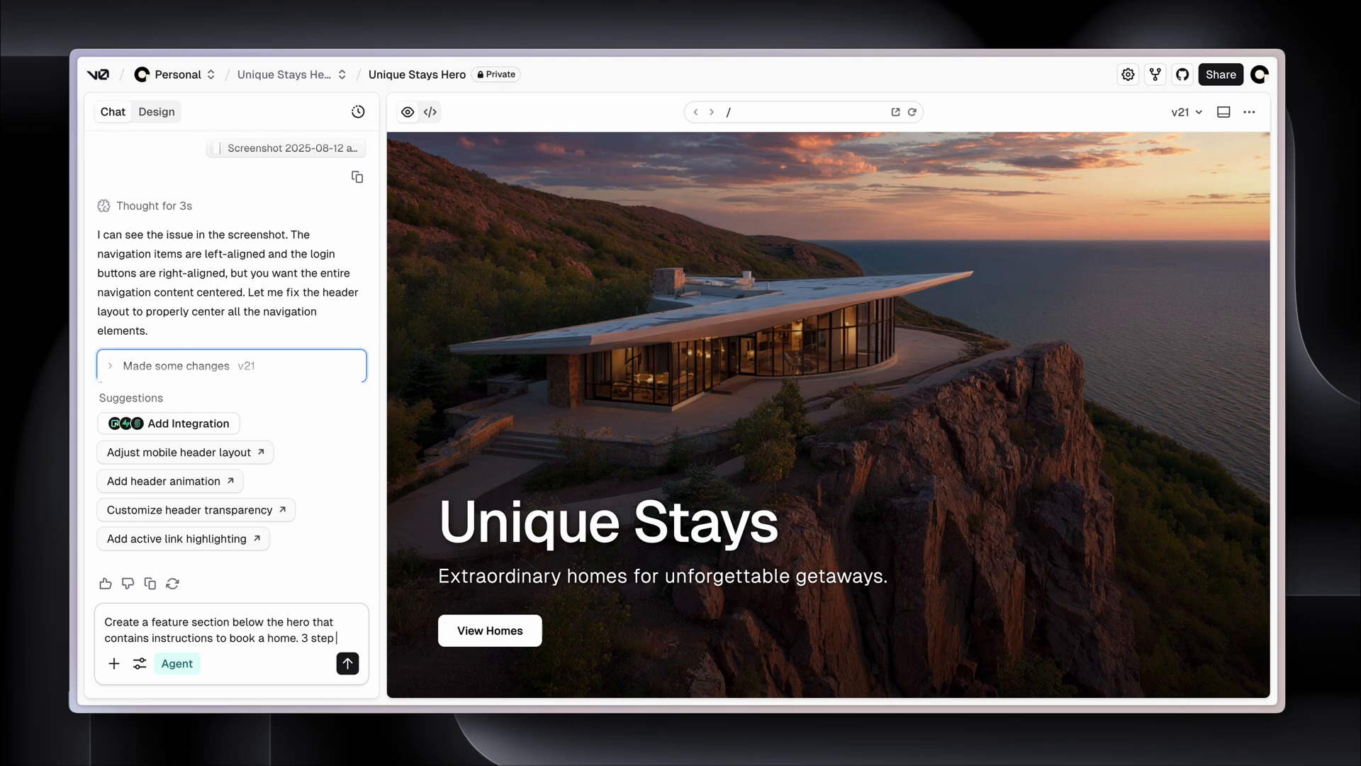
pyautogui.write('process in cards with icons')
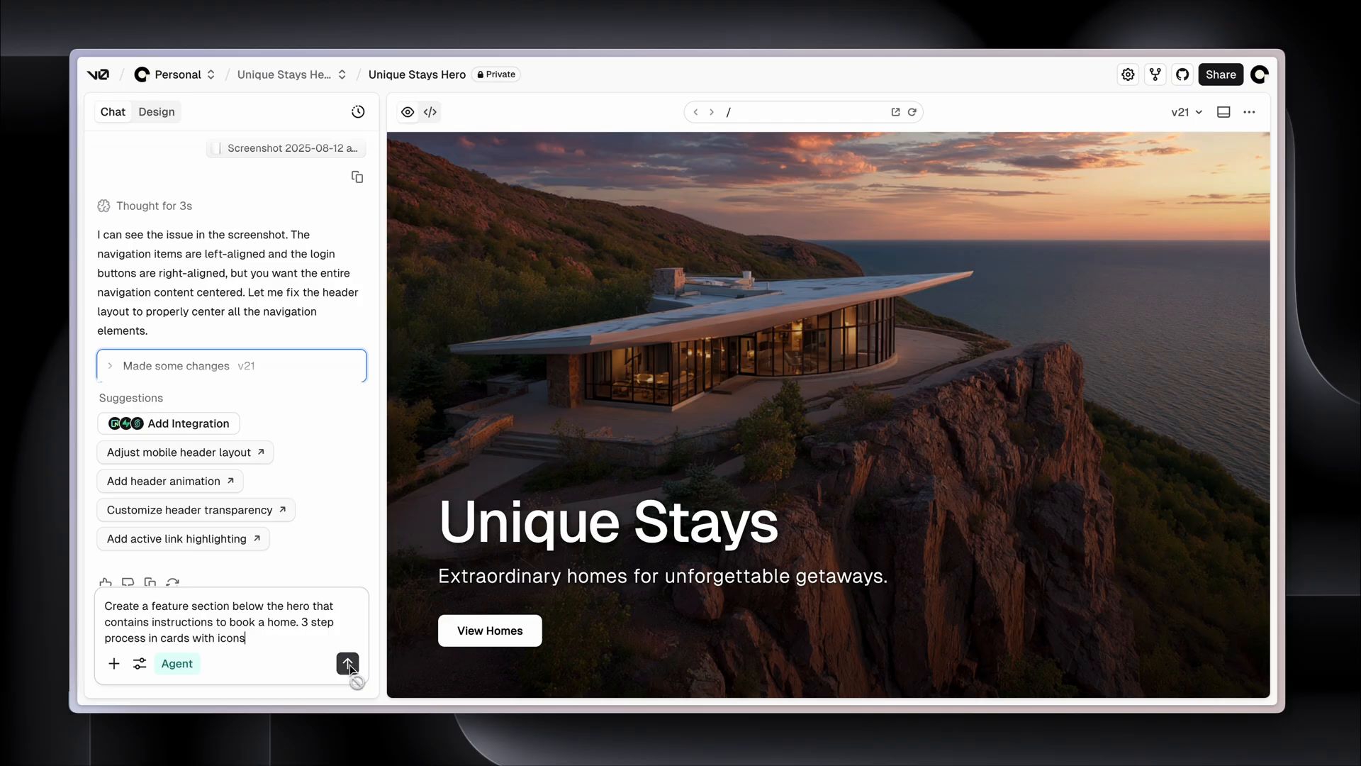
pyautogui.click(349, 664)
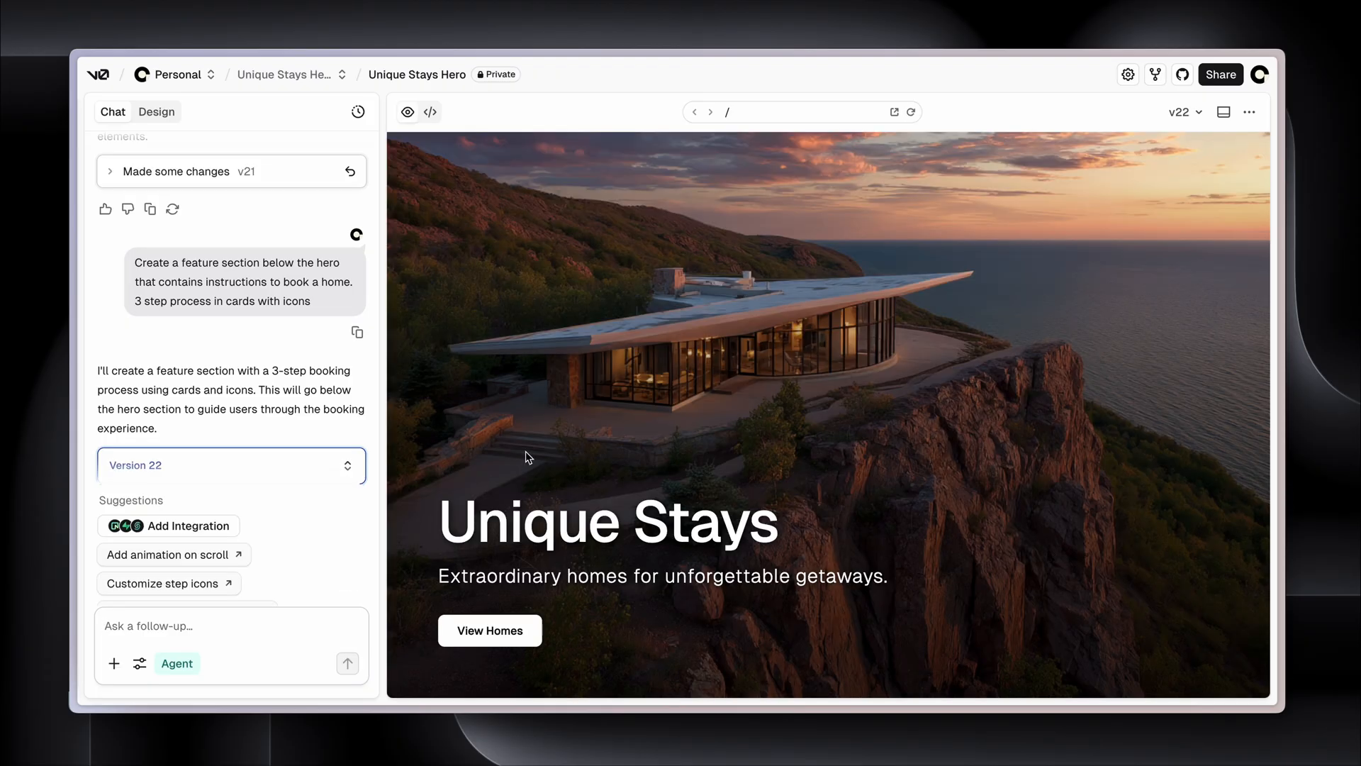
# Adjust a Discover/Book/Experience step card in Design mode and save the edit
pyautogui.scroll(-3)
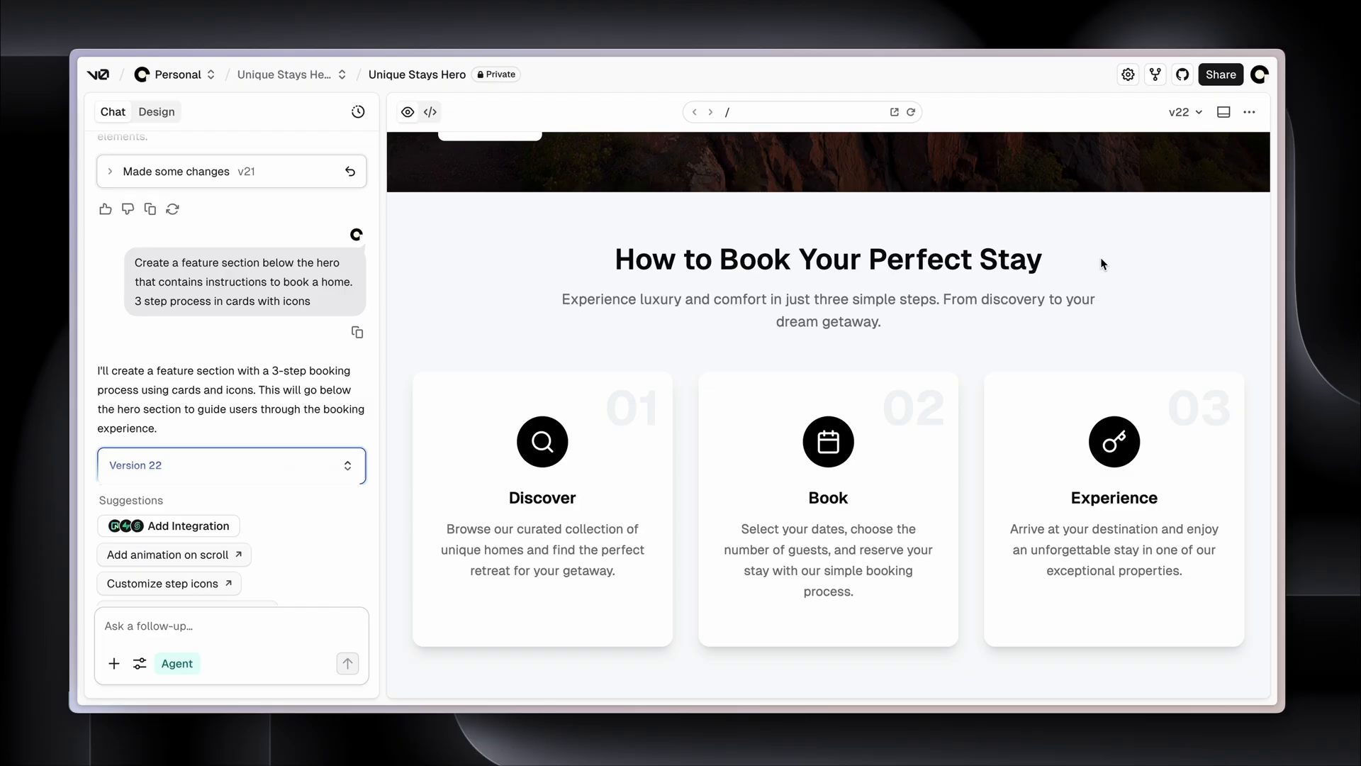
pyautogui.click(156, 112)
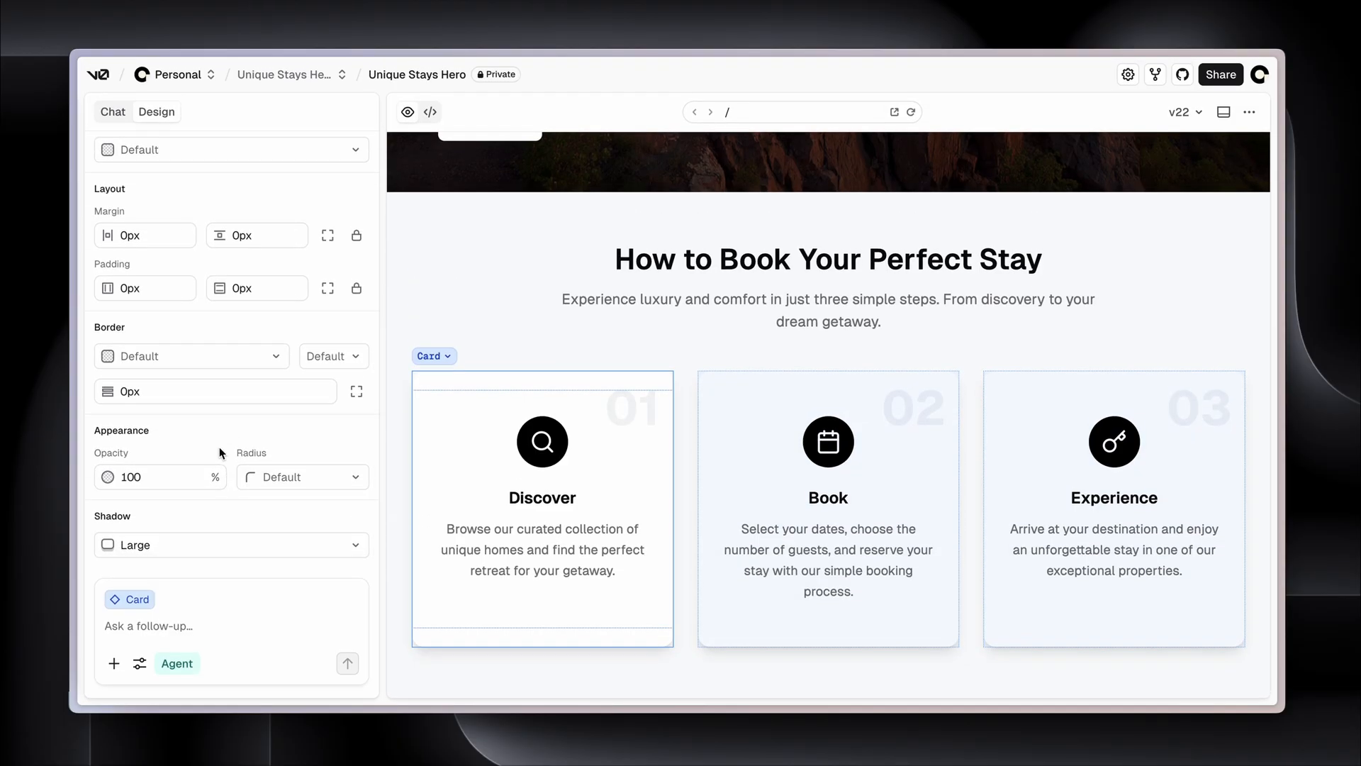
pyautogui.click(231, 544)
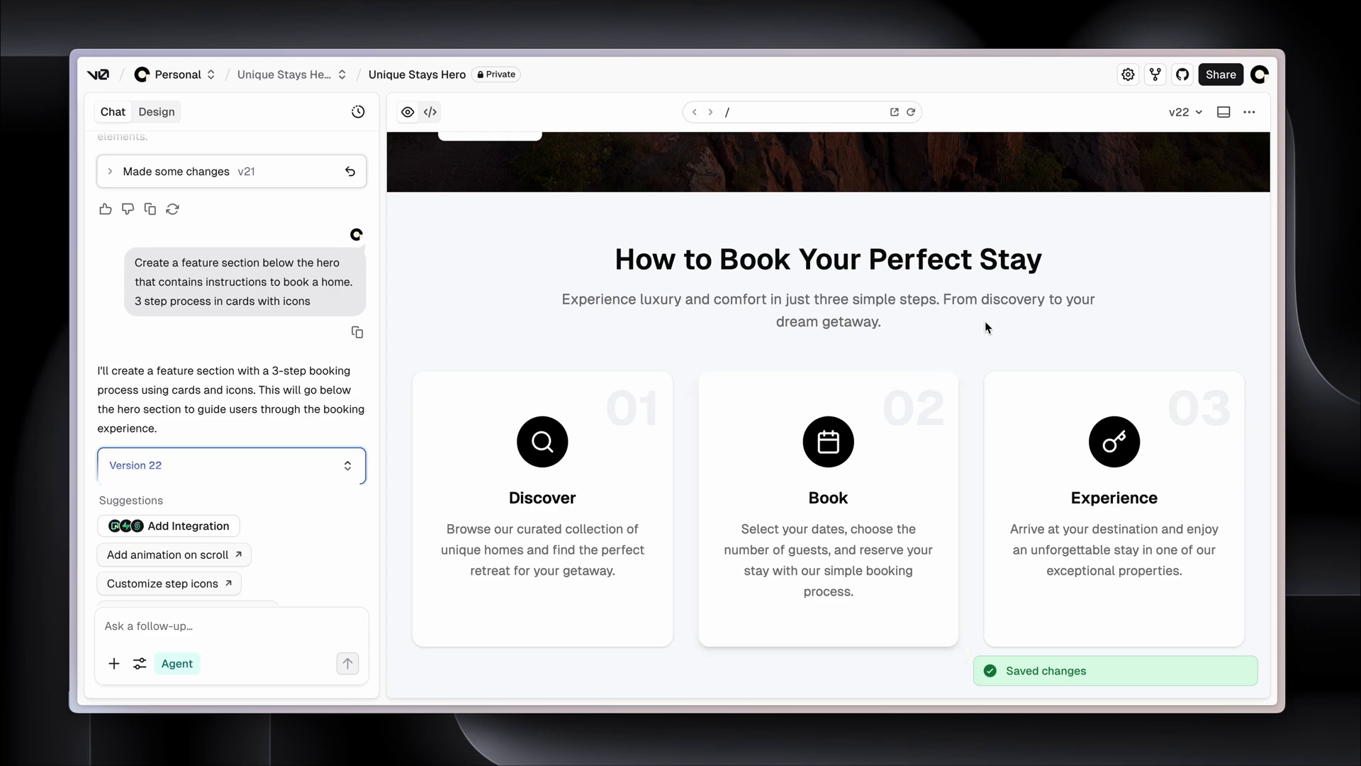
# Copy the npx shadcn add command from the preview's export menu
pyautogui.click(1248, 111)
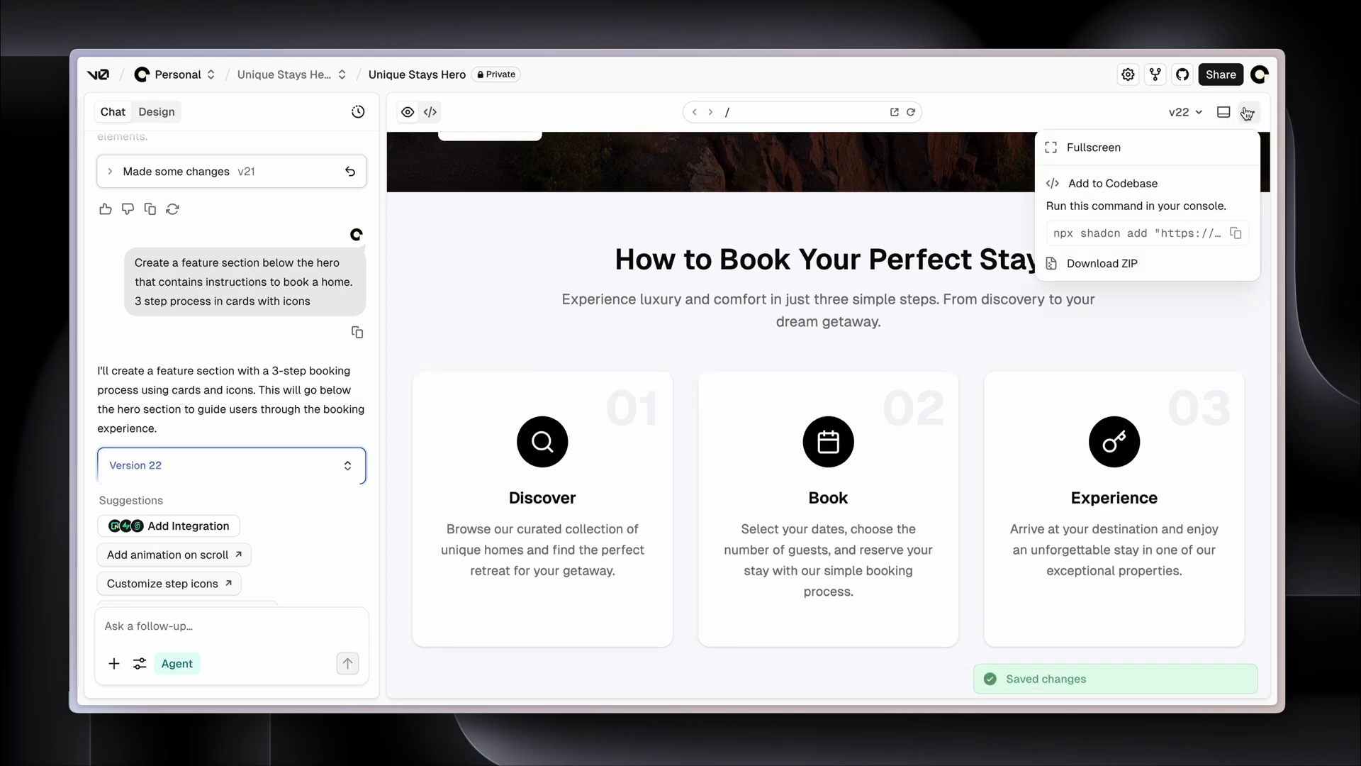
pyautogui.moveTo(1164, 213)
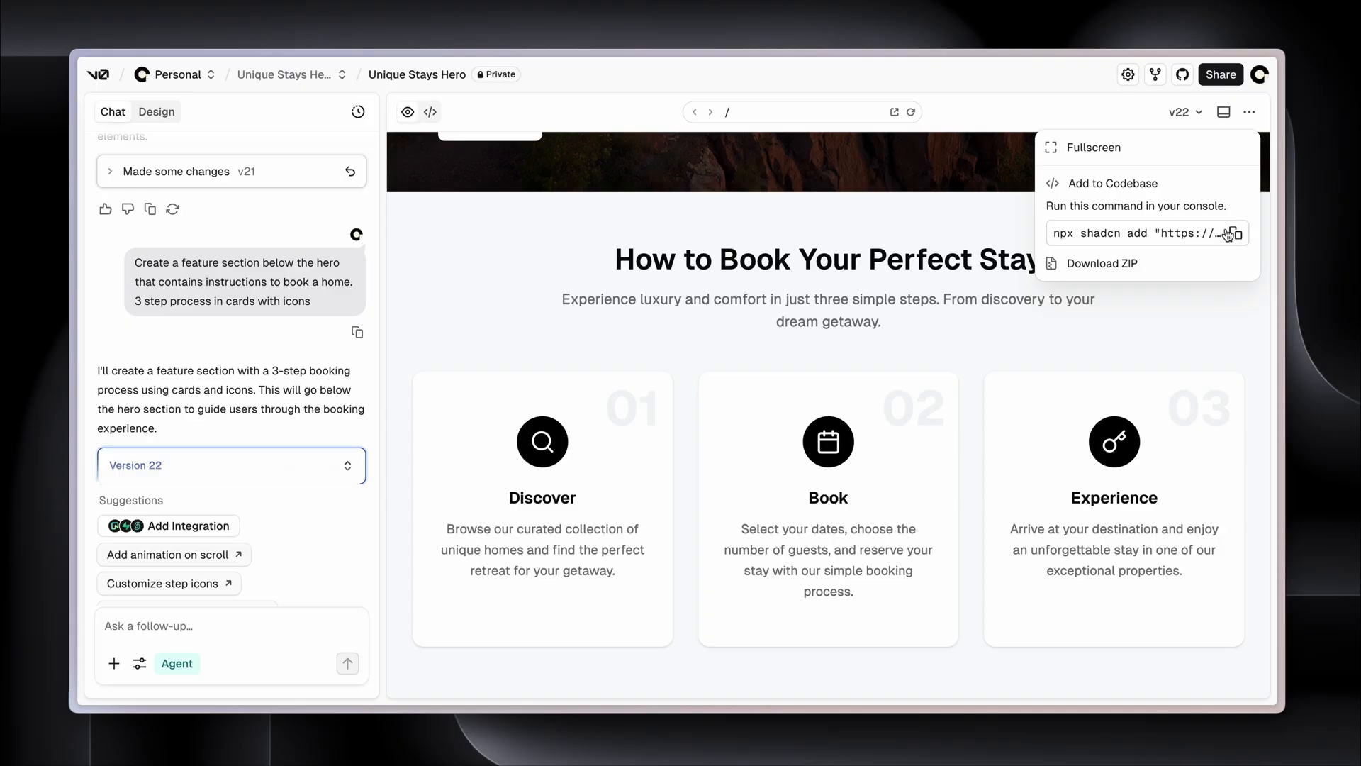
pyautogui.click(1230, 233)
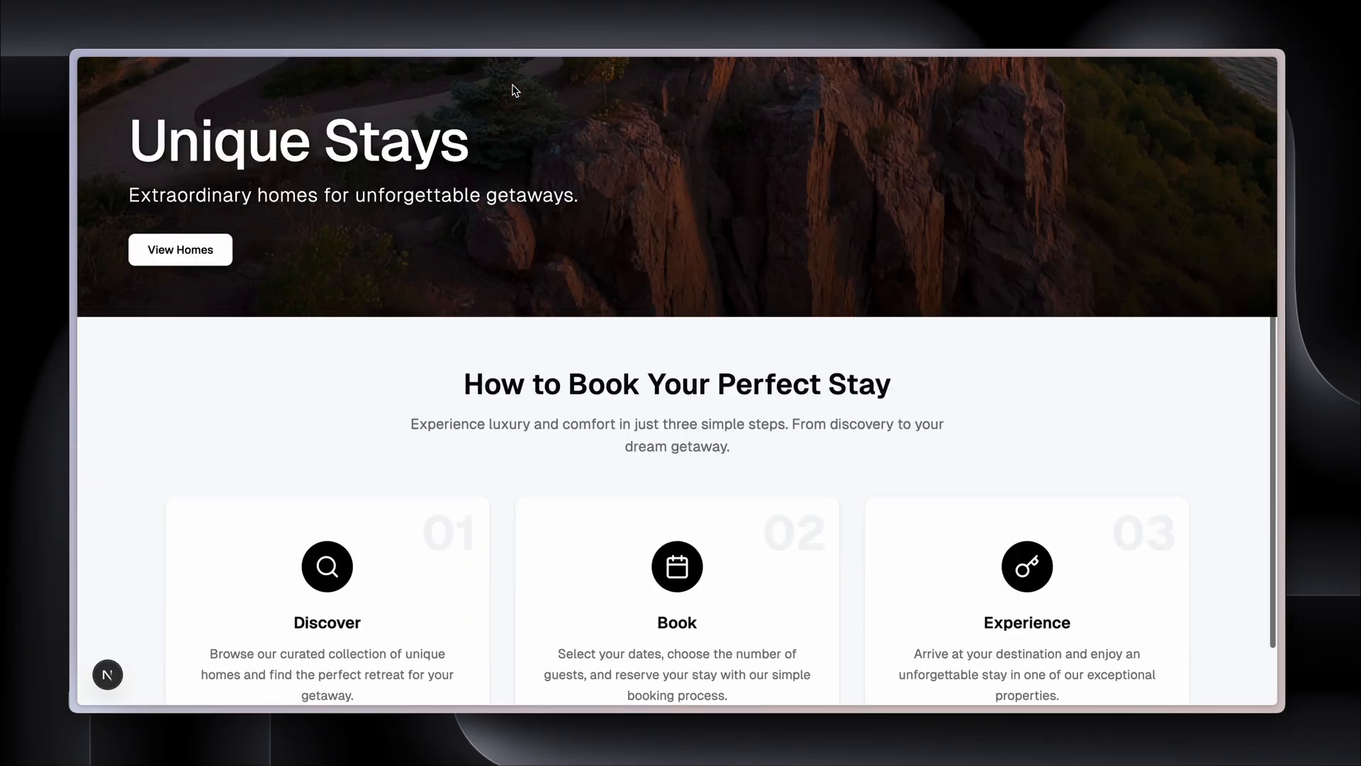
pyautogui.scroll(-3)
pyautogui.write('Unique Stays')
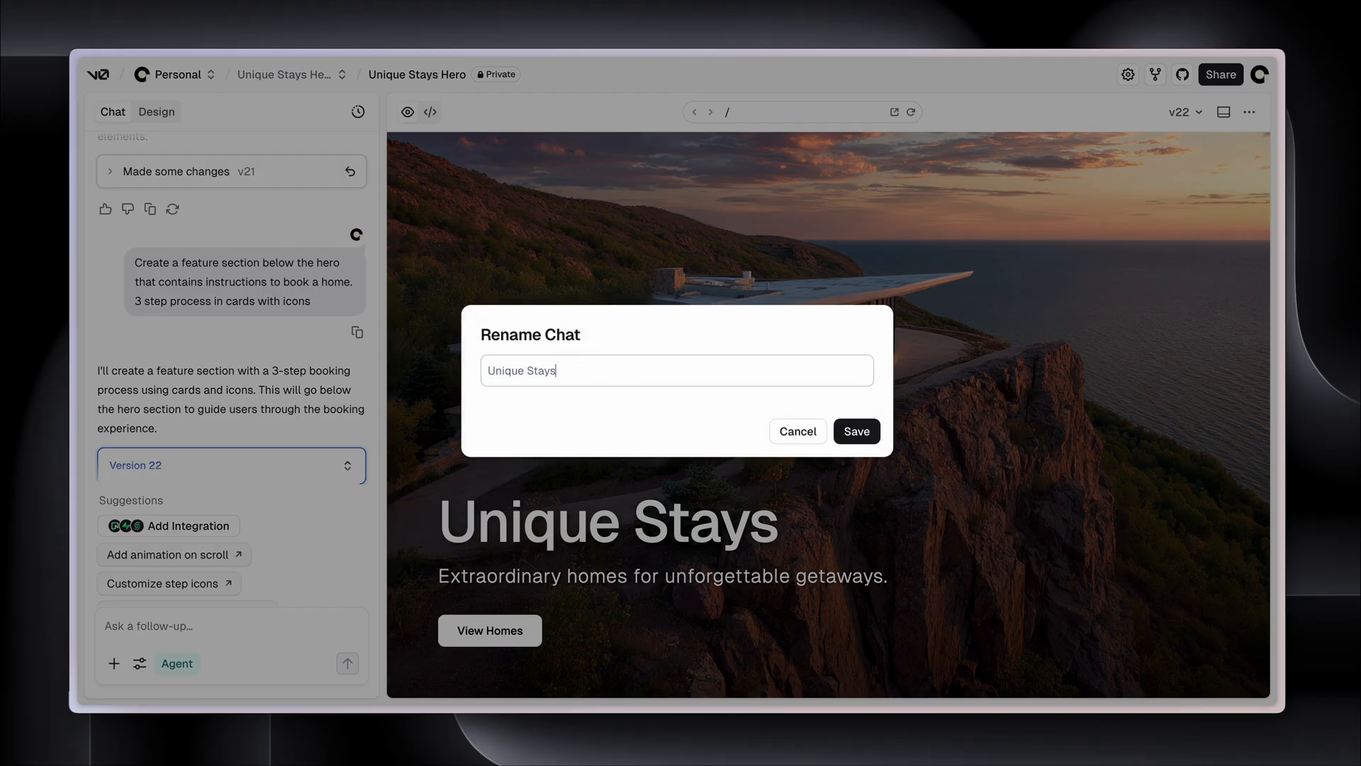
# Save the chat name Unique Stays and create the private unique-stay GitHub repository
pyautogui.click(855, 430)
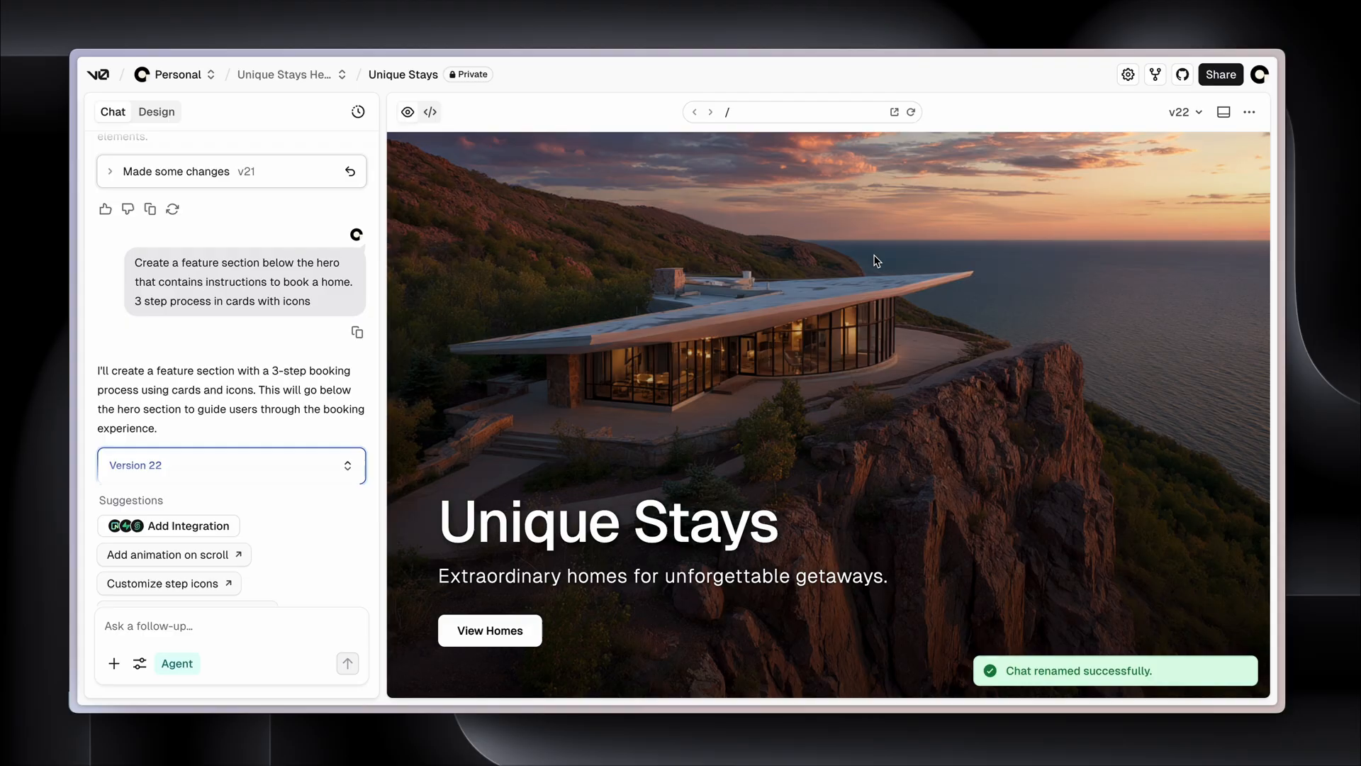
pyautogui.moveTo(1182, 74)
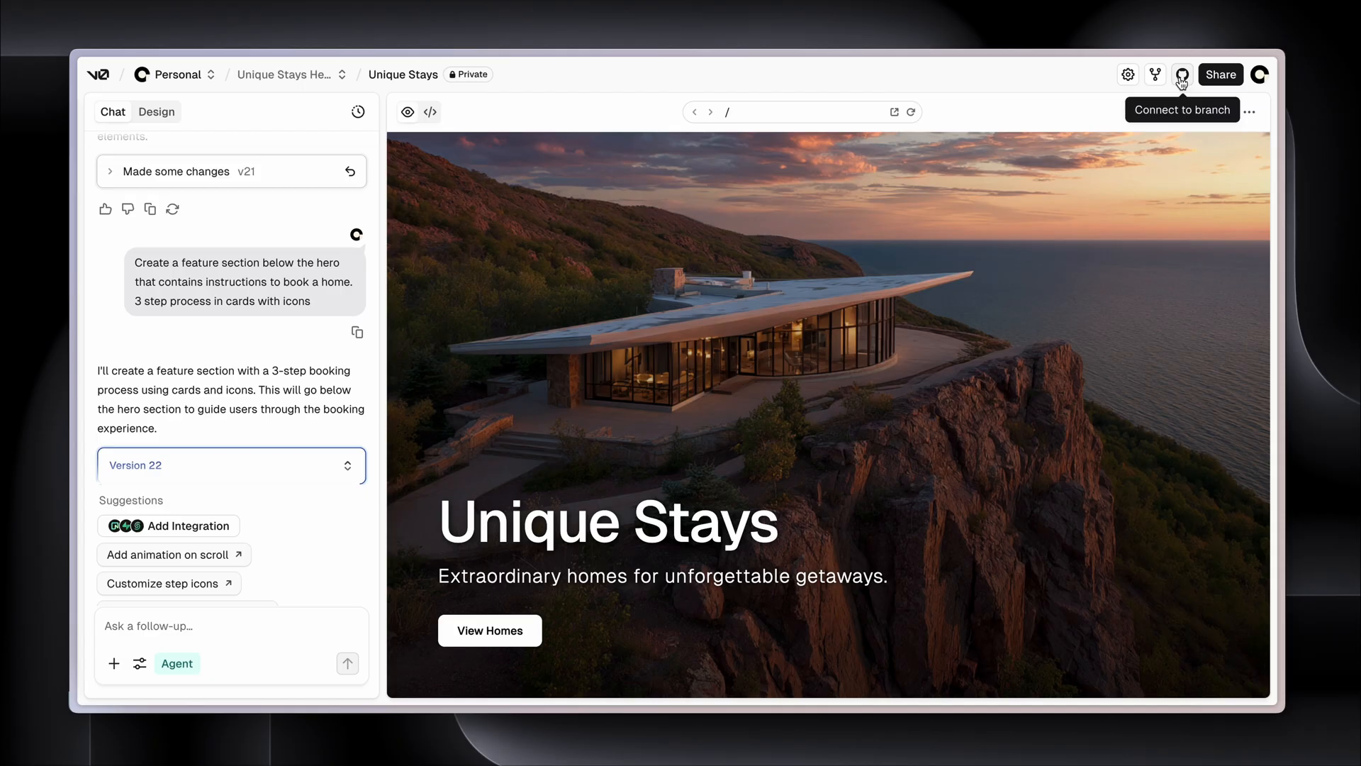
pyautogui.click(1181, 73)
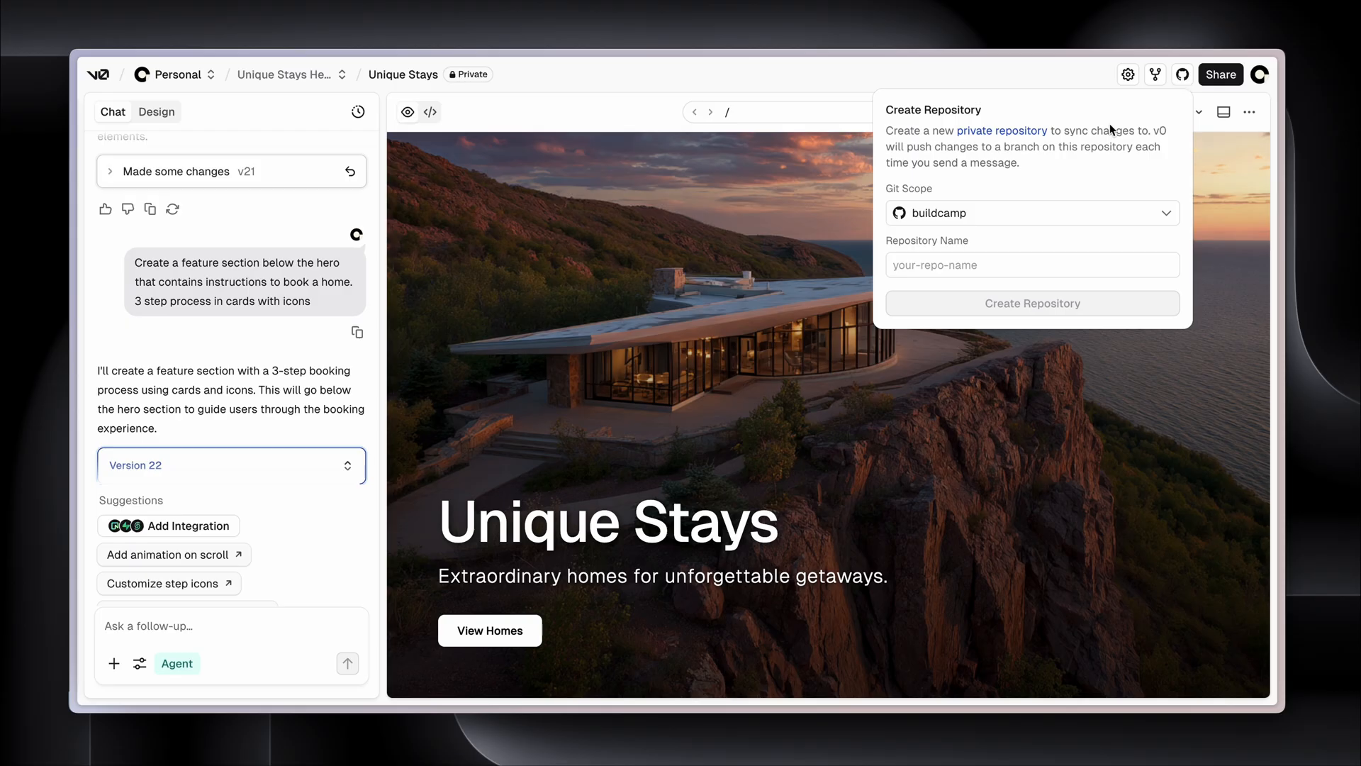
pyautogui.moveTo(967, 227)
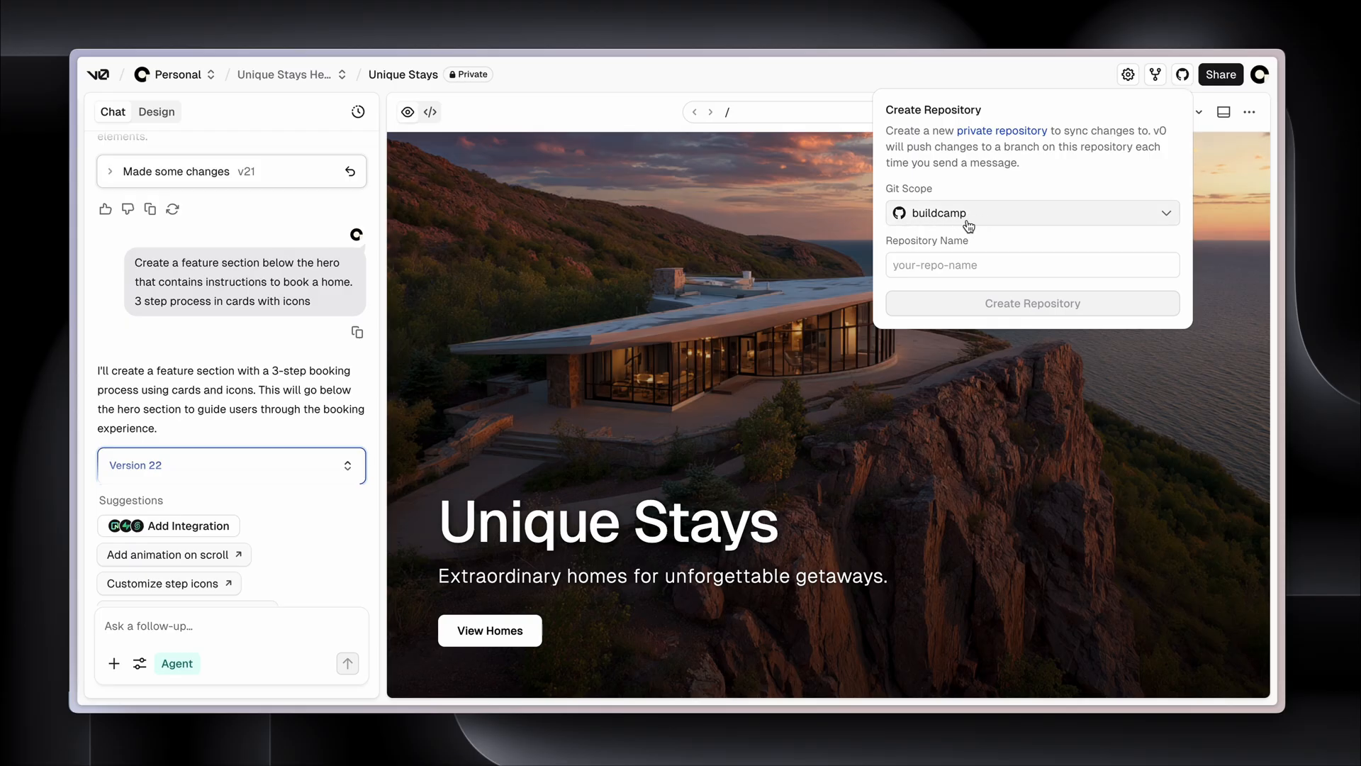
pyautogui.moveTo(981, 225)
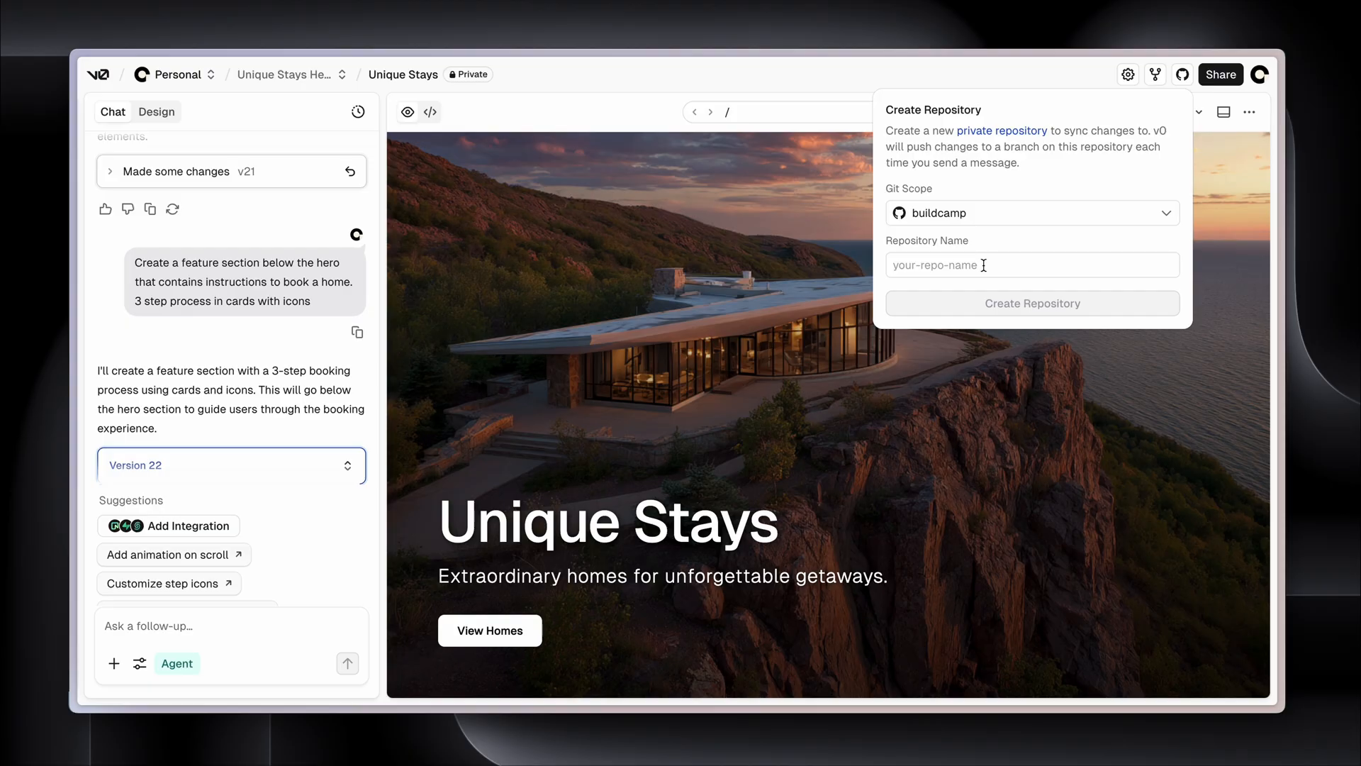
pyautogui.click(1032, 264)
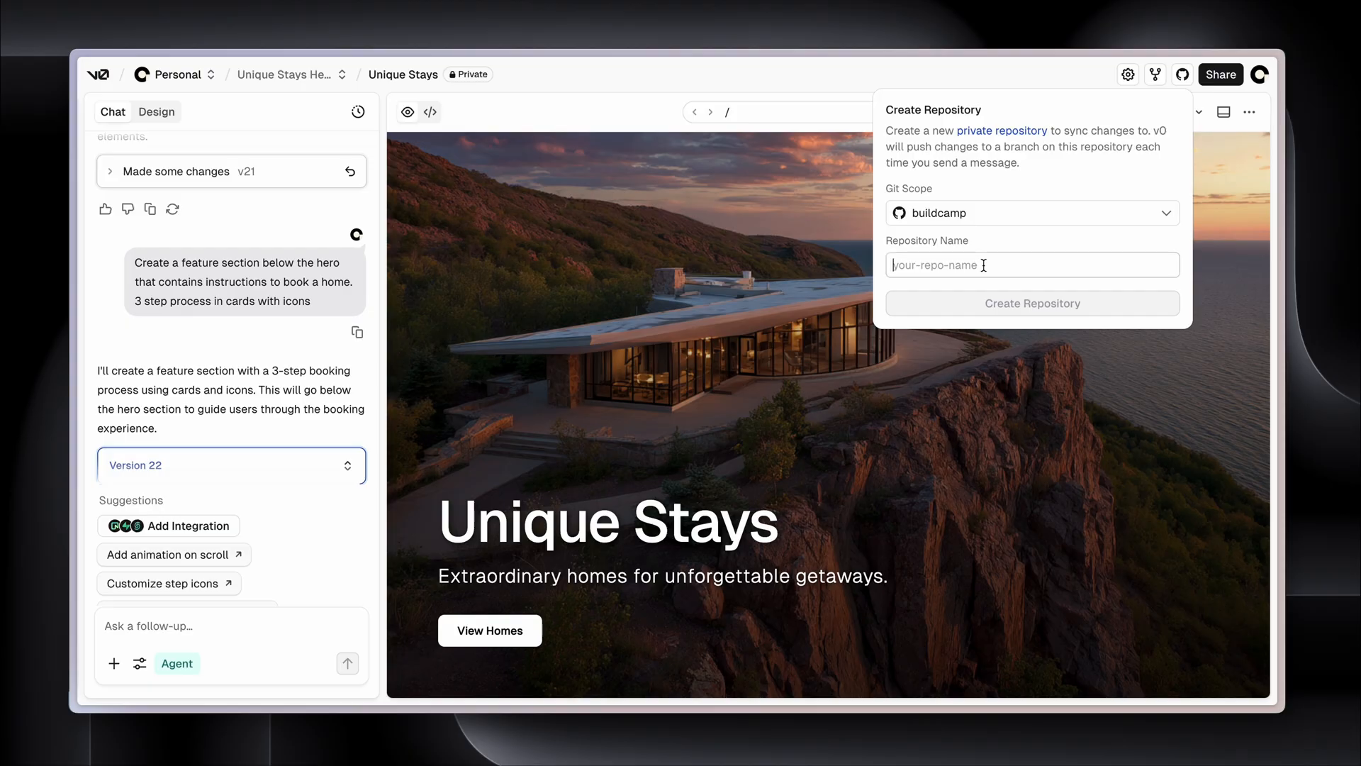
pyautogui.write('unique-stay')
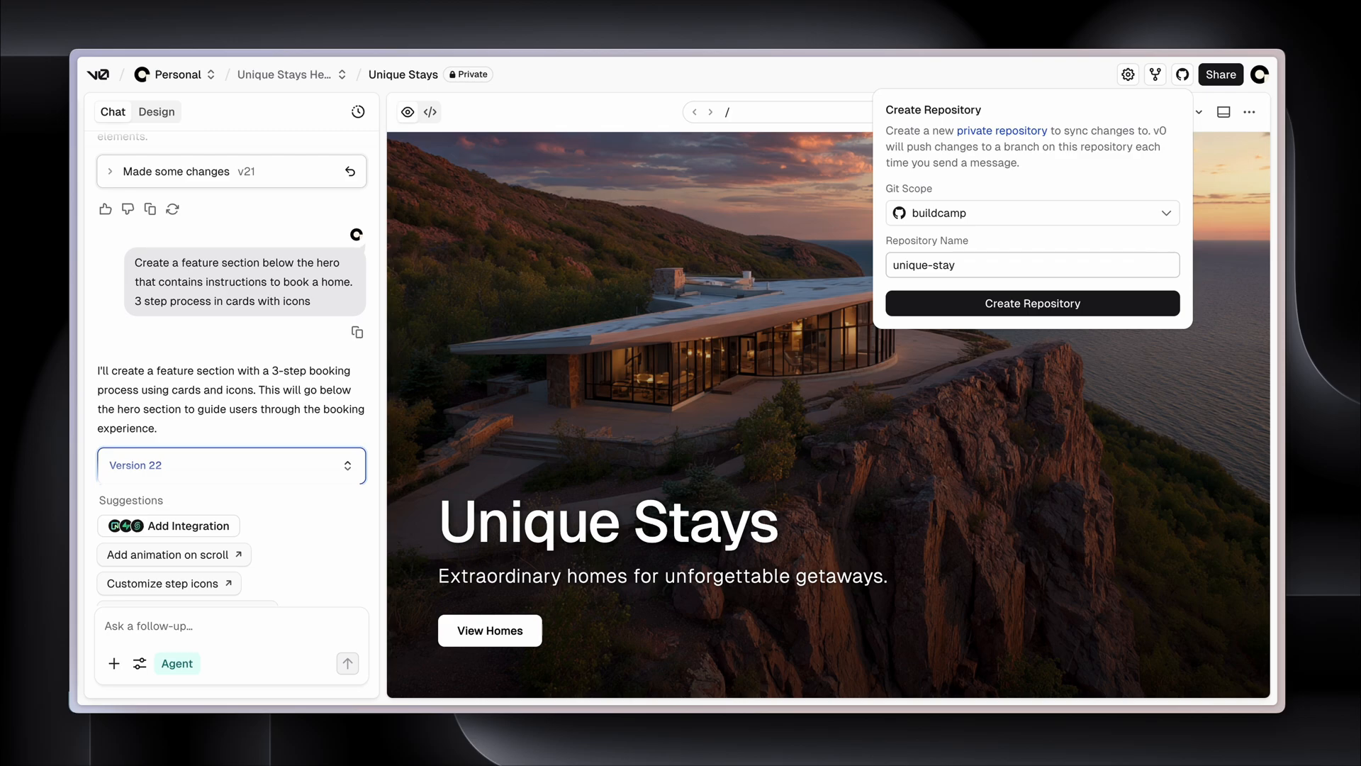
pyautogui.click(1031, 303)
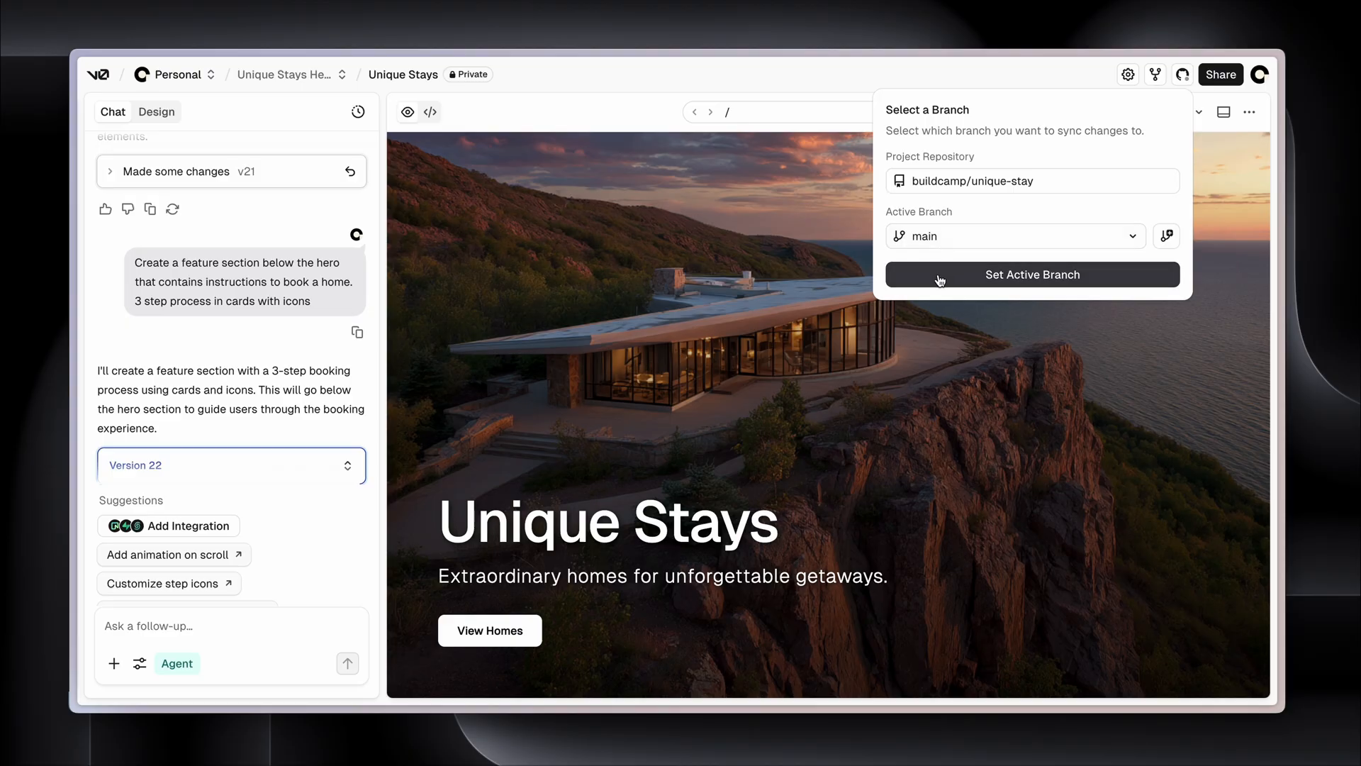
# Set main as the active branch for buildcamp/unique-stay
pyautogui.click(1032, 275)
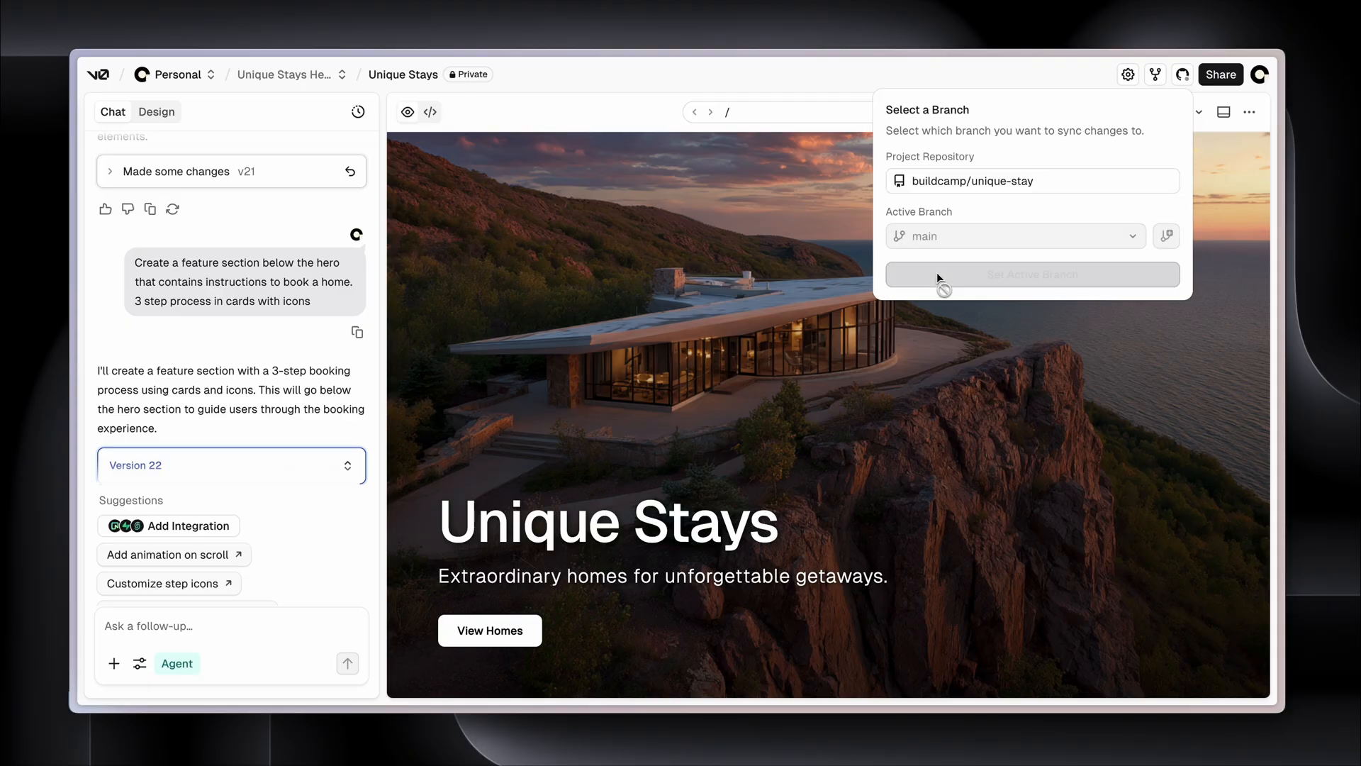
pyautogui.click(1032, 274)
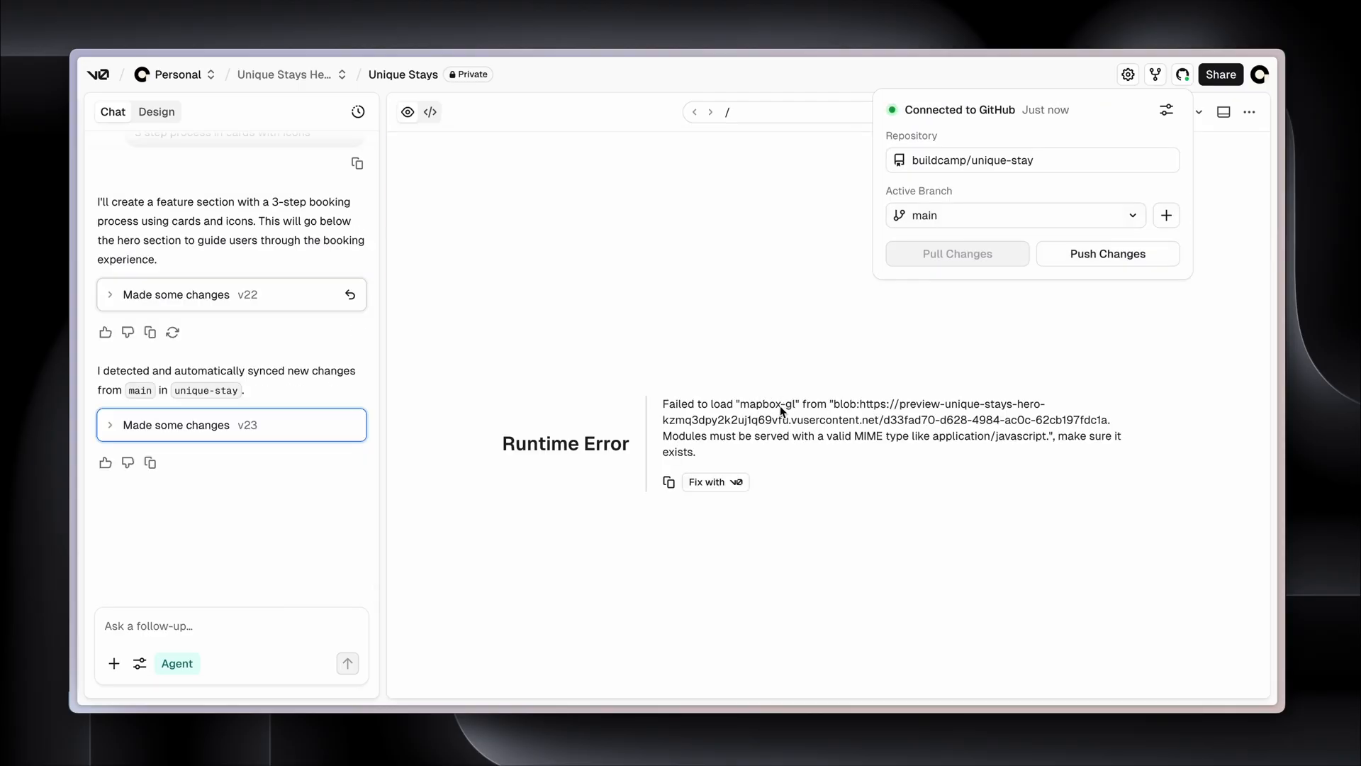
pyautogui.moveTo(869, 406)
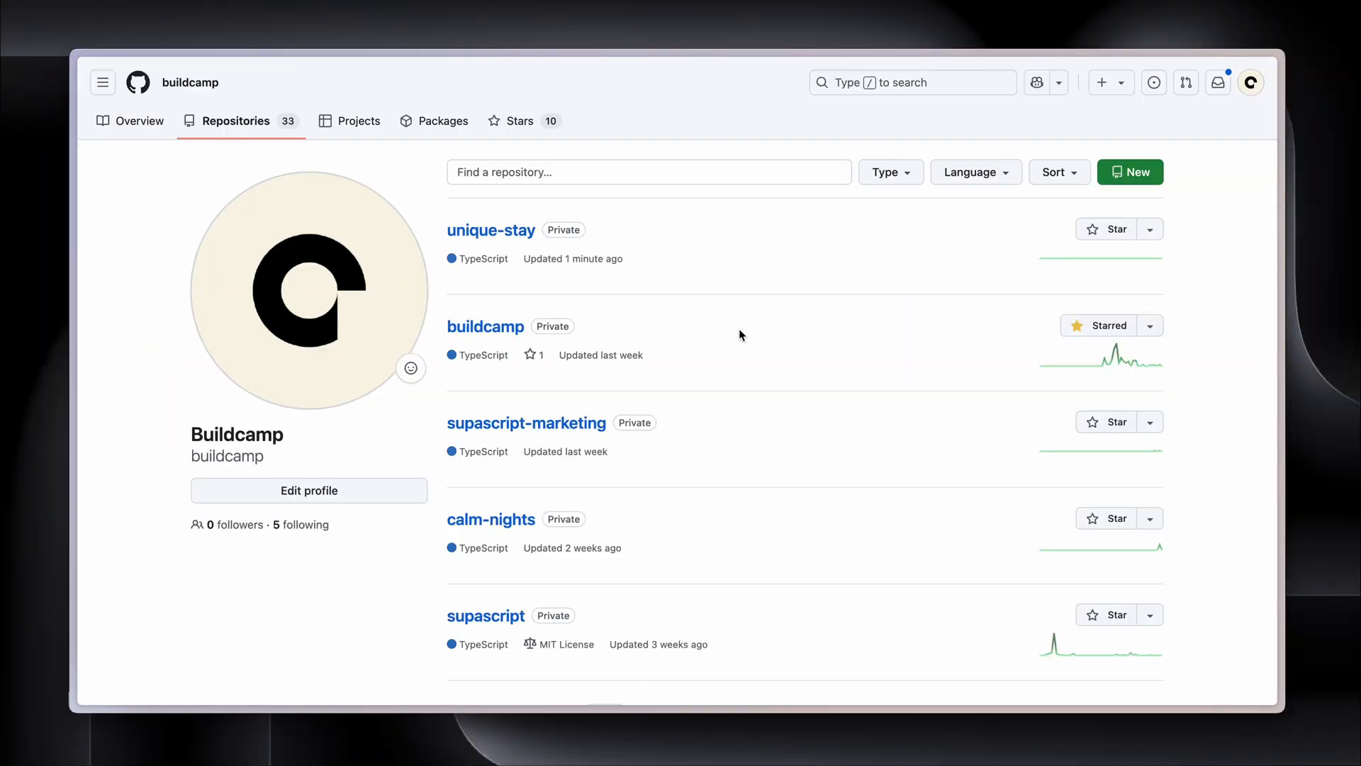
pyautogui.moveTo(756, 366)
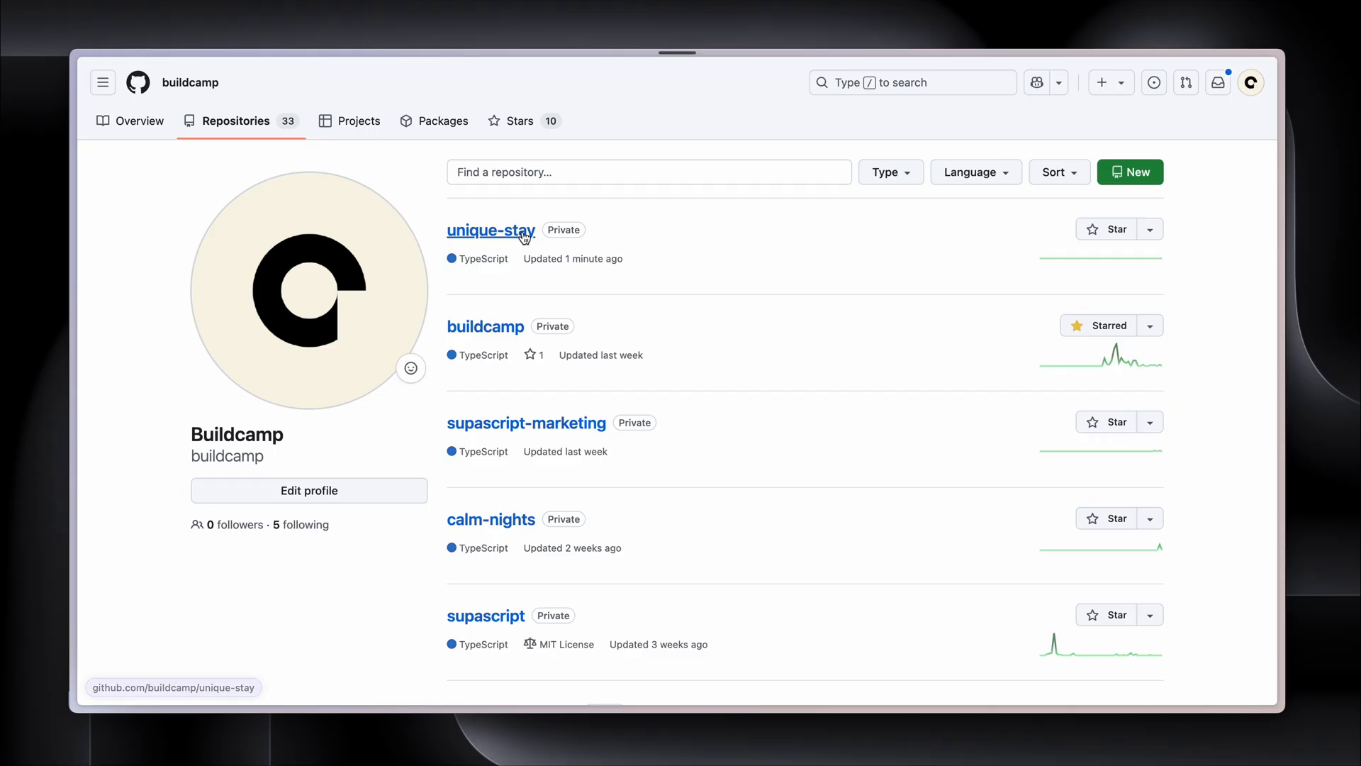
# Copy the unique-stay repository's HTTPS clone URL from the Code dropdown
pyautogui.click(491, 230)
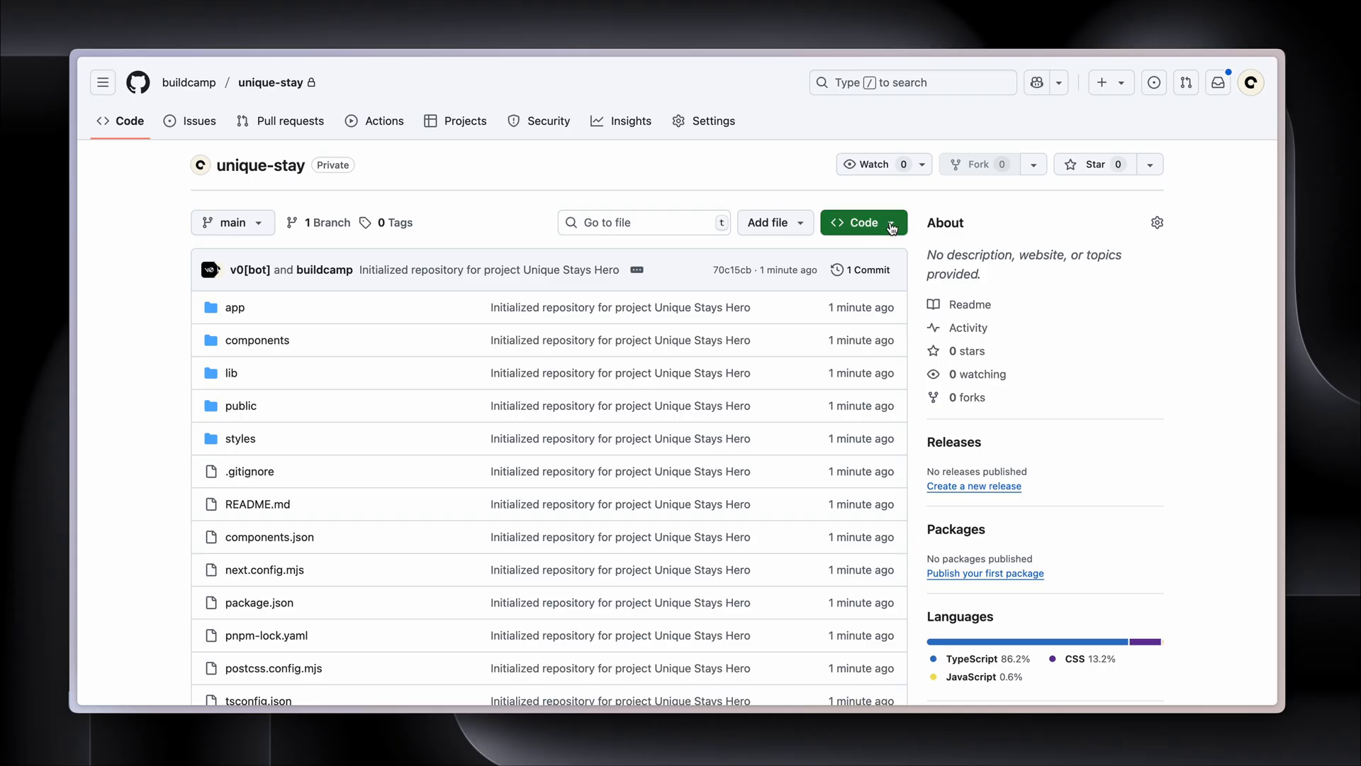
pyautogui.click(863, 222)
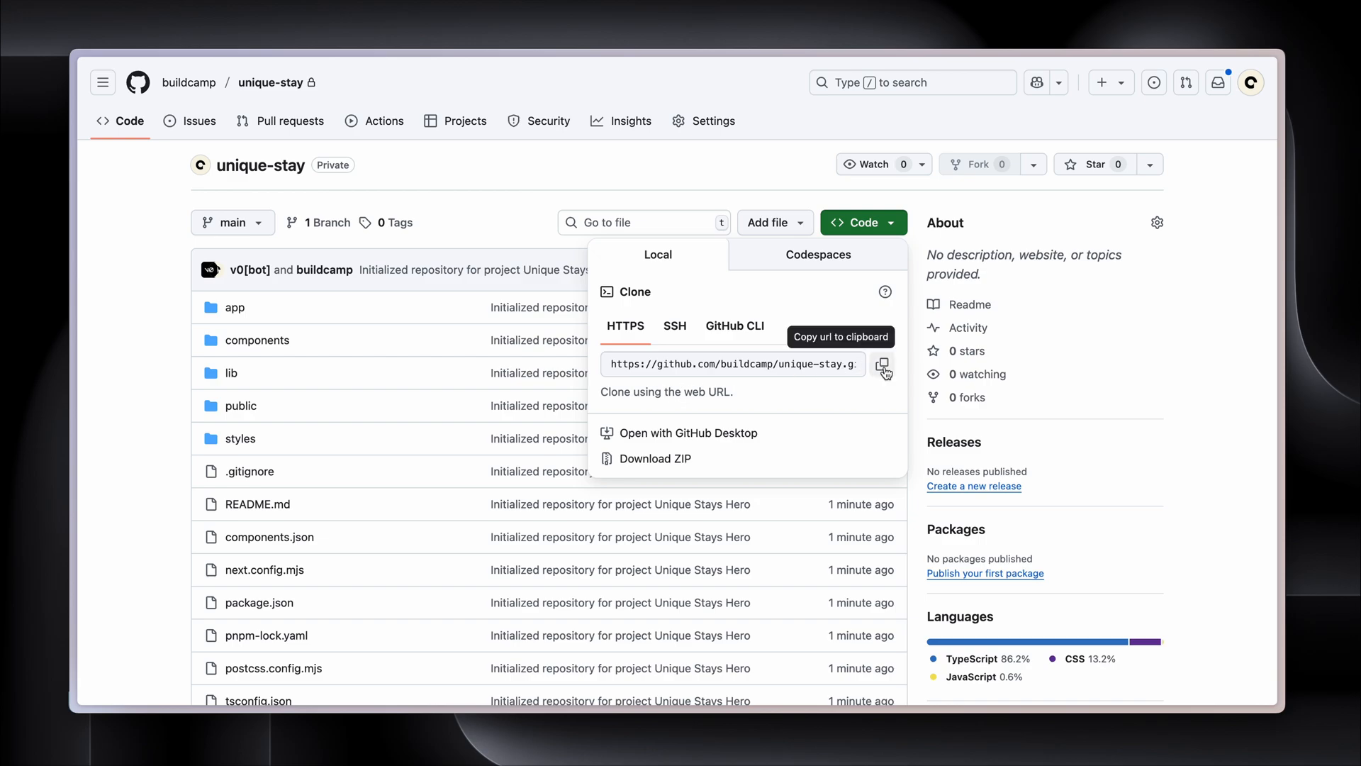
pyautogui.click(883, 364)
pyautogui.write('git co')
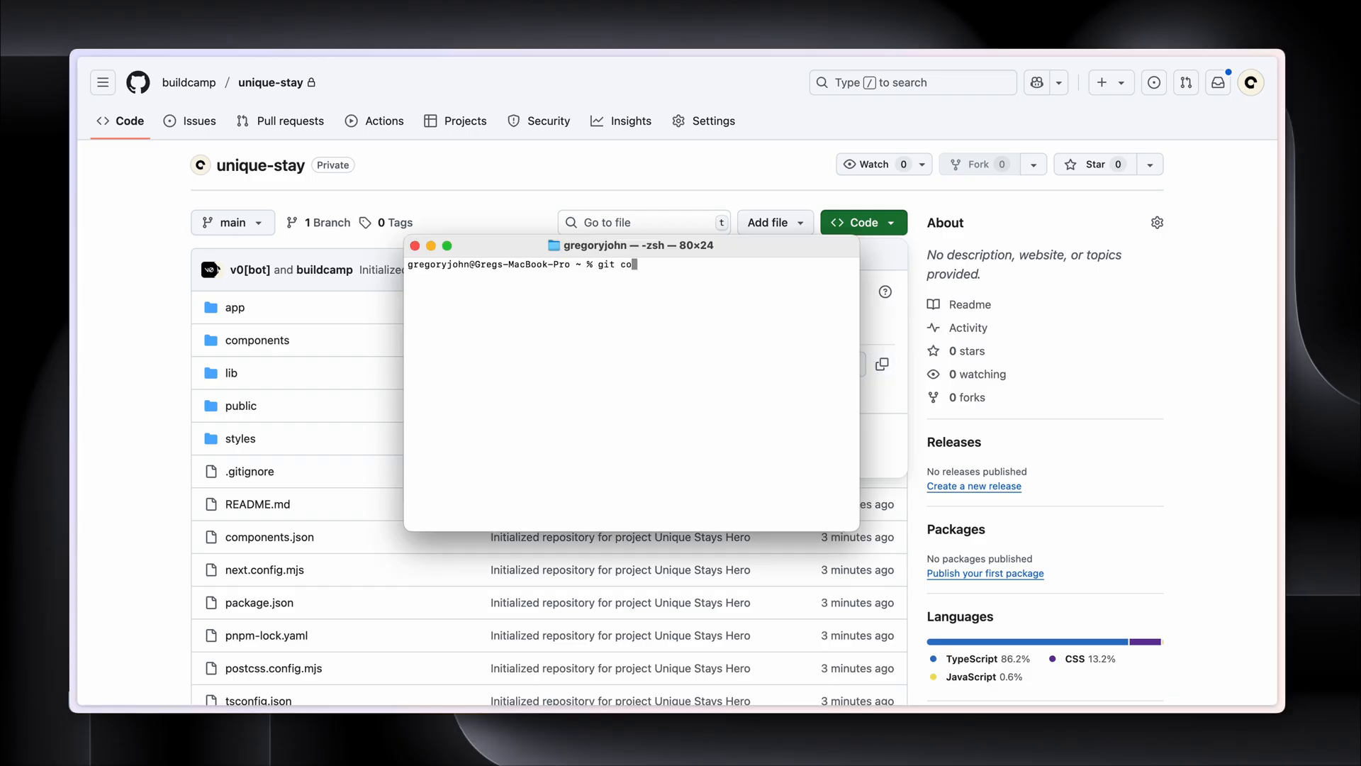
pyautogui.write('lone')
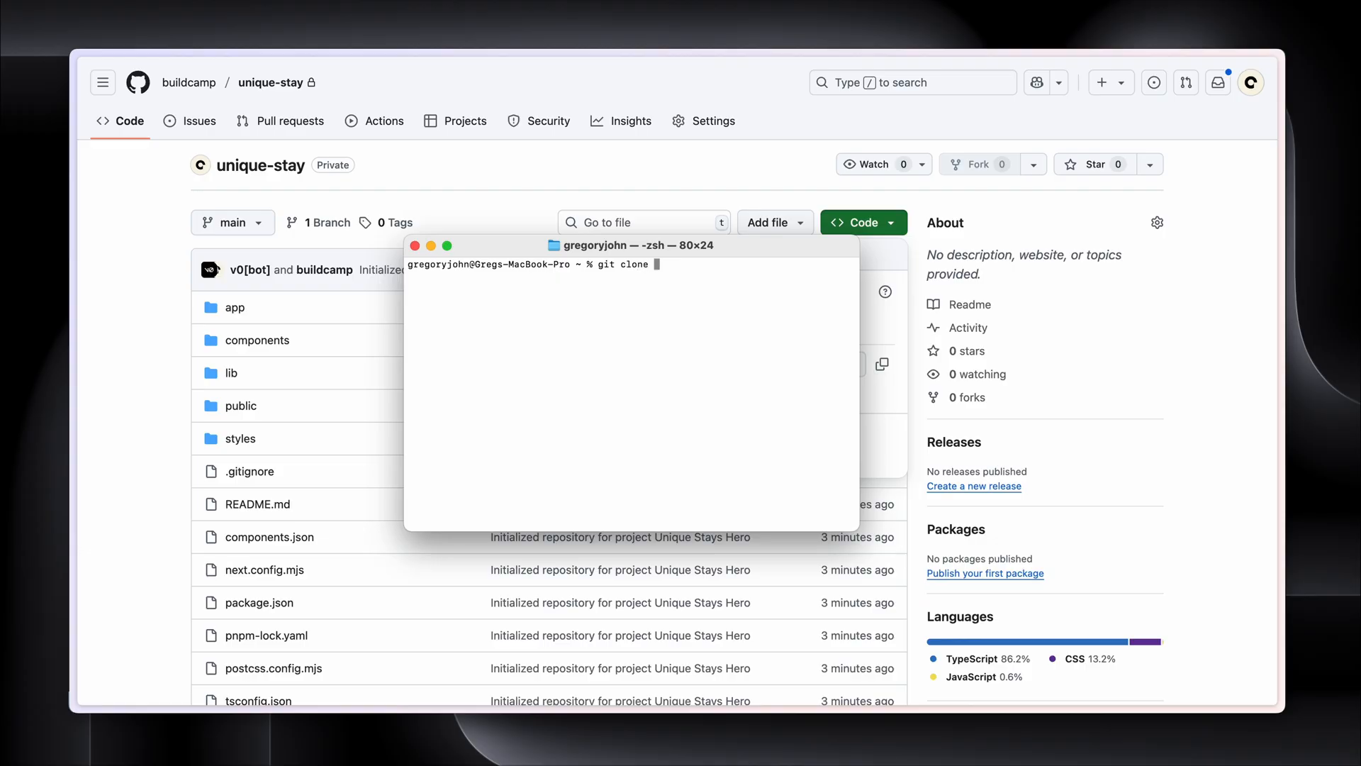
pyautogui.write('https://github.com/buildcamp/unique-stay.git')
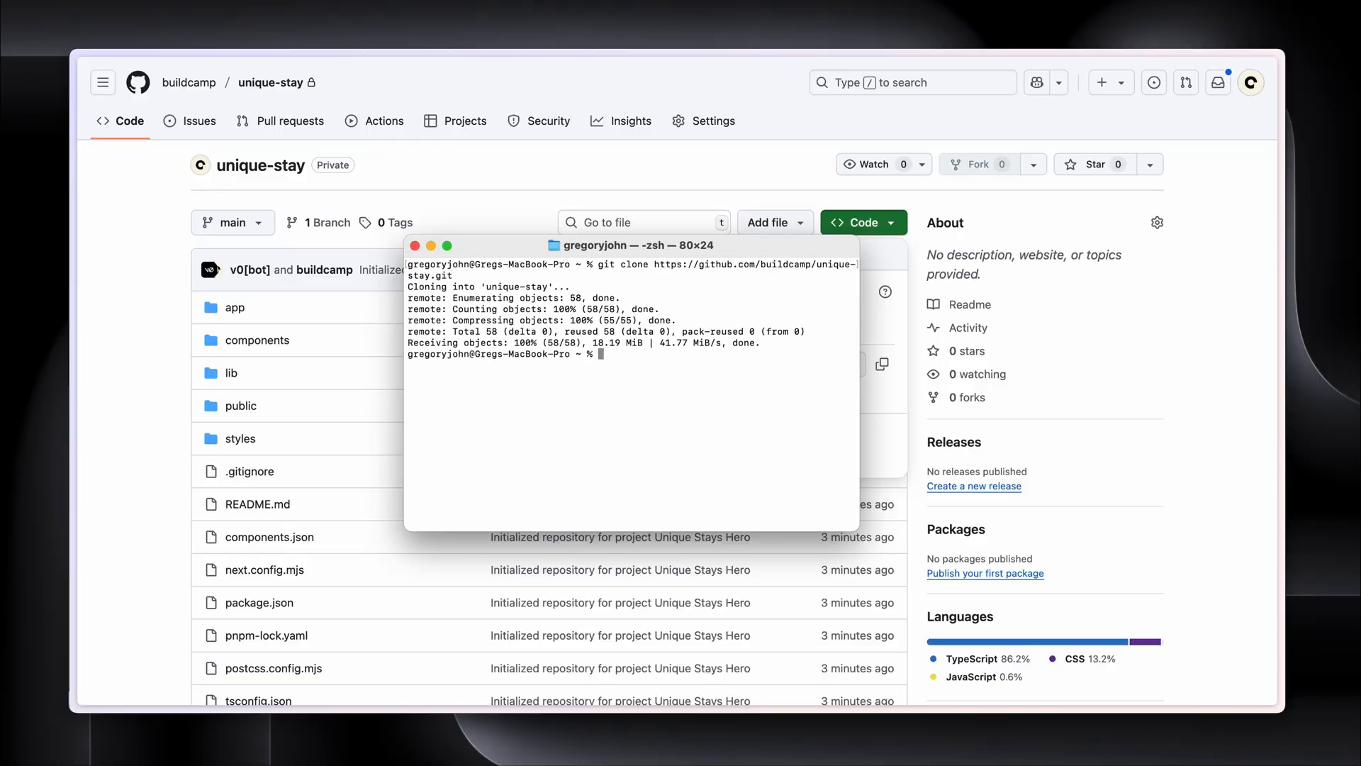
pyautogui.click(863, 221)
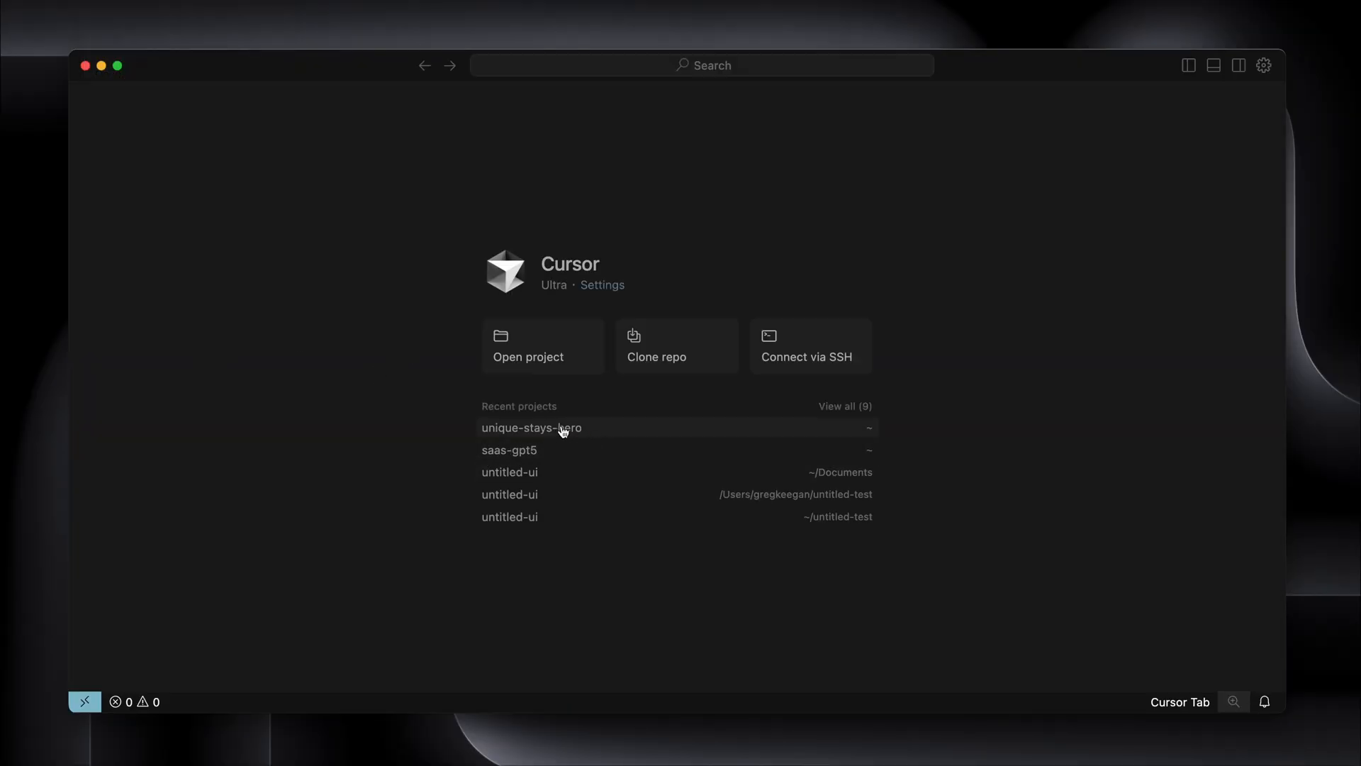
pyautogui.moveTo(414, 402)
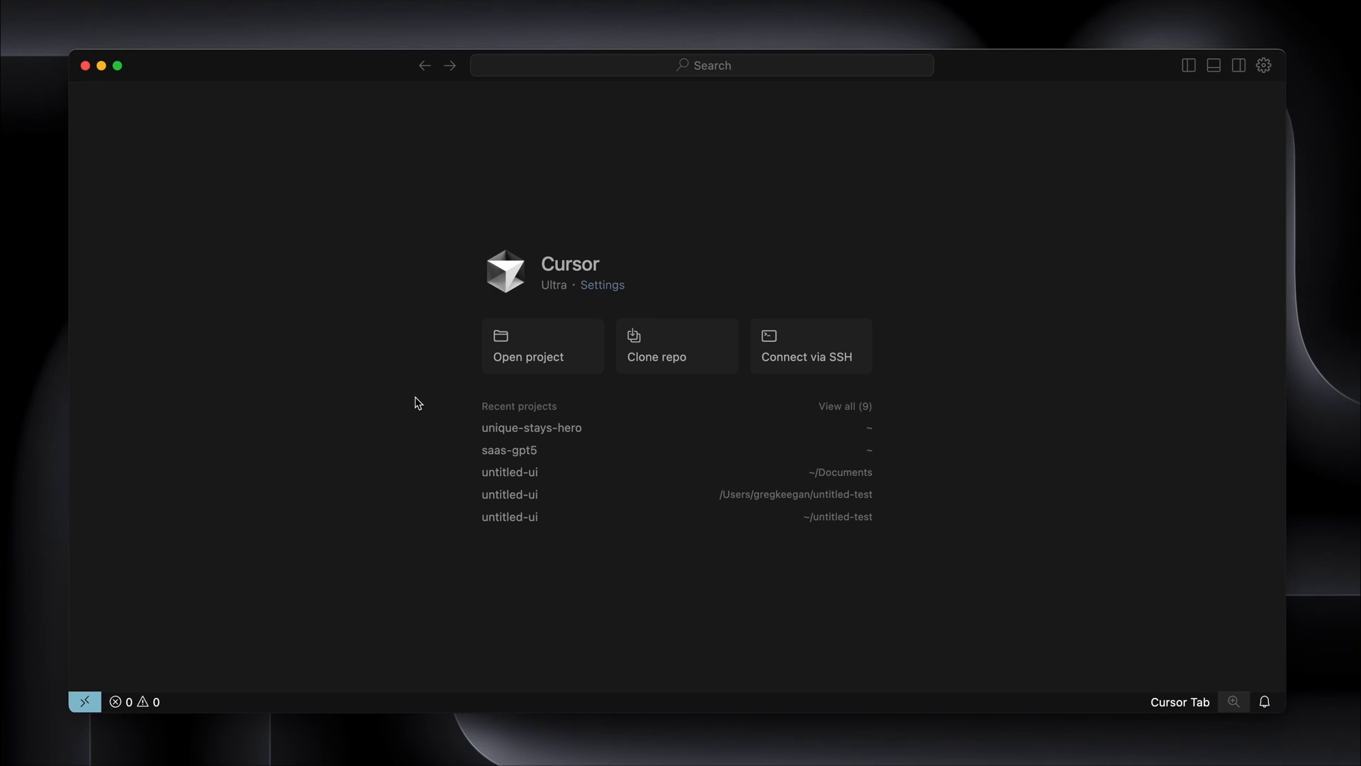
# Open the unique-stay folder in Cursor, run pnpm install, then start the server with pnpm dev
pyautogui.click(531, 427)
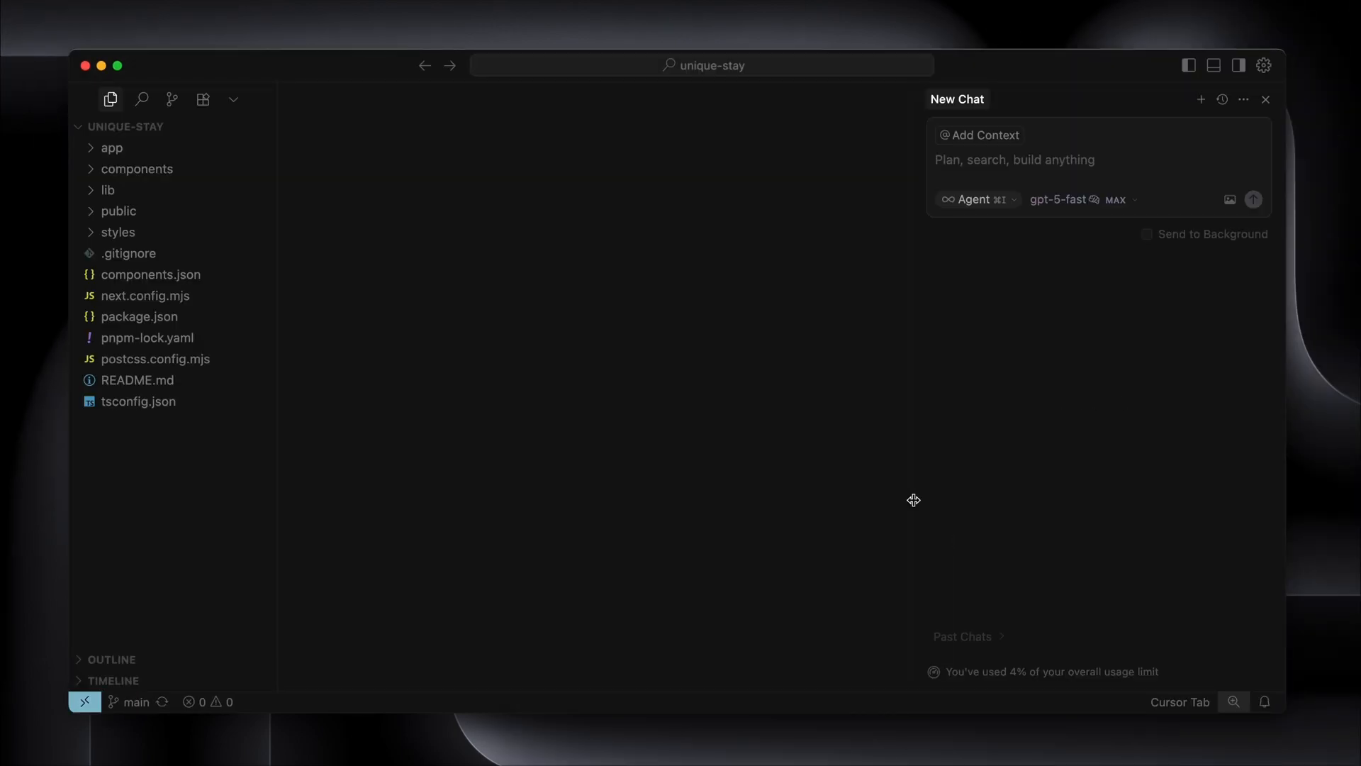
pyautogui.moveTo(522, 469)
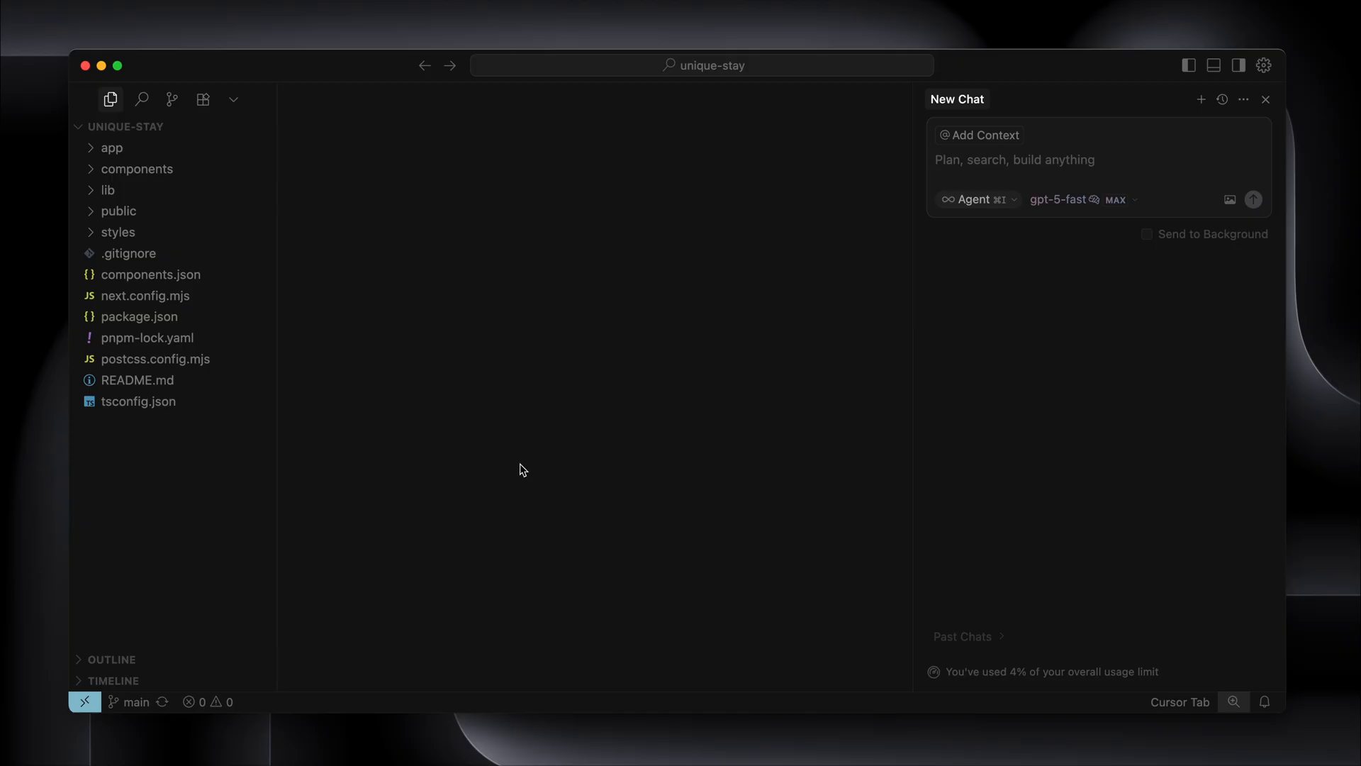
pyautogui.moveTo(207, 701)
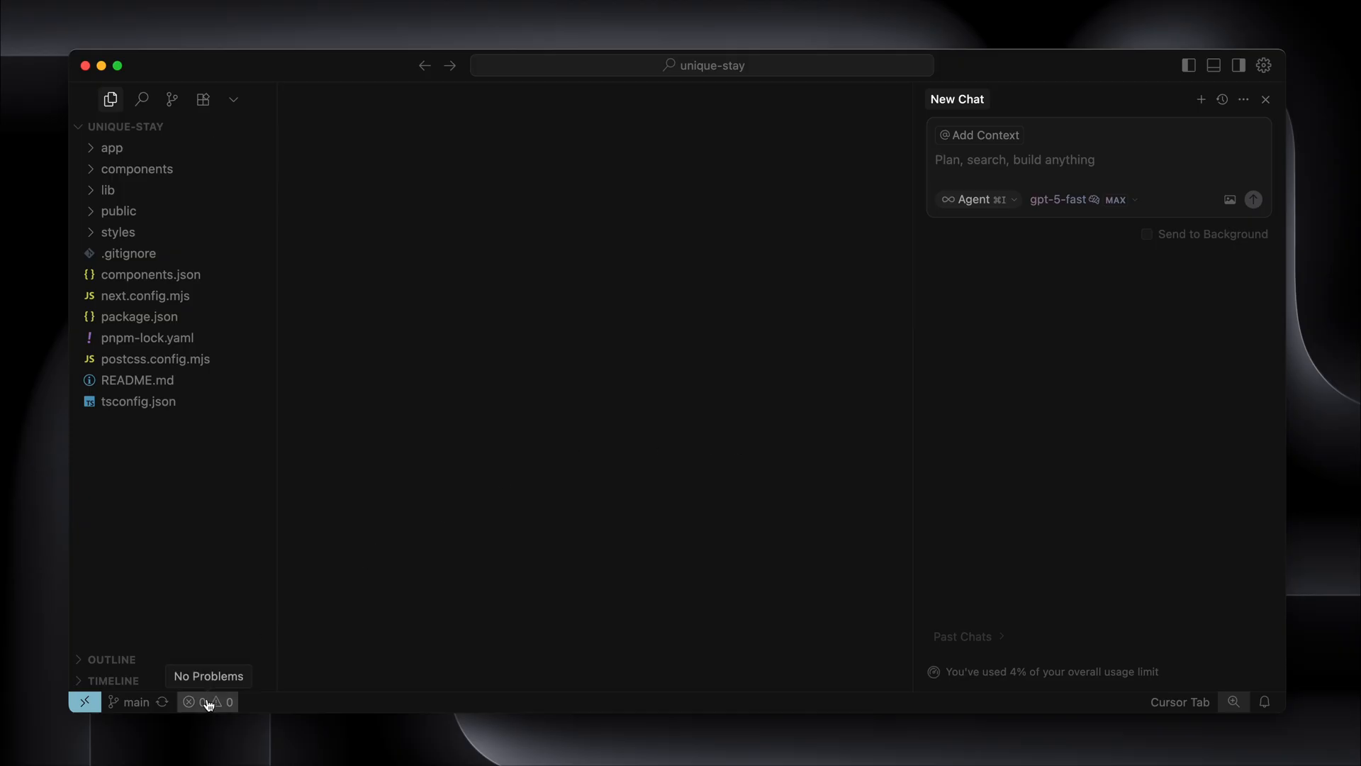
pyautogui.click(206, 701)
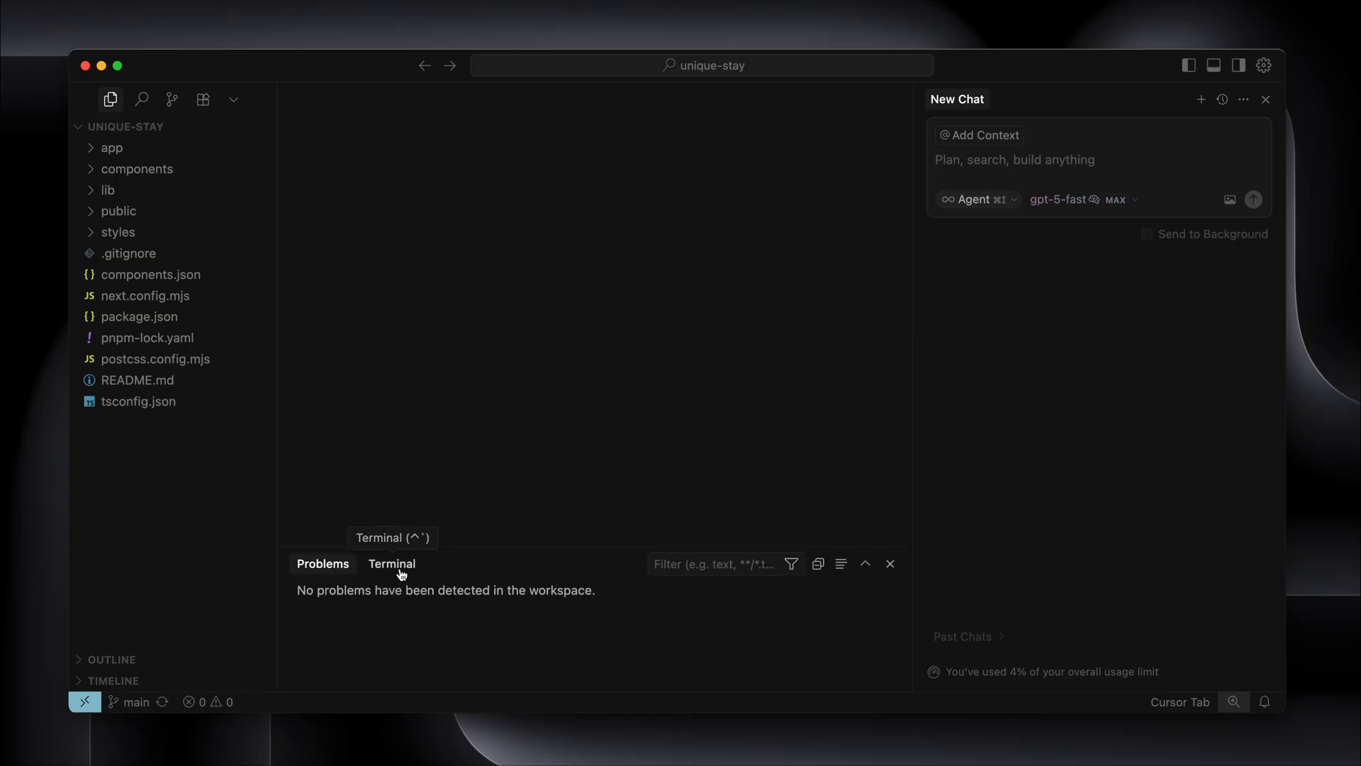
pyautogui.click(392, 562)
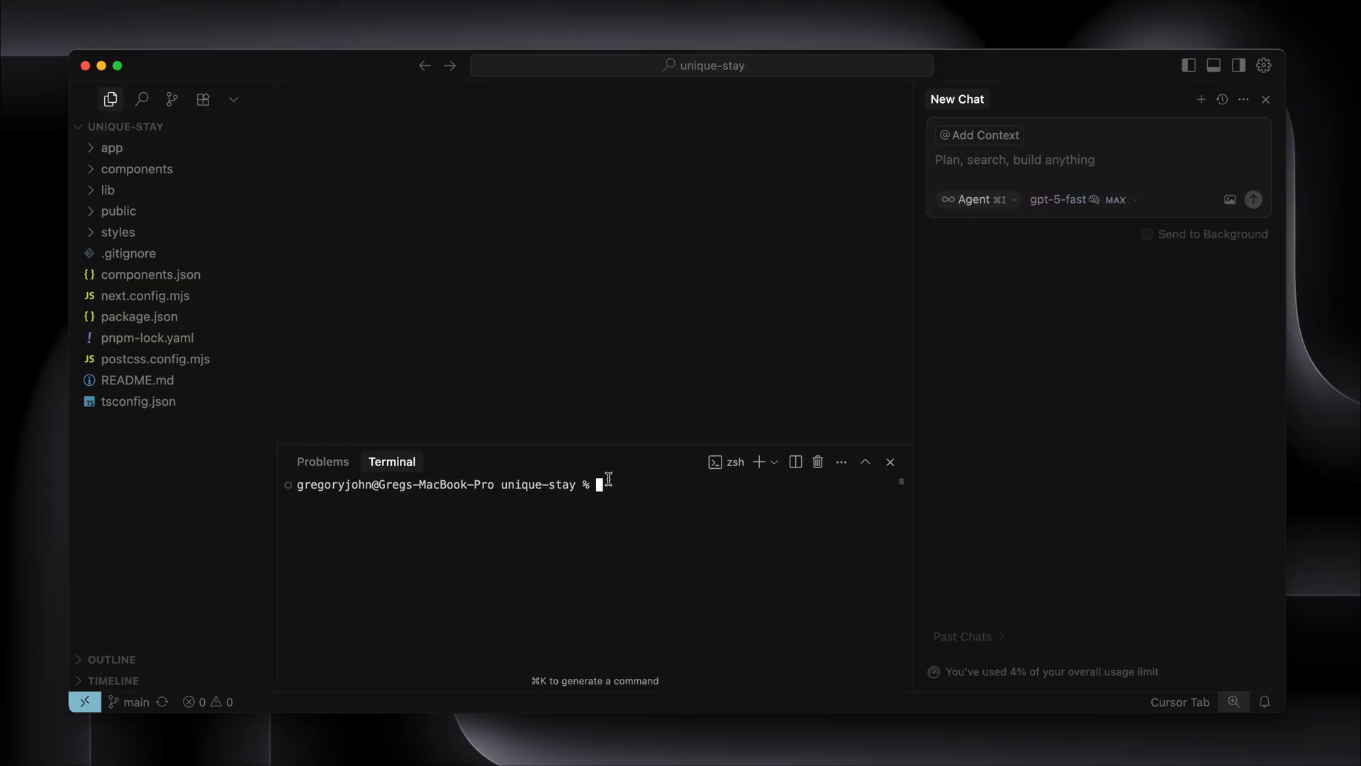
pyautogui.write('pnpm install')
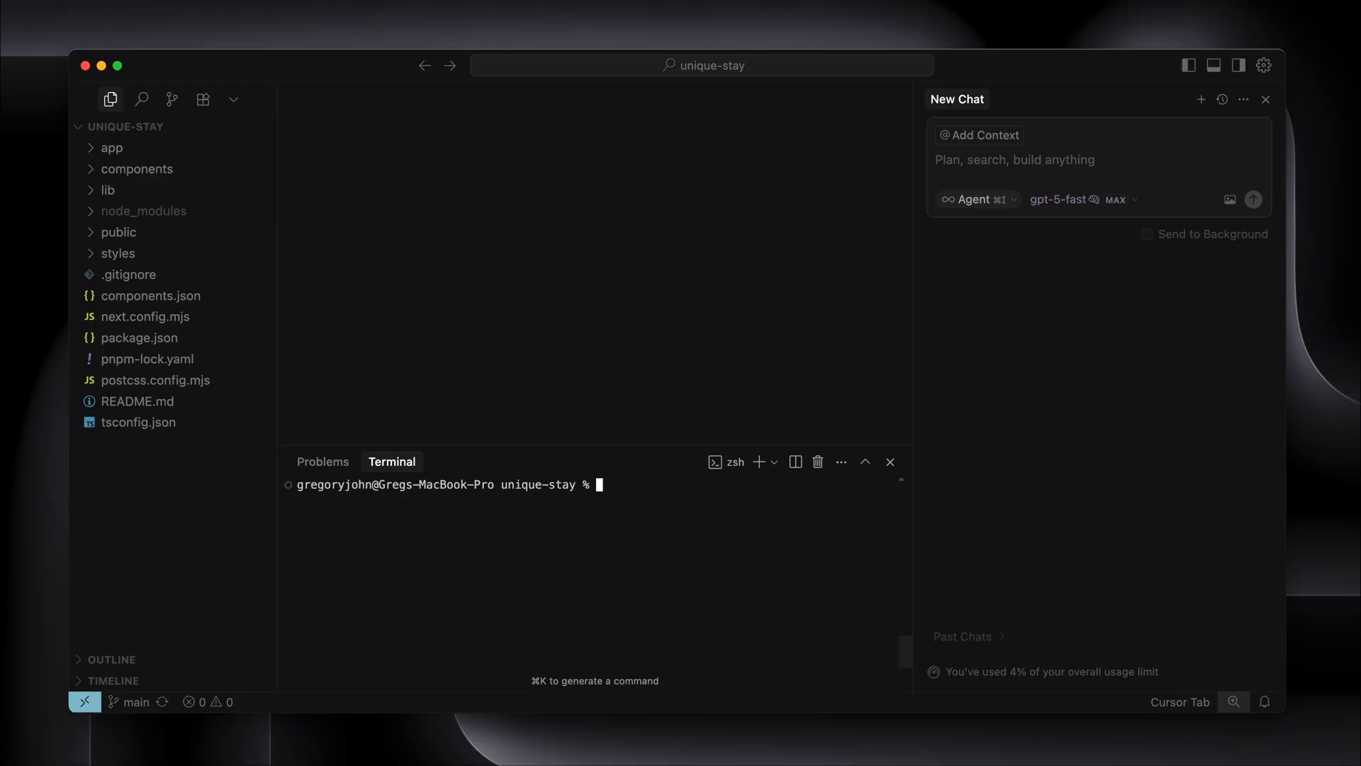
pyautogui.write('pnpm dev')
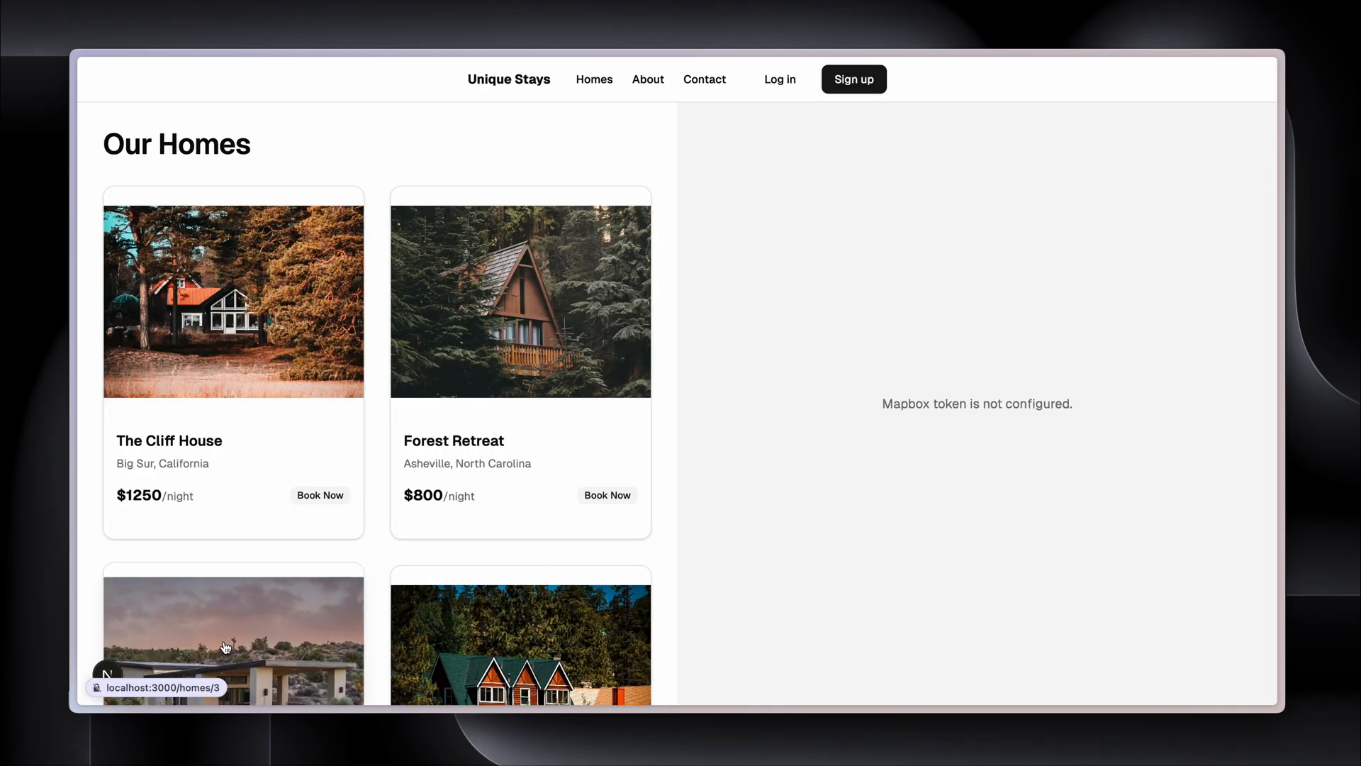
pyautogui.moveTo(309, 314)
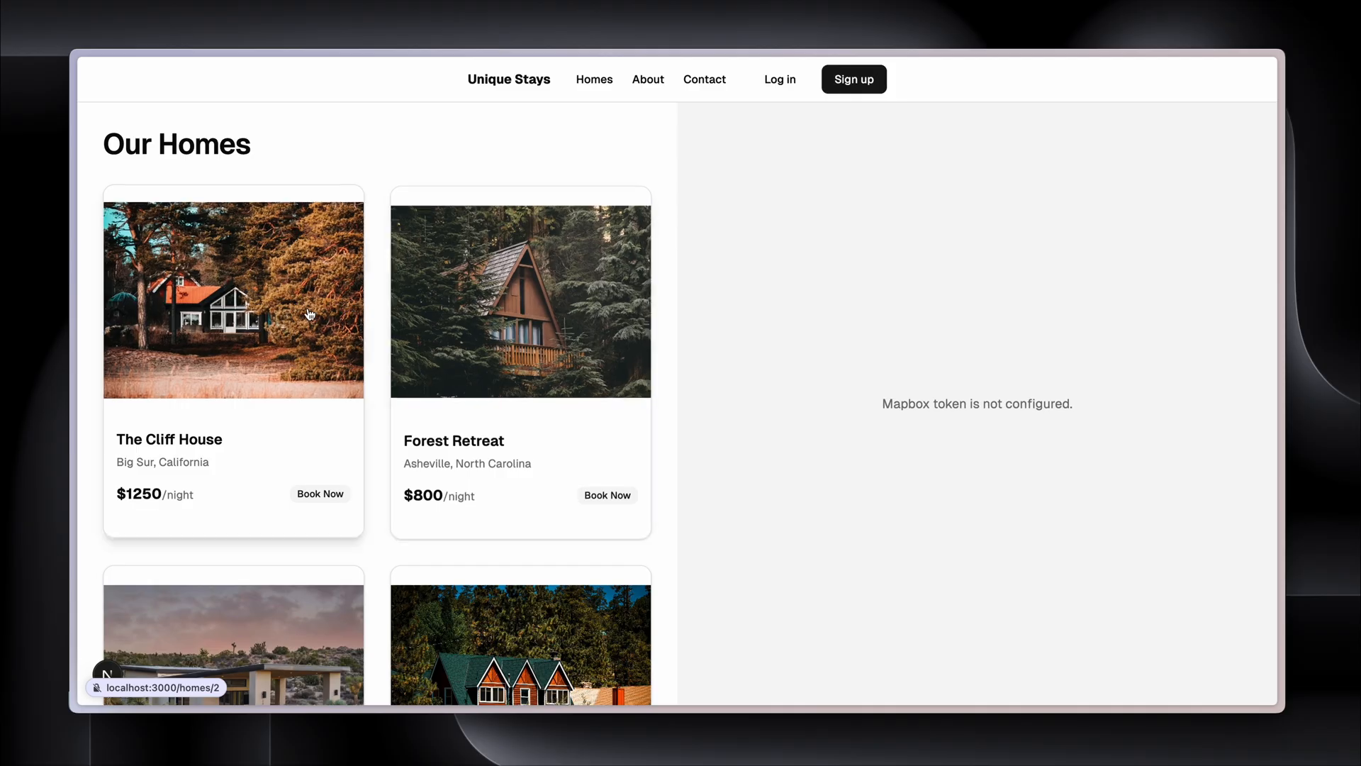
# Open The Cliff House listing on the localhost Our Homes page
pyautogui.click(233, 299)
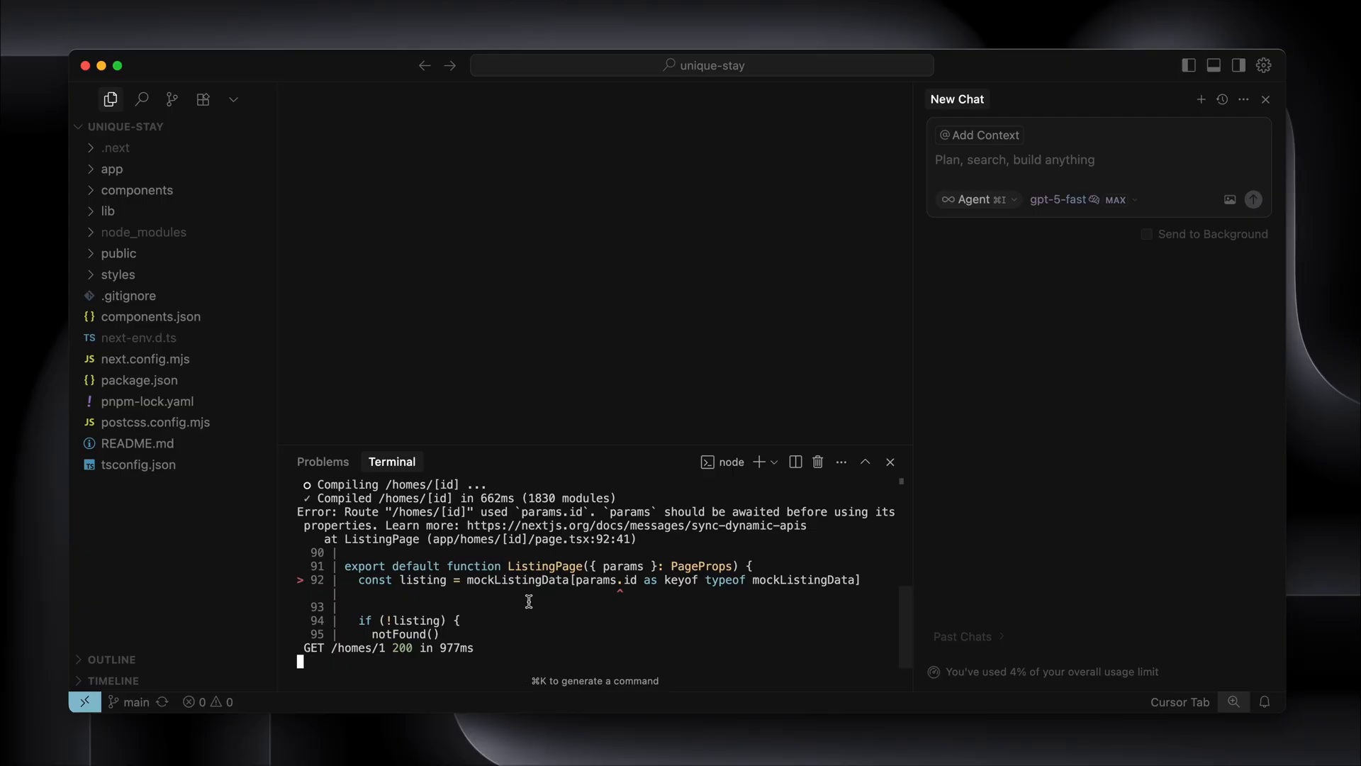
pyautogui.moveTo(518, 631)
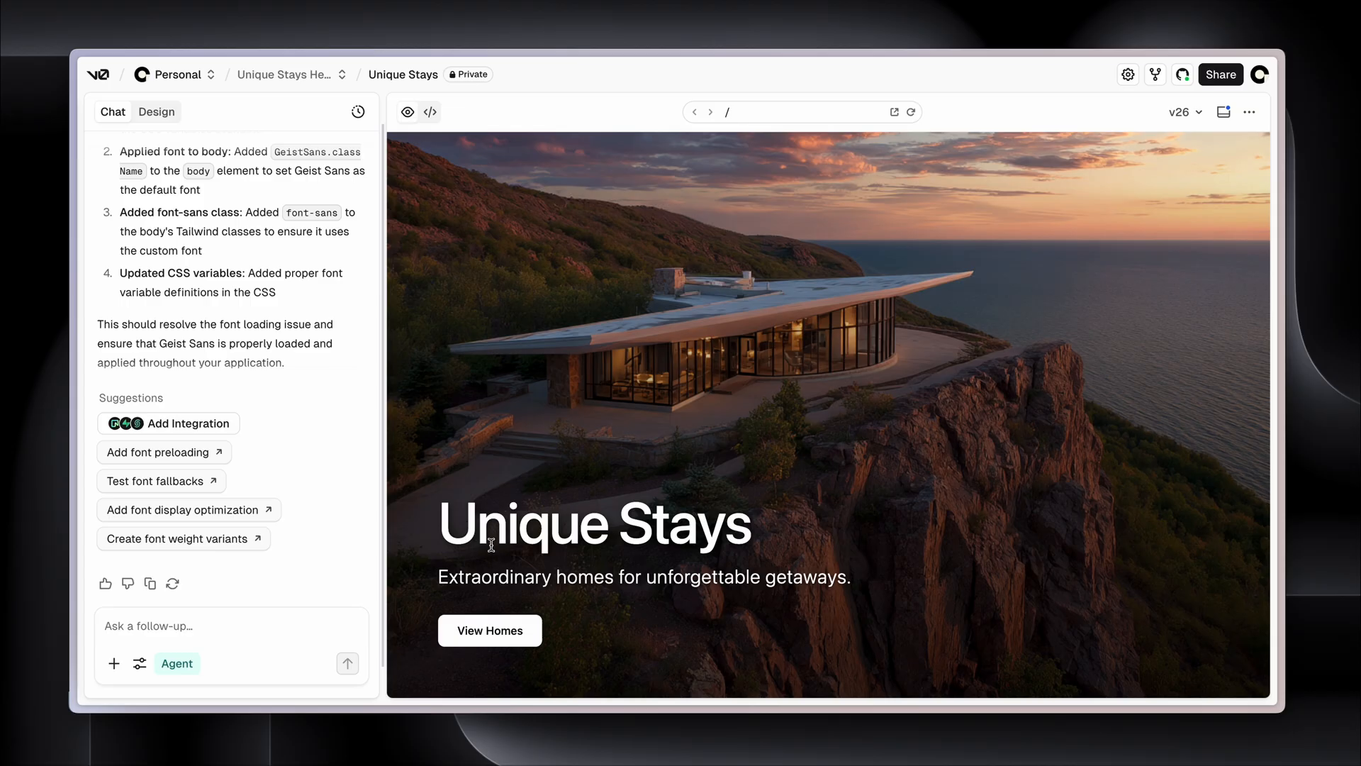
# In Design mode, change the hero h1 to 'Explore Unique Stays' and save the change
pyautogui.click(156, 112)
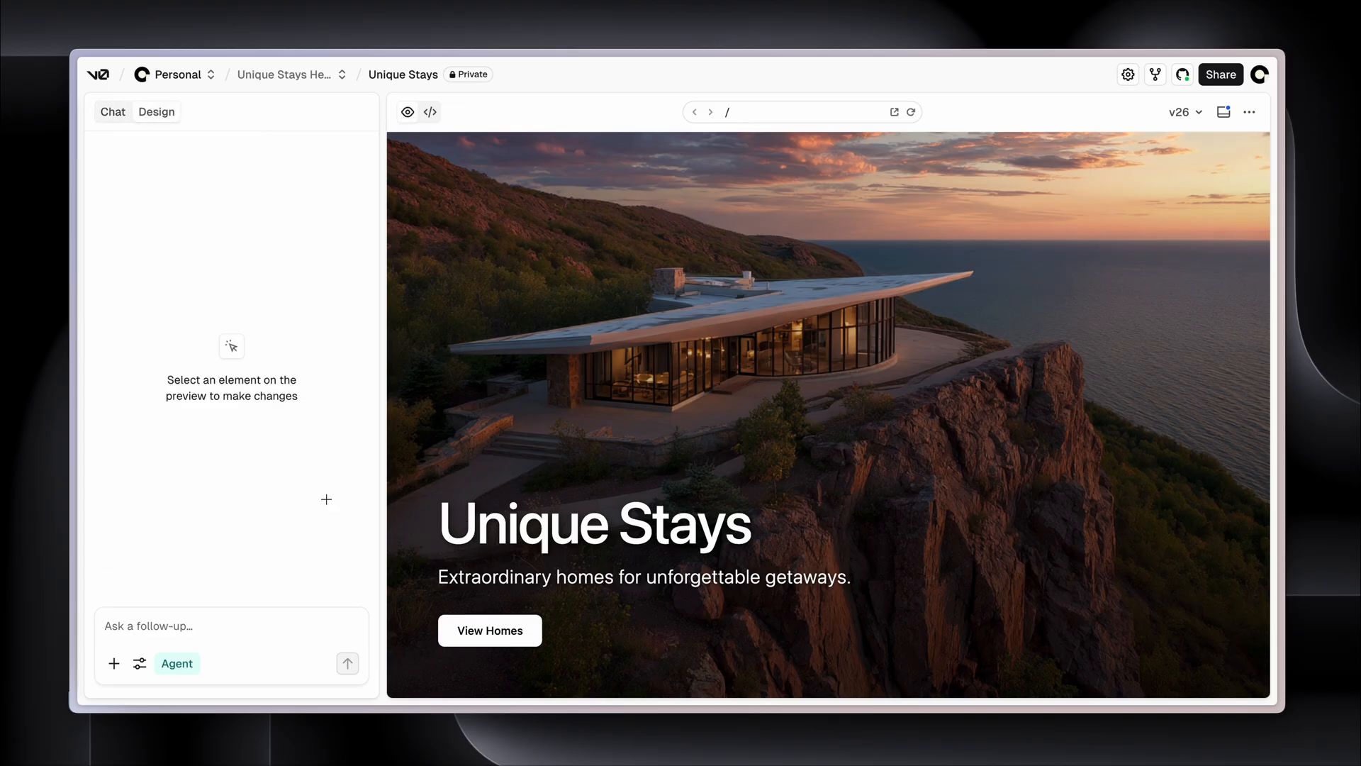
pyautogui.click(592, 522)
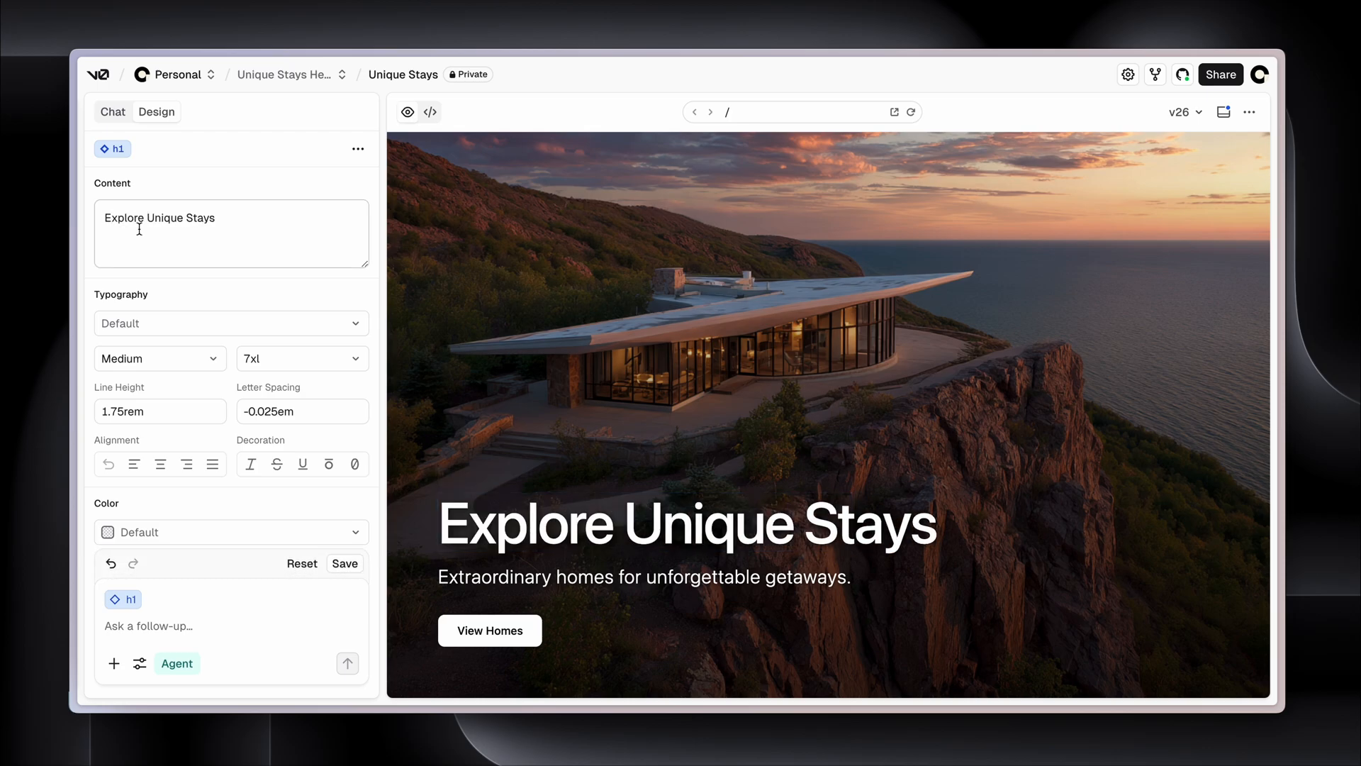
pyautogui.click(685, 523)
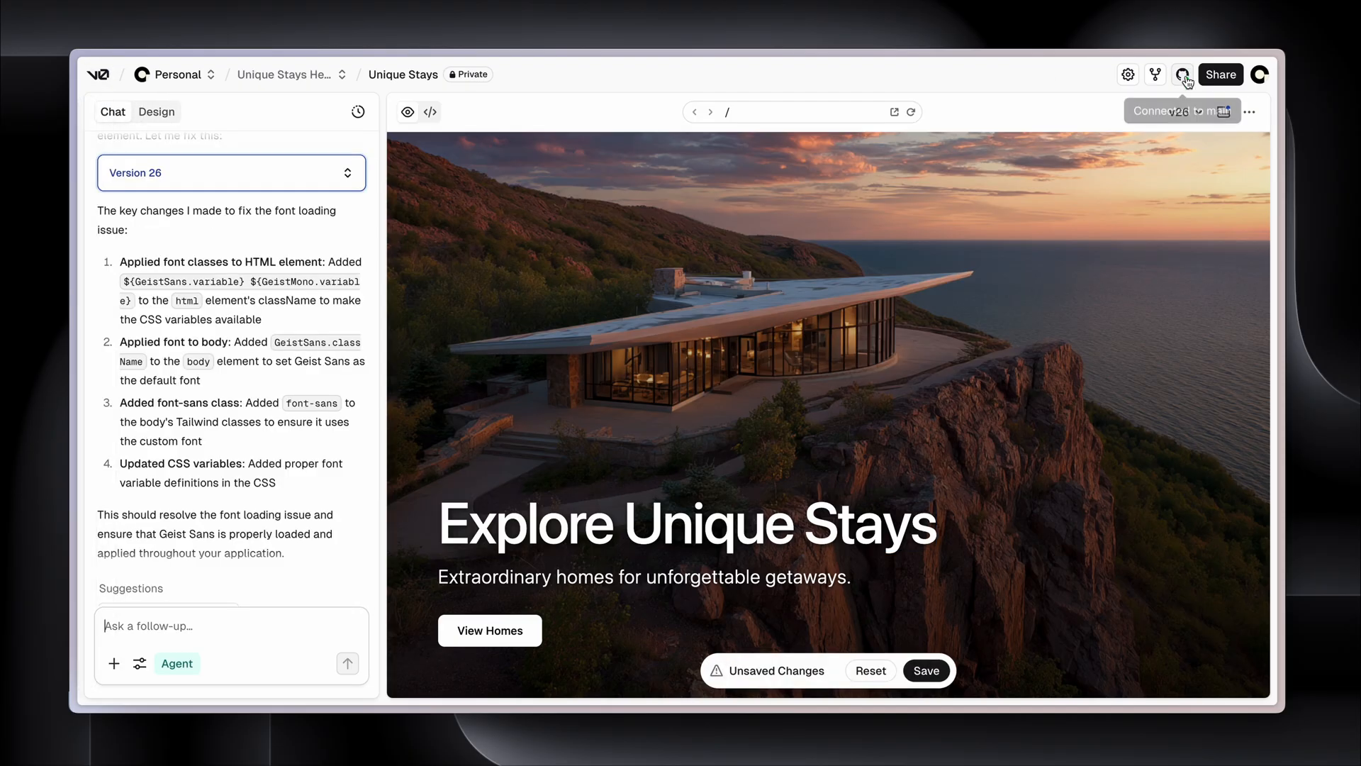
pyautogui.click(1184, 74)
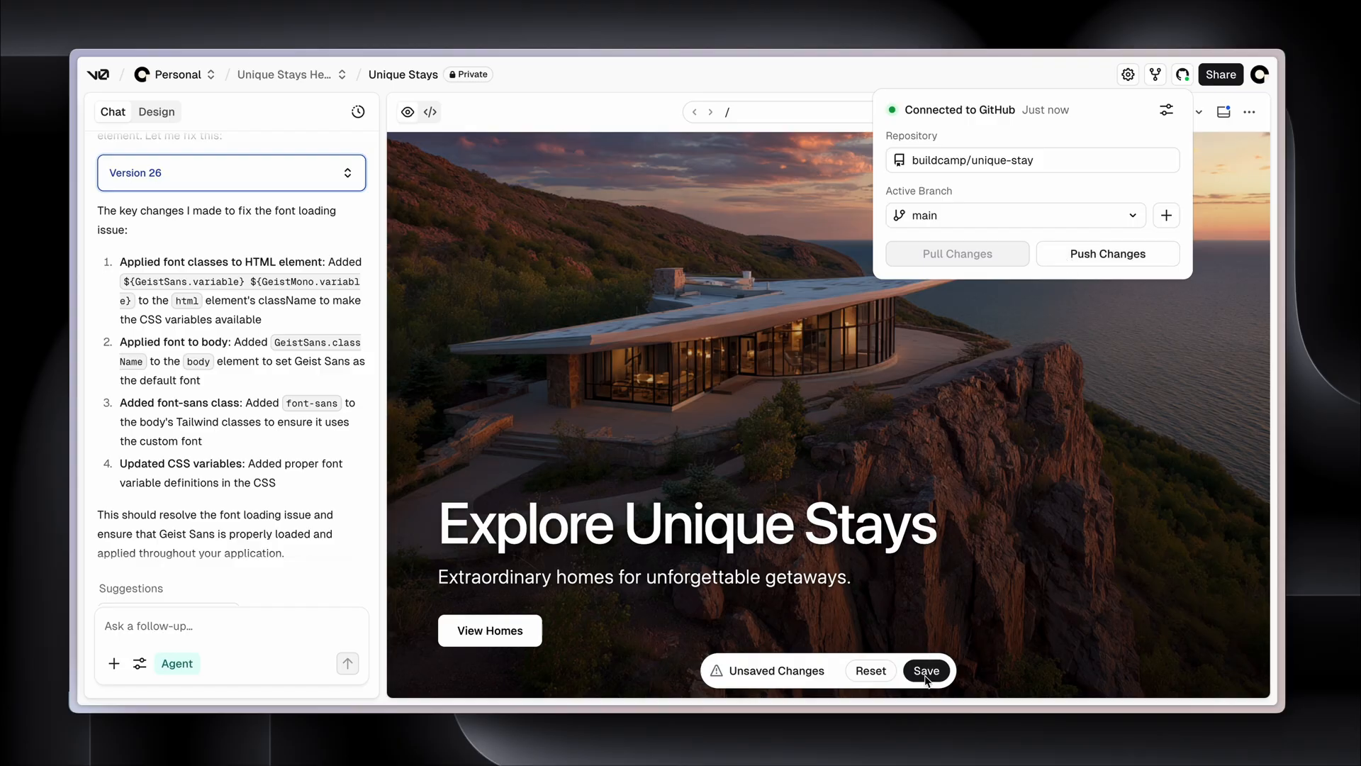
pyautogui.click(927, 669)
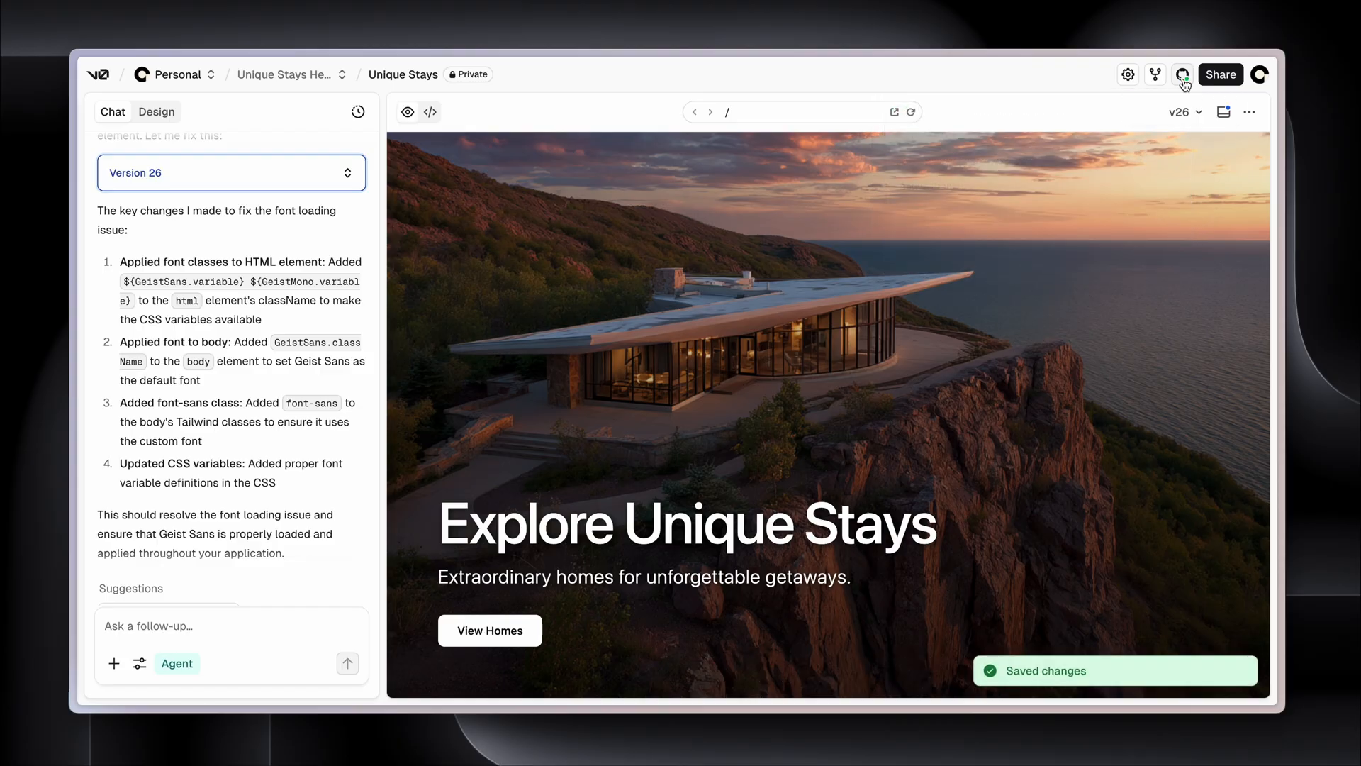
pyautogui.click(1182, 73)
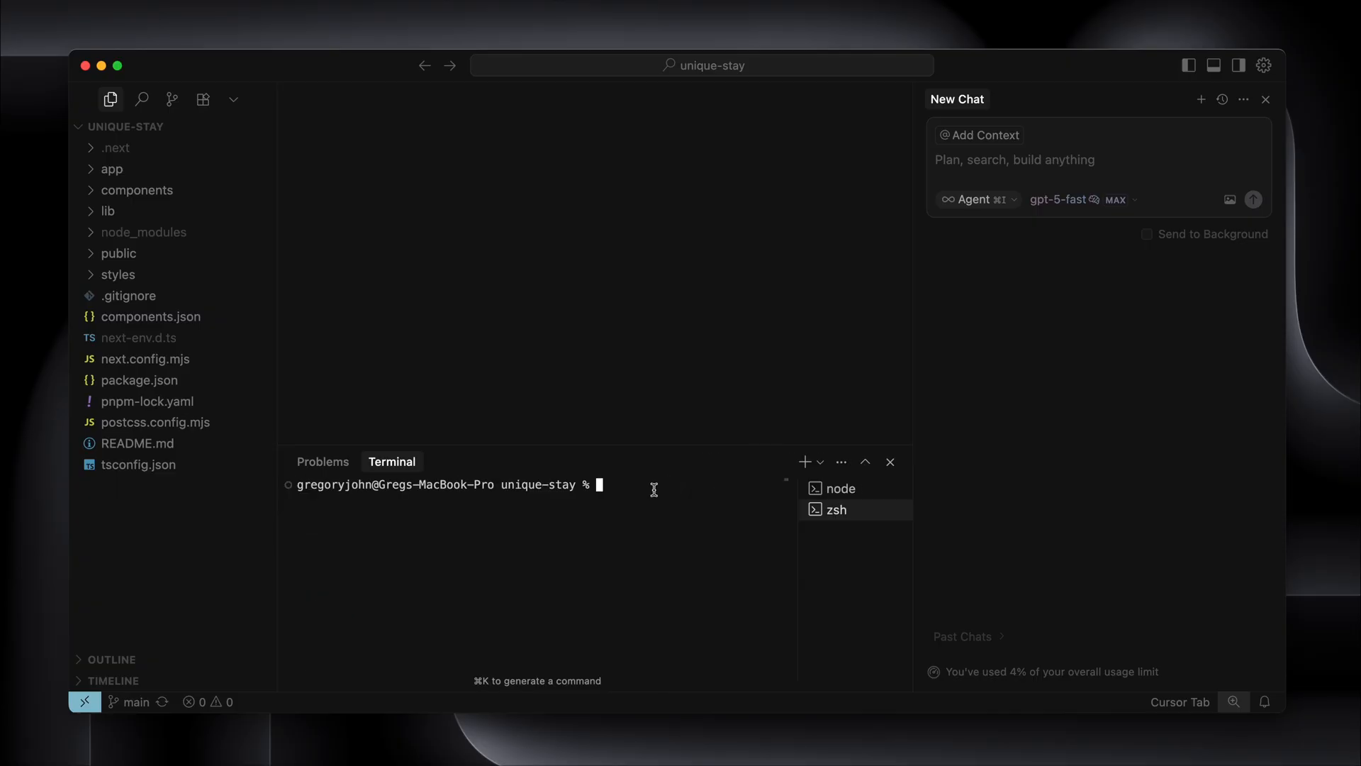
# Run git branch to confirm the main branch, then type git pull origin main
pyautogui.write('git')
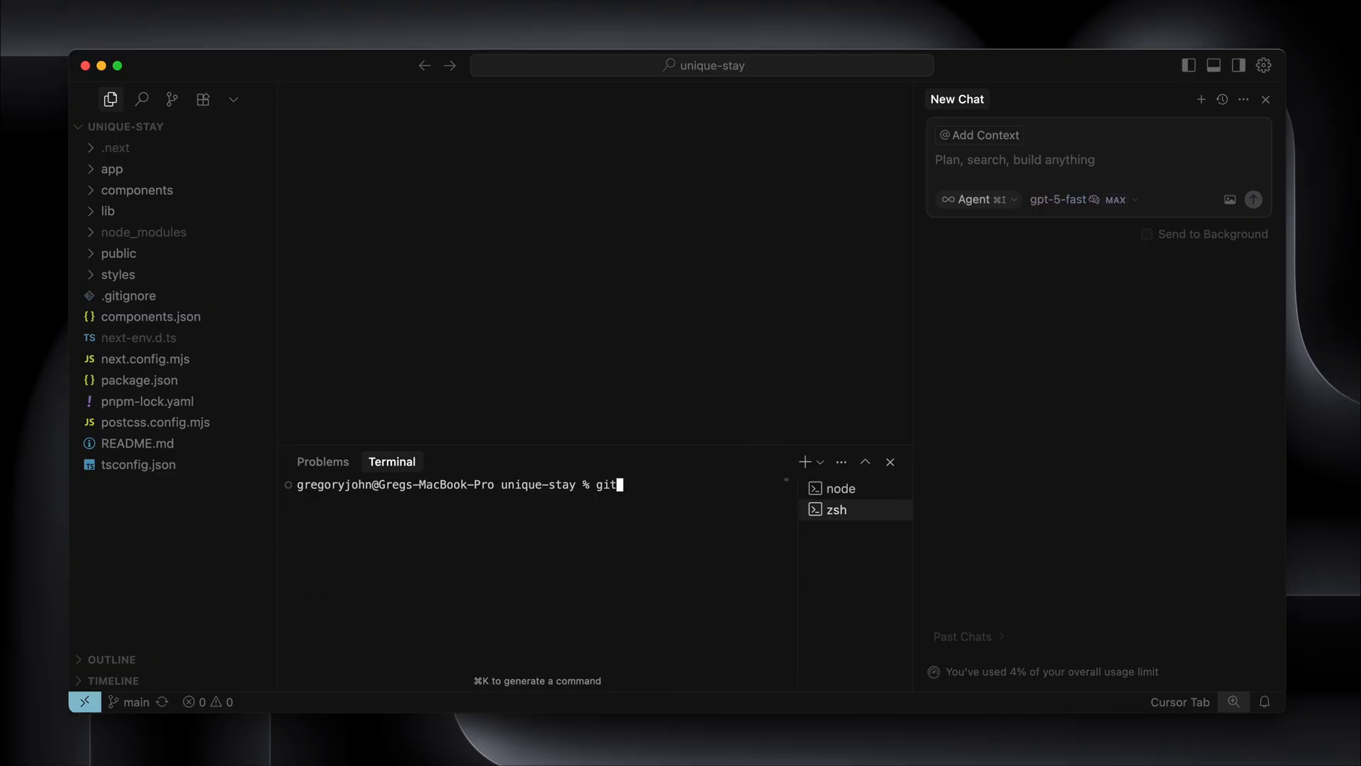
pyautogui.write('branch')
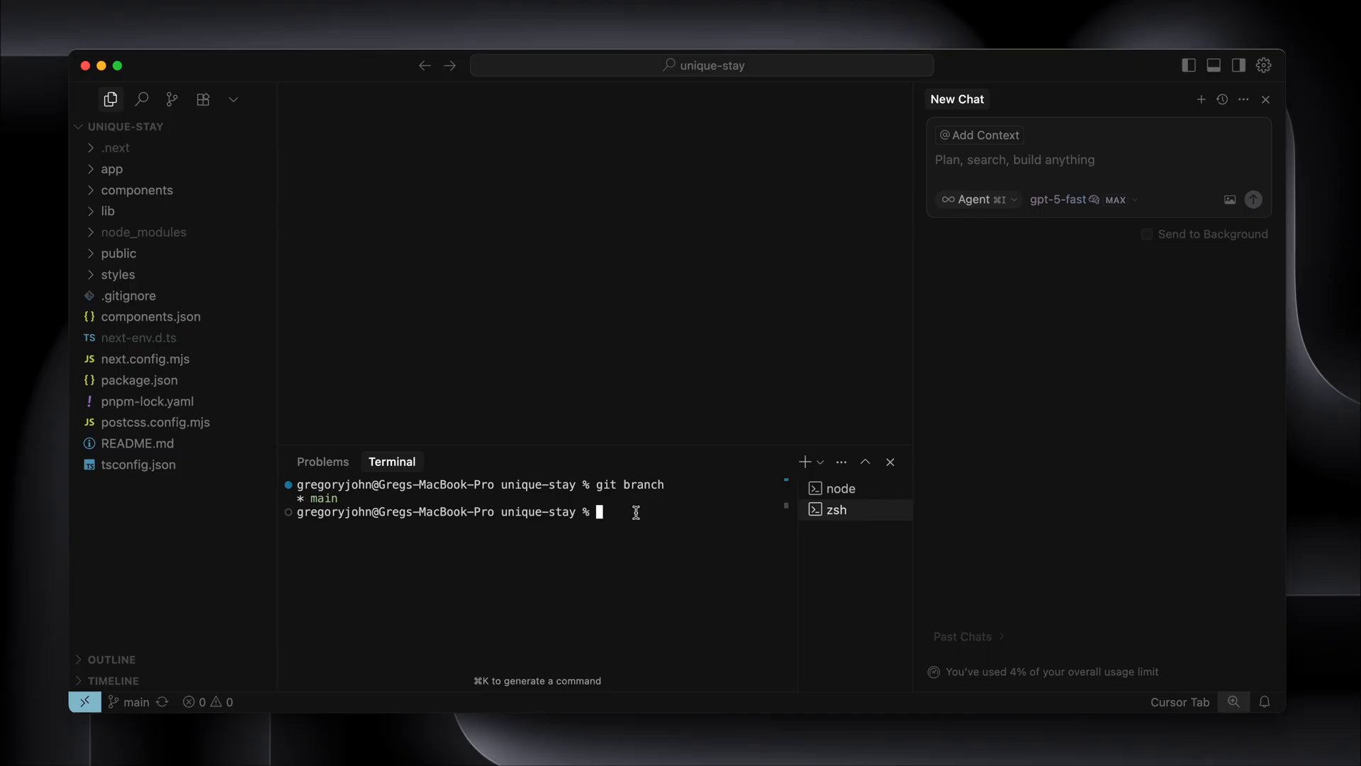
pyautogui.write('git pull orig')
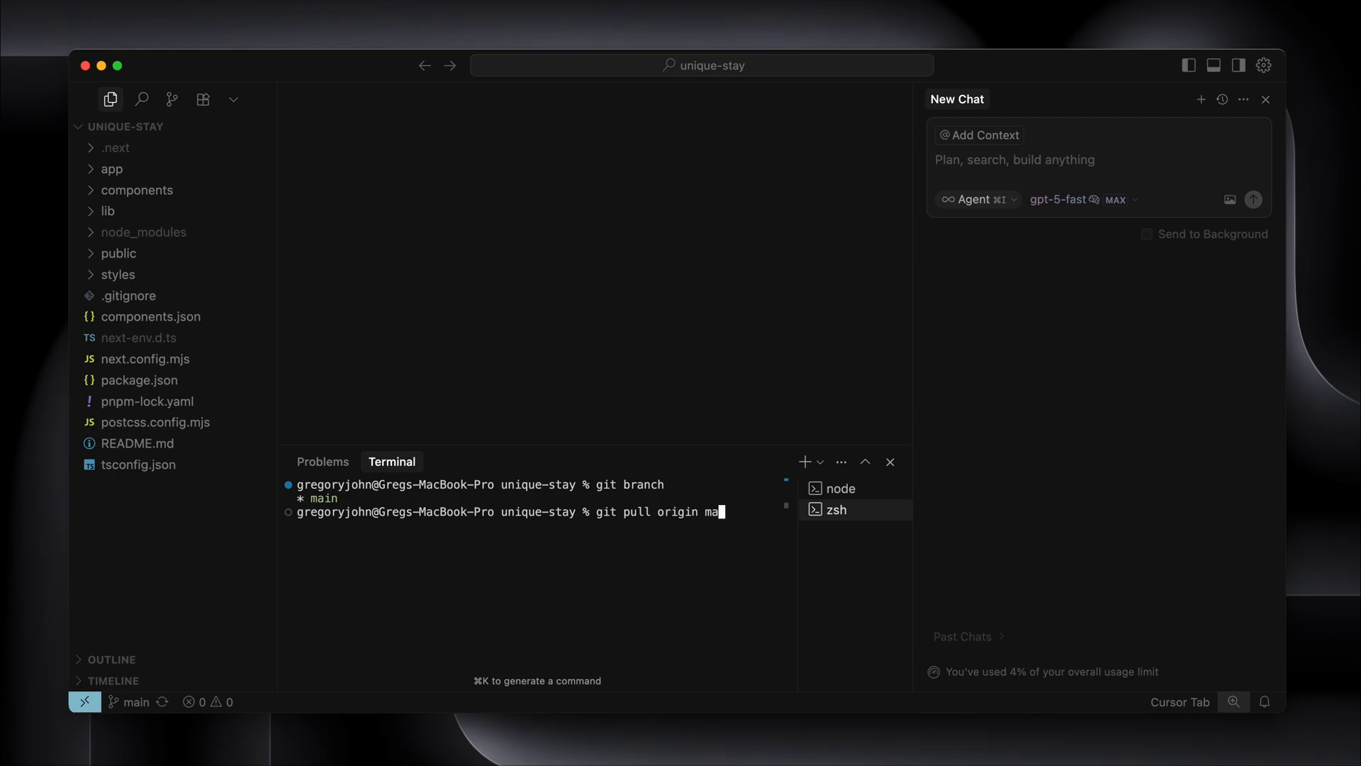
pyautogui.write('in')
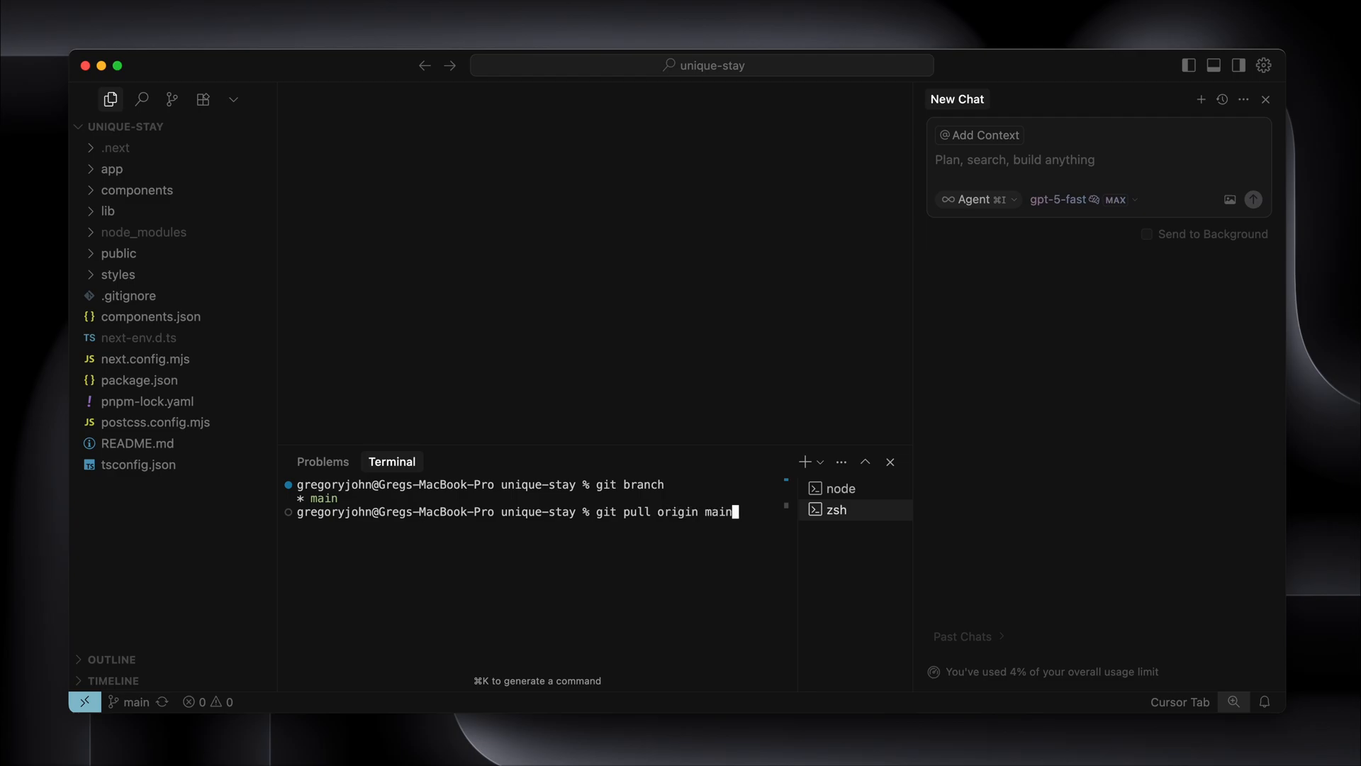
pyautogui.press('cmd+tab')
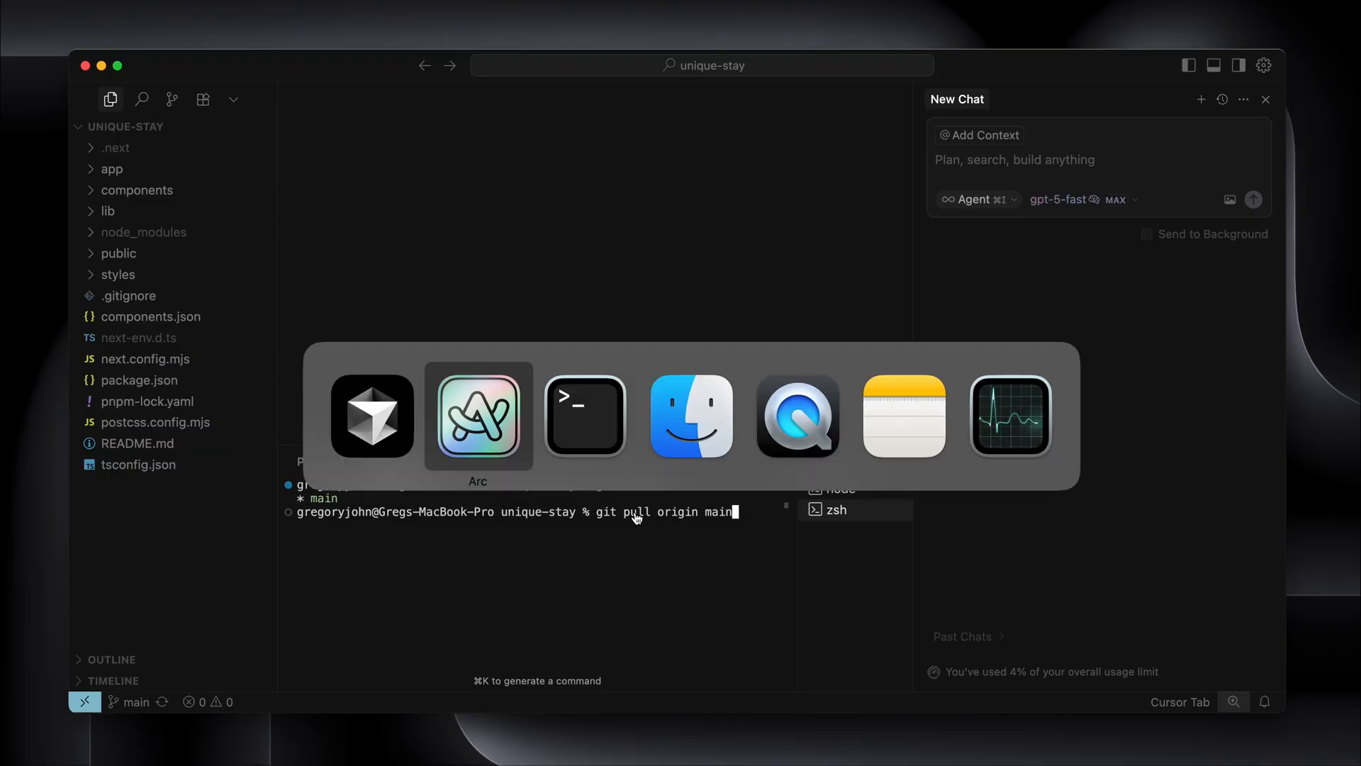
# On GitHub, open app/page.tsx and scroll to the 'Explore Unique Stays' h1
pyautogui.click(477, 414)
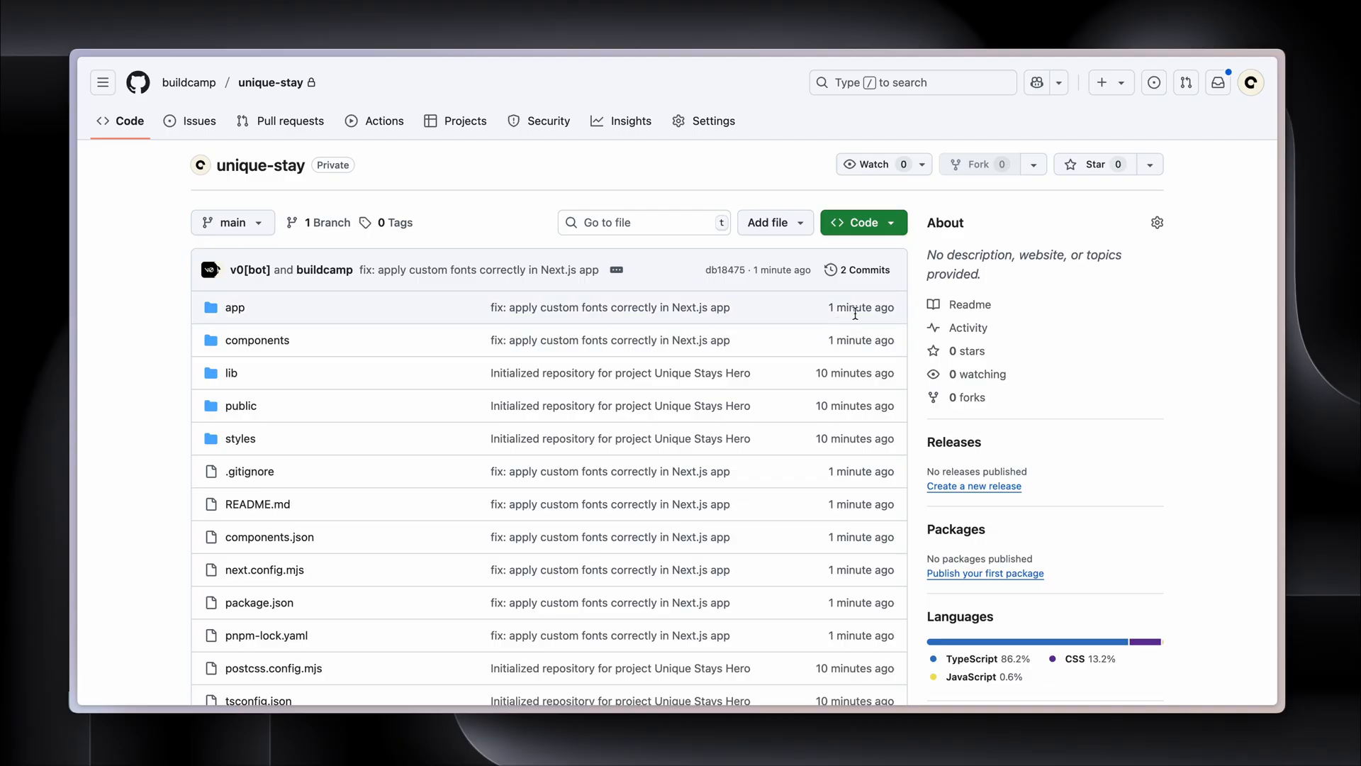
pyautogui.moveTo(859, 444)
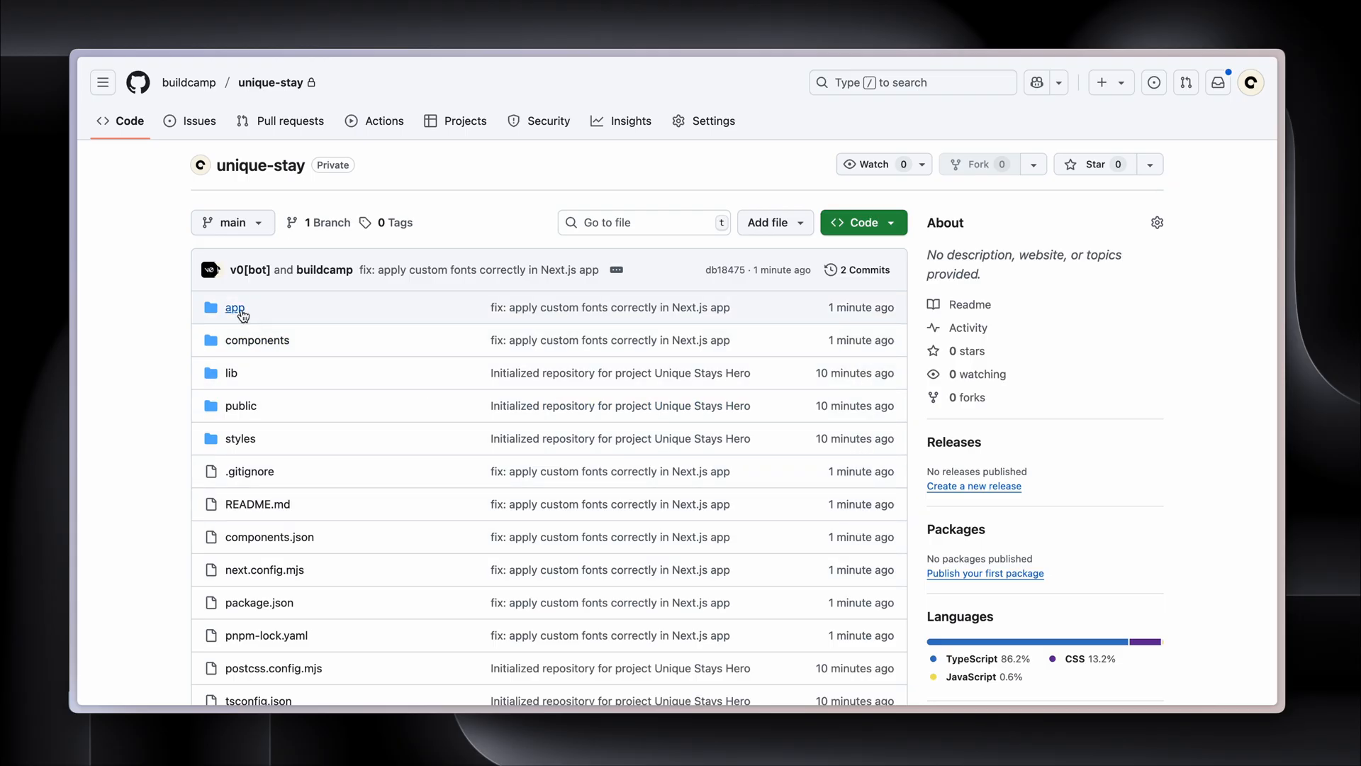
pyautogui.click(235, 307)
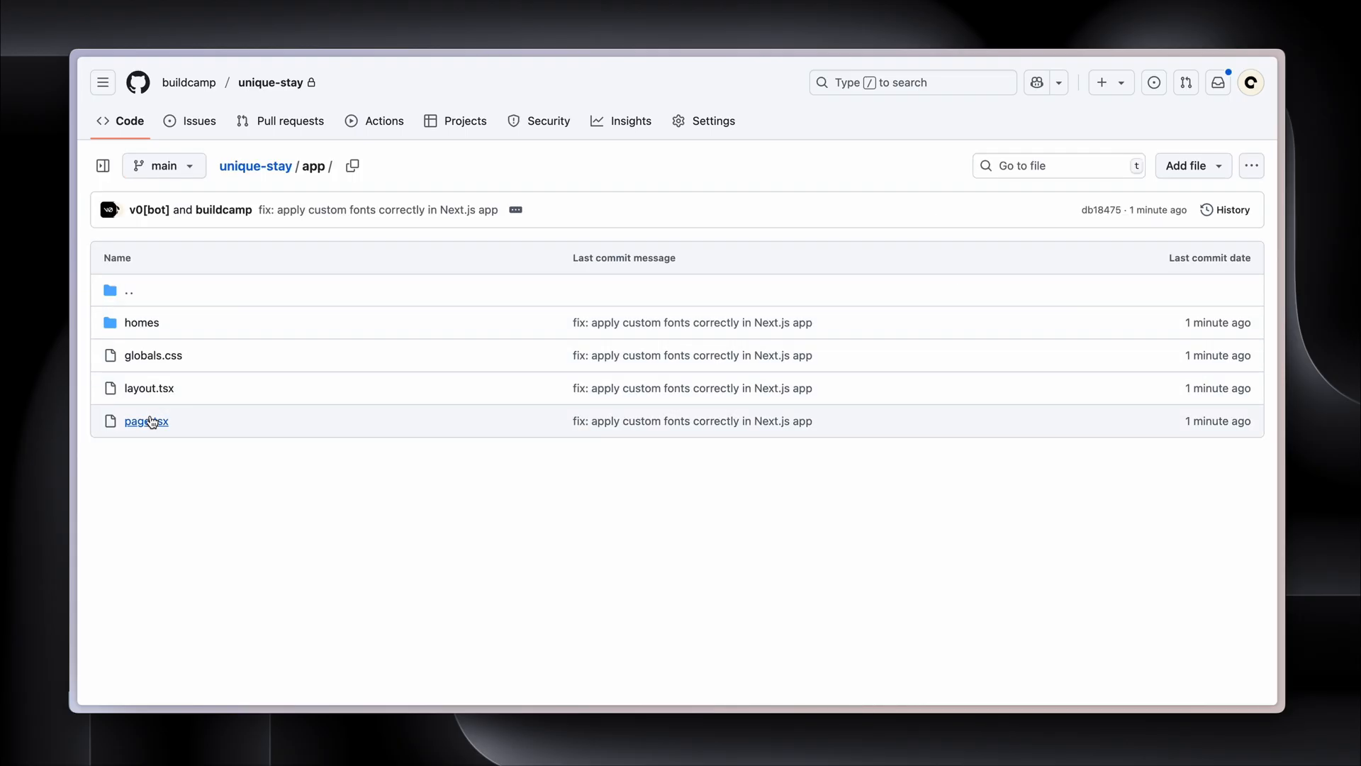
pyautogui.click(146, 421)
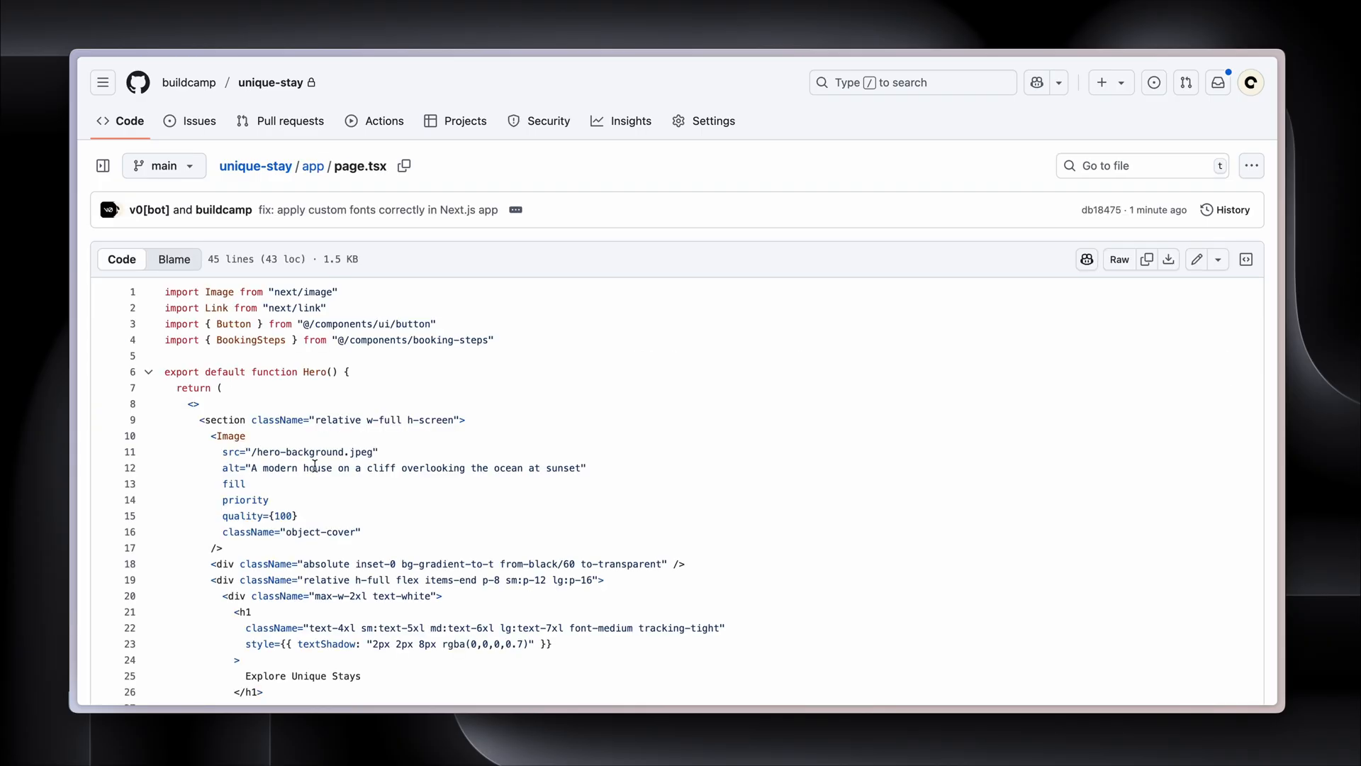
pyautogui.scroll(-3)
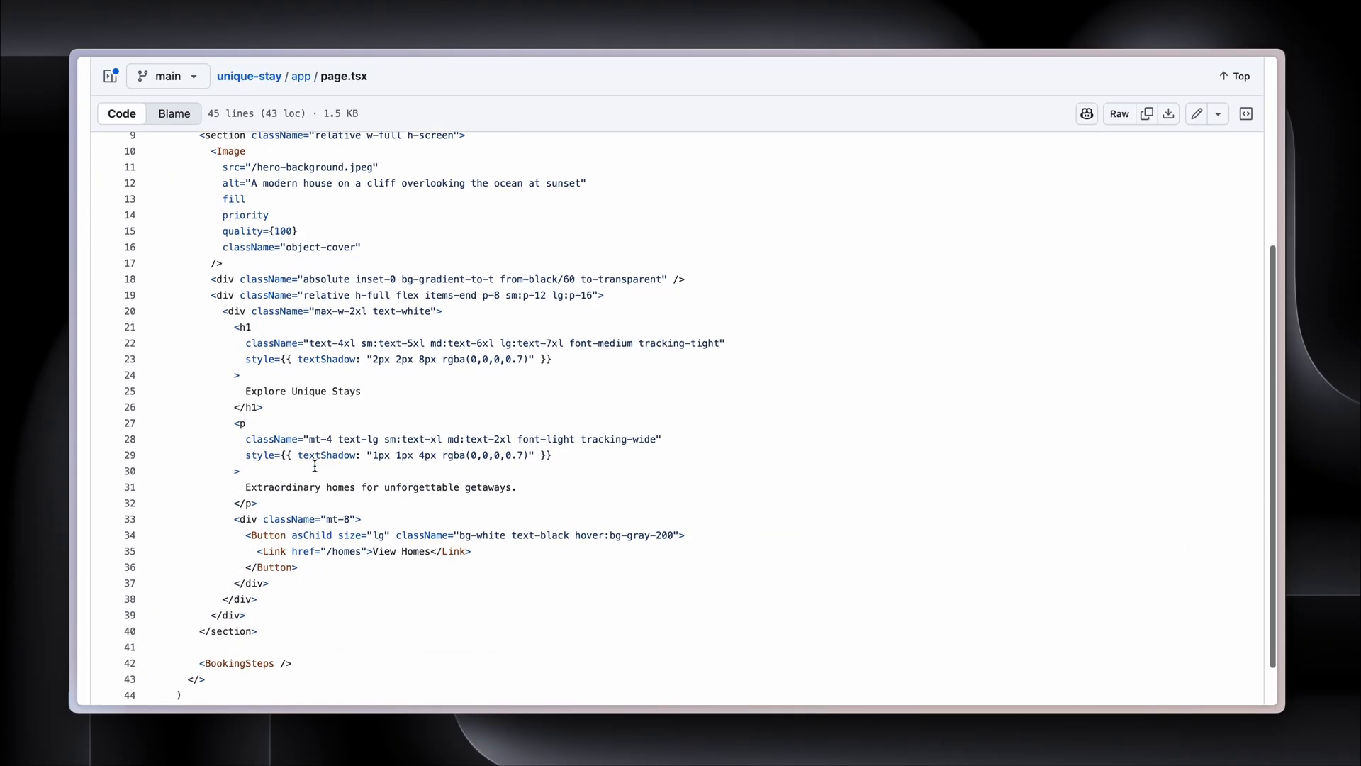
pyautogui.scroll(-3)
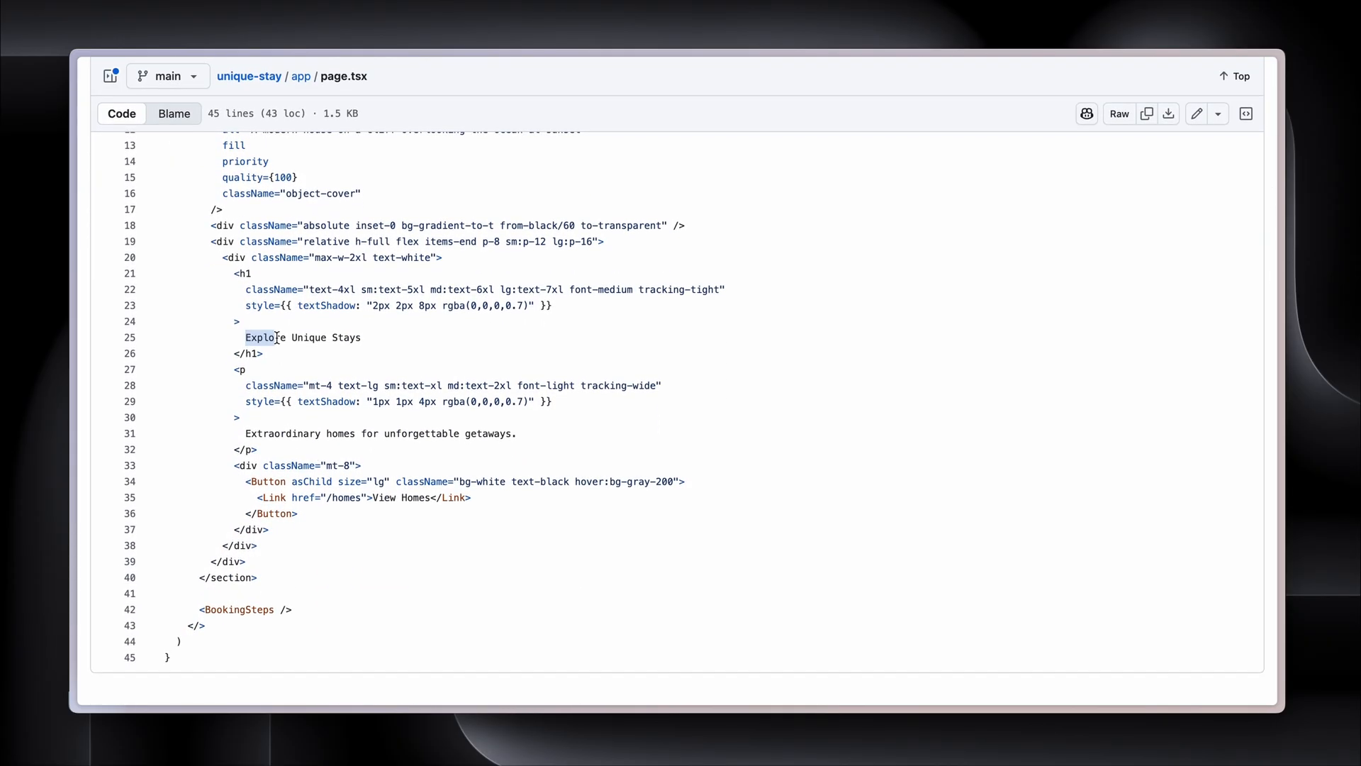